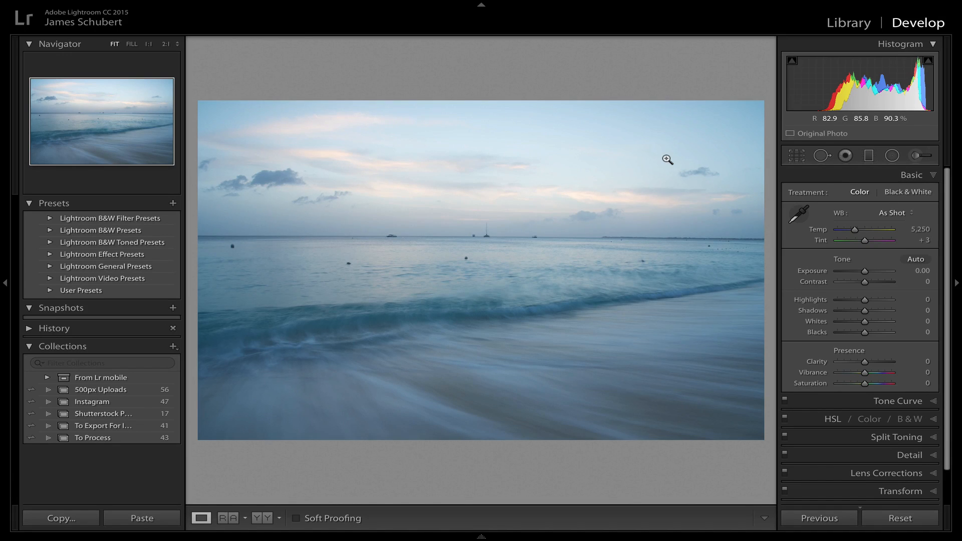
pyautogui.moveTo(524, 250)
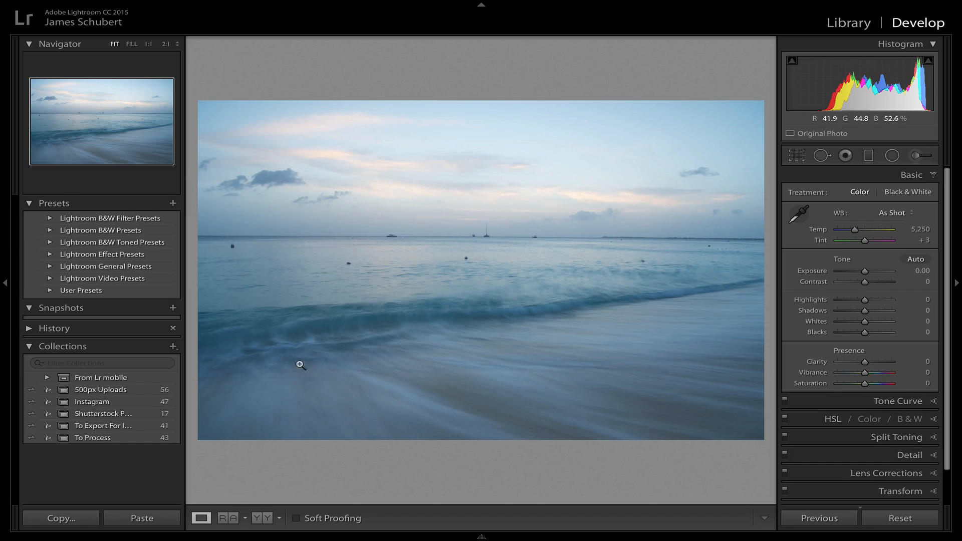
pyautogui.moveTo(384, 412)
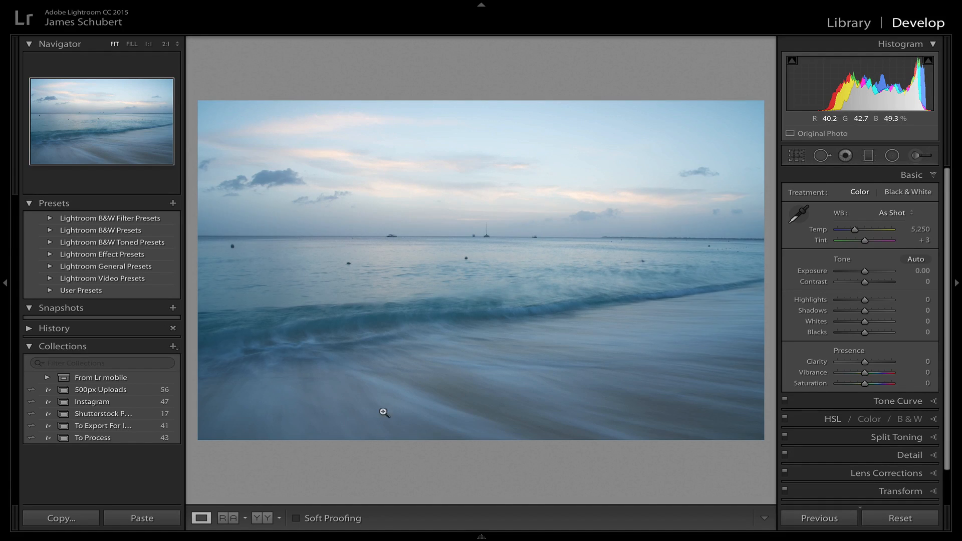
pyautogui.moveTo(338, 363)
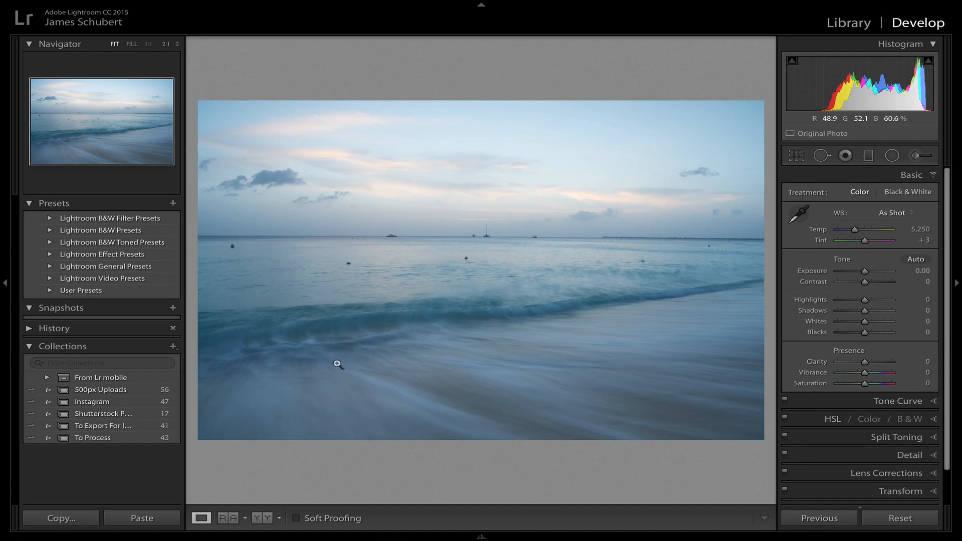
pyautogui.moveTo(388, 392)
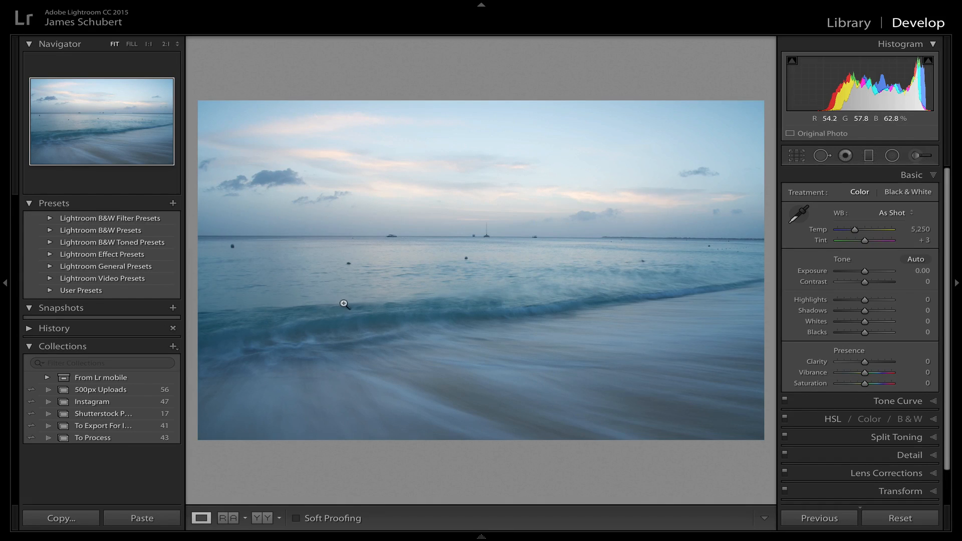
pyautogui.moveTo(264, 311)
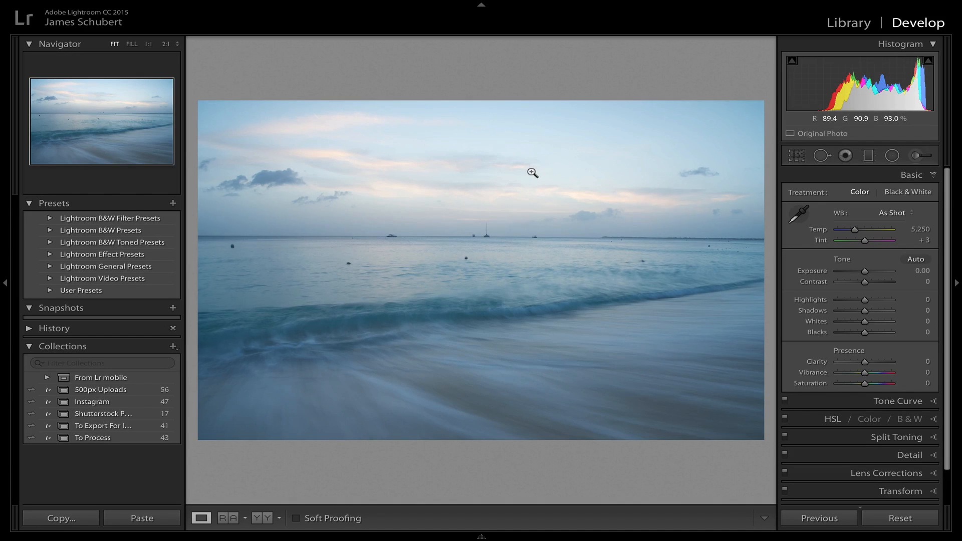
pyautogui.moveTo(511, 156)
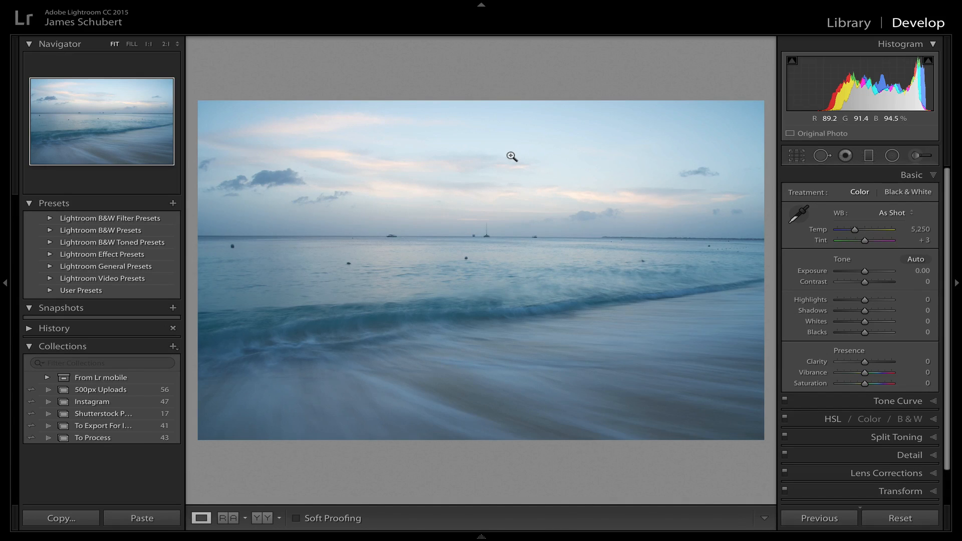
pyautogui.moveTo(383, 174)
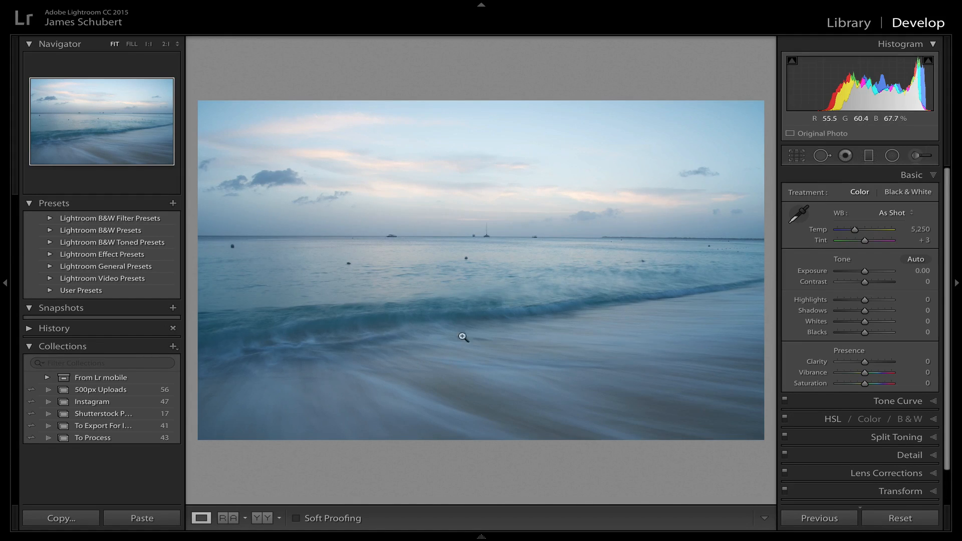
pyautogui.moveTo(337, 360)
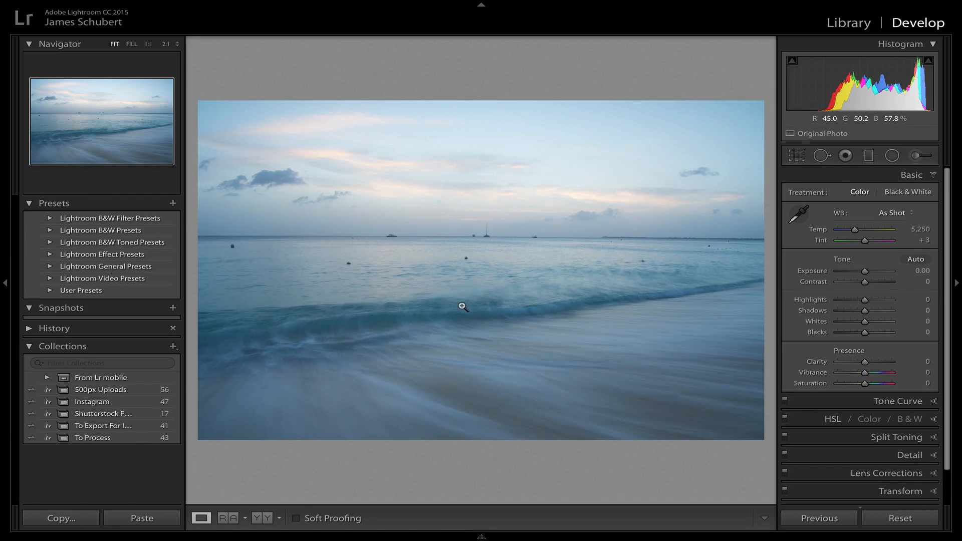
pyautogui.moveTo(842, 338)
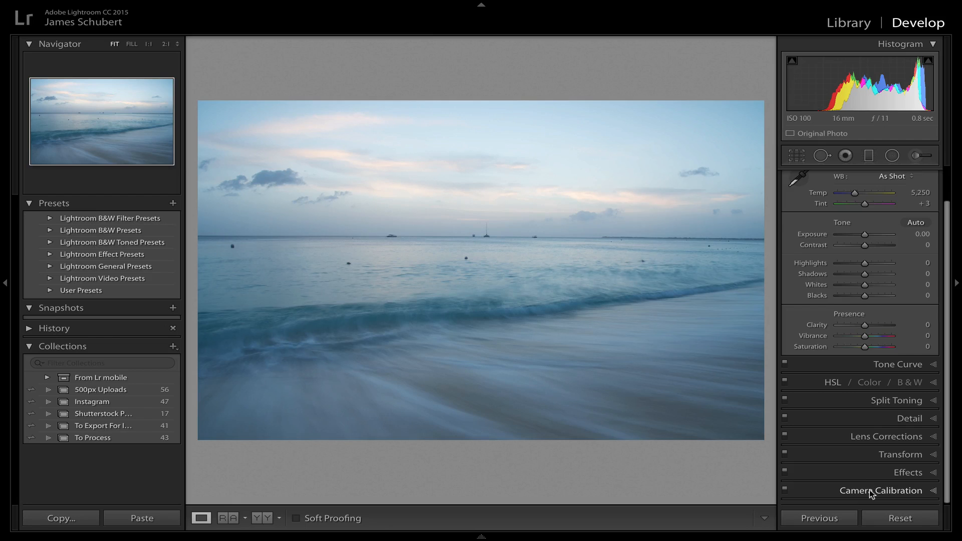
# Set the camera calibration profile to Camera Neutral.
pyautogui.click(883, 490)
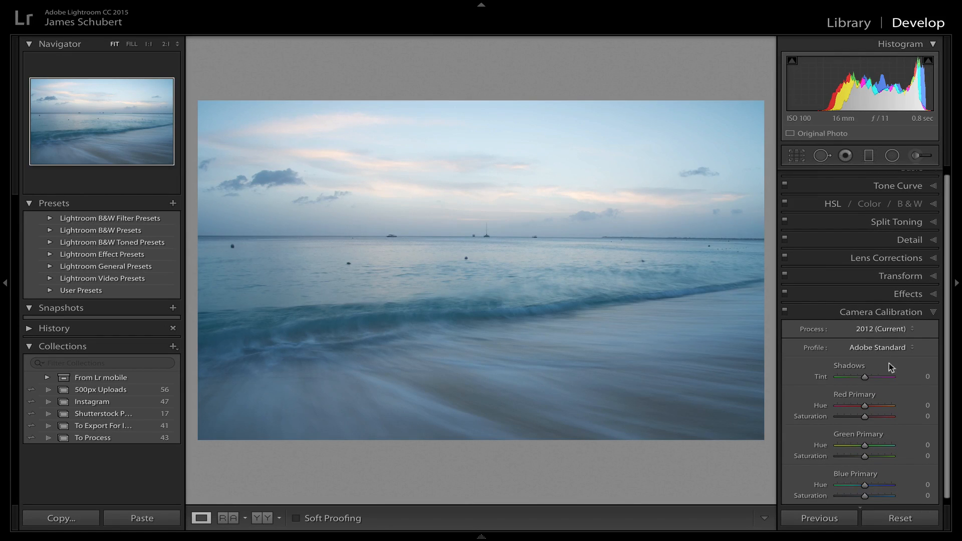
pyautogui.click(877, 348)
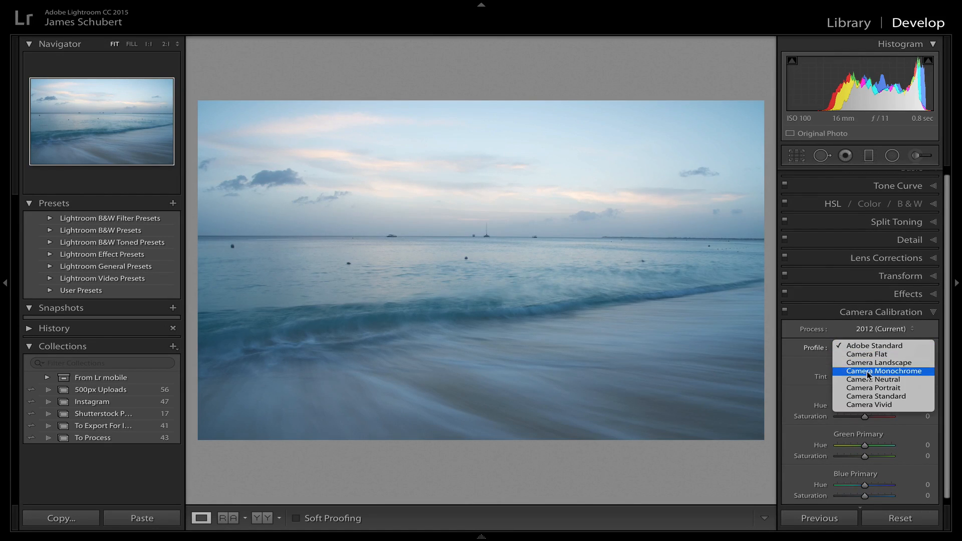
pyautogui.click(875, 379)
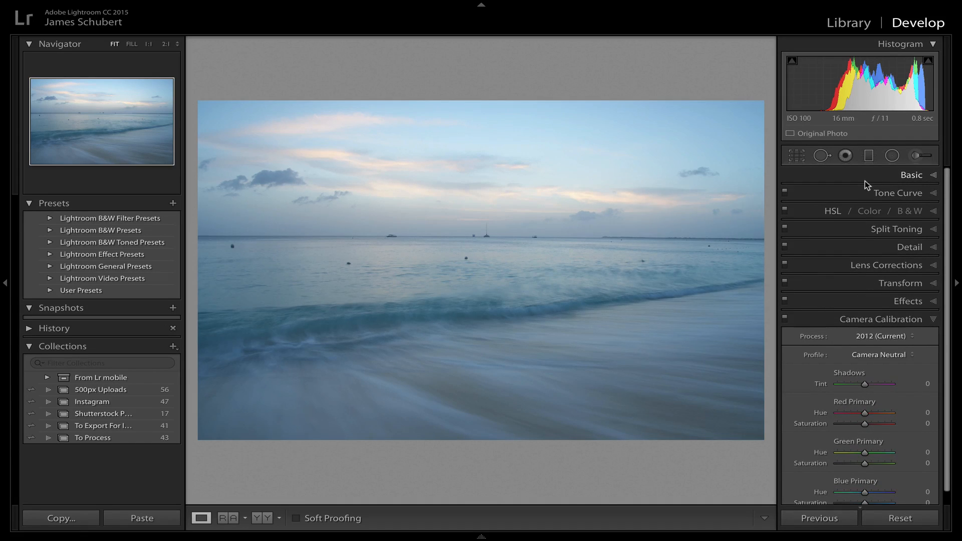
# Try the Auto and Daylight white balance presets, ending back on Auto.
pyautogui.click(911, 174)
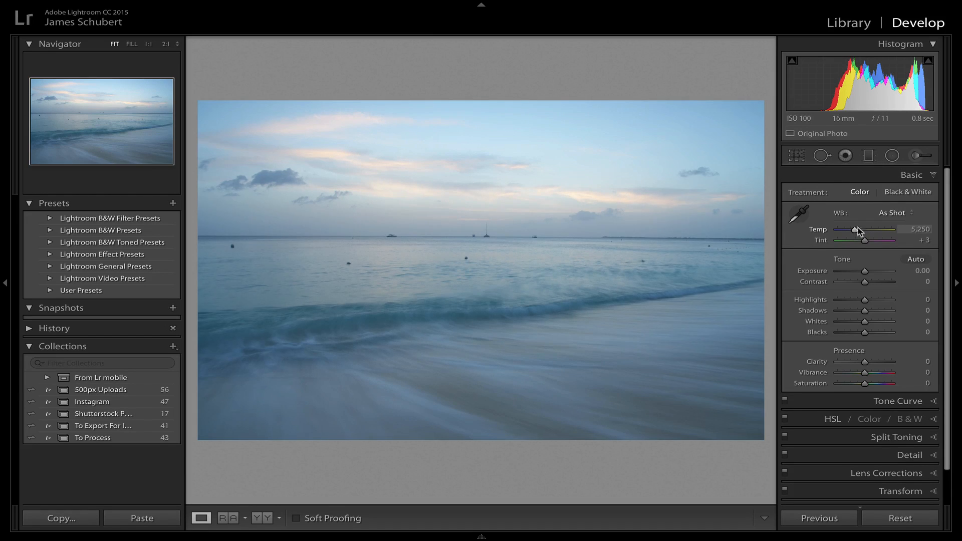
pyautogui.click(894, 212)
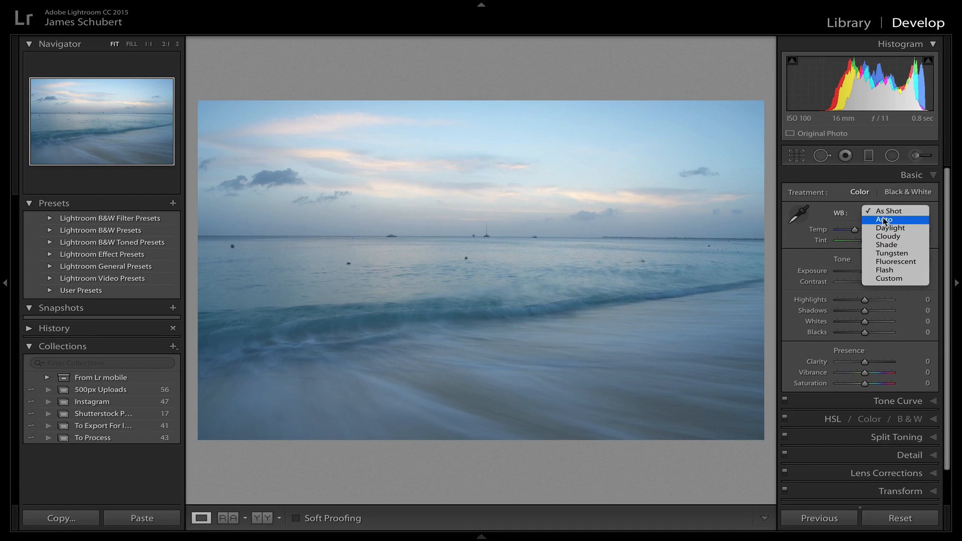
pyautogui.click(884, 220)
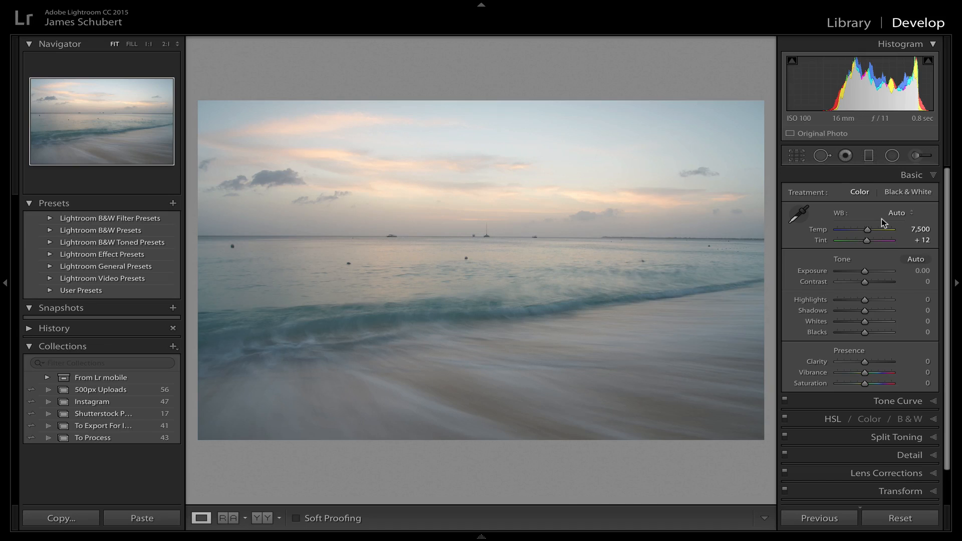
pyautogui.click(897, 212)
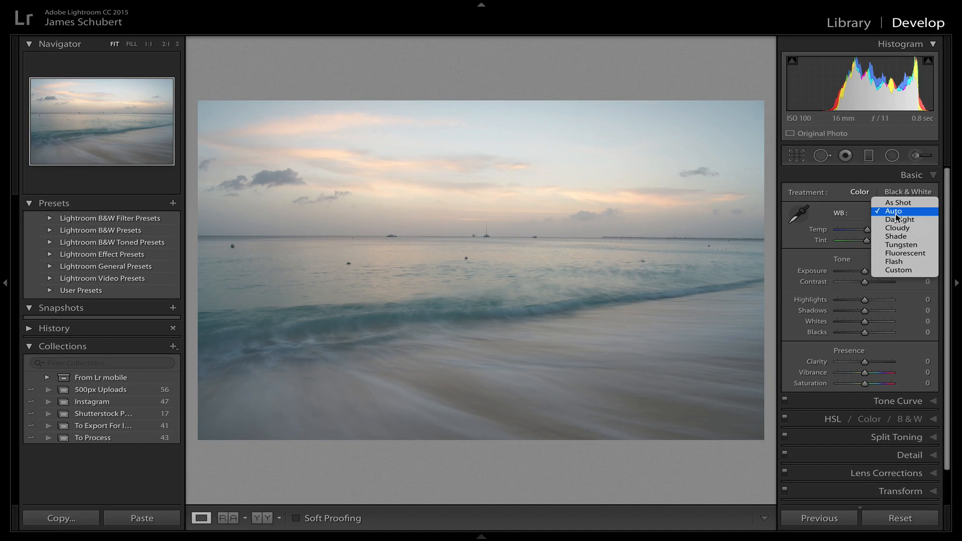
pyautogui.click(899, 220)
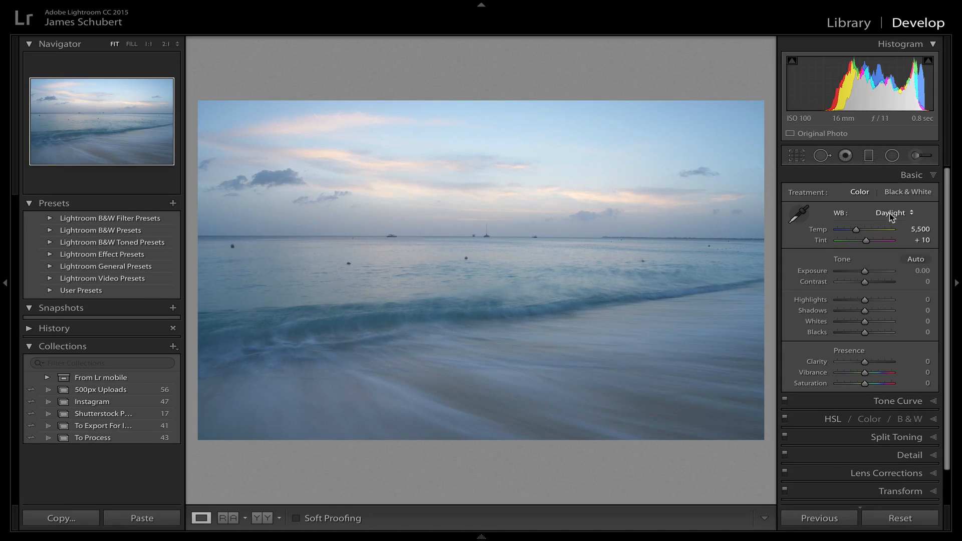
pyautogui.click(895, 213)
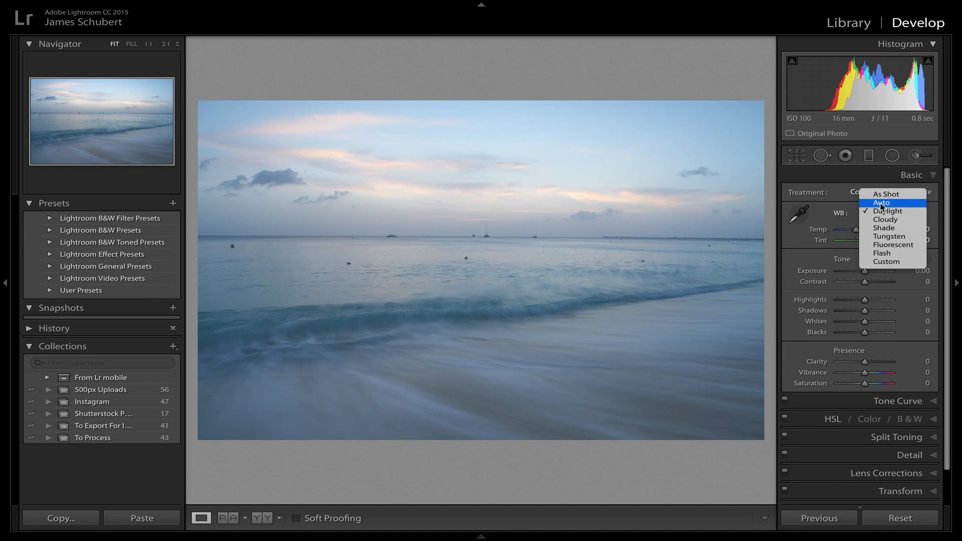
pyautogui.click(882, 204)
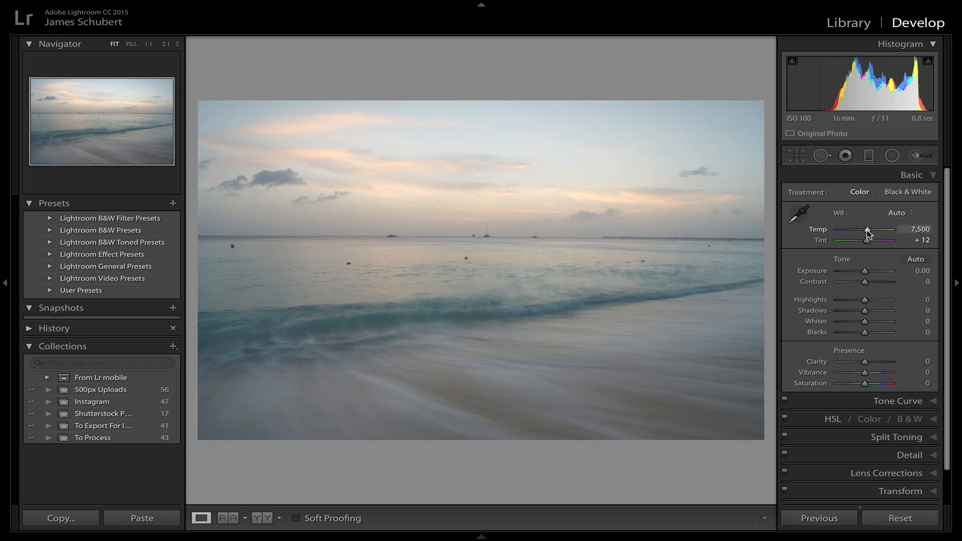
# Fine-tune the white balance temperature down to about 6,870.
pyautogui.moveTo(870, 234); pyautogui.dragTo(864, 234)
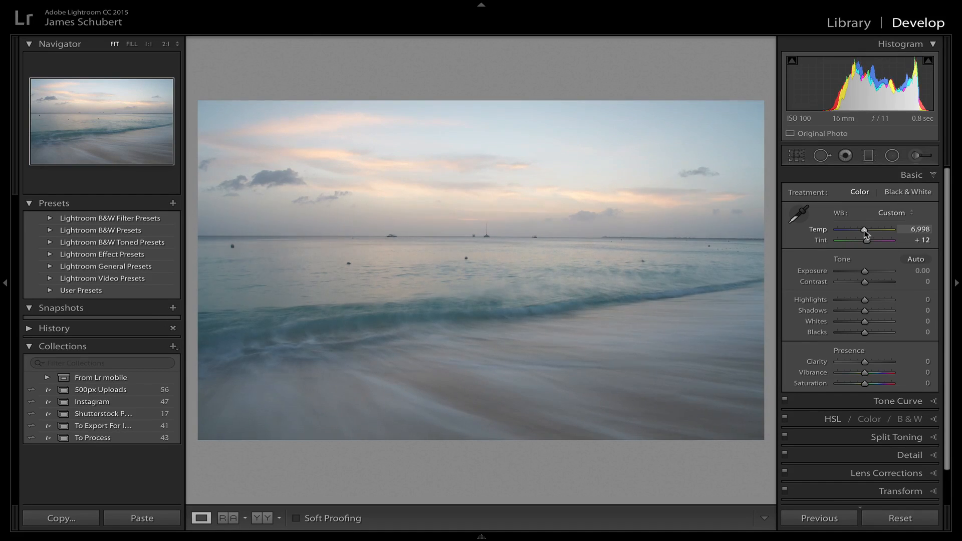
pyautogui.moveTo(868, 228); pyautogui.dragTo(863, 229)
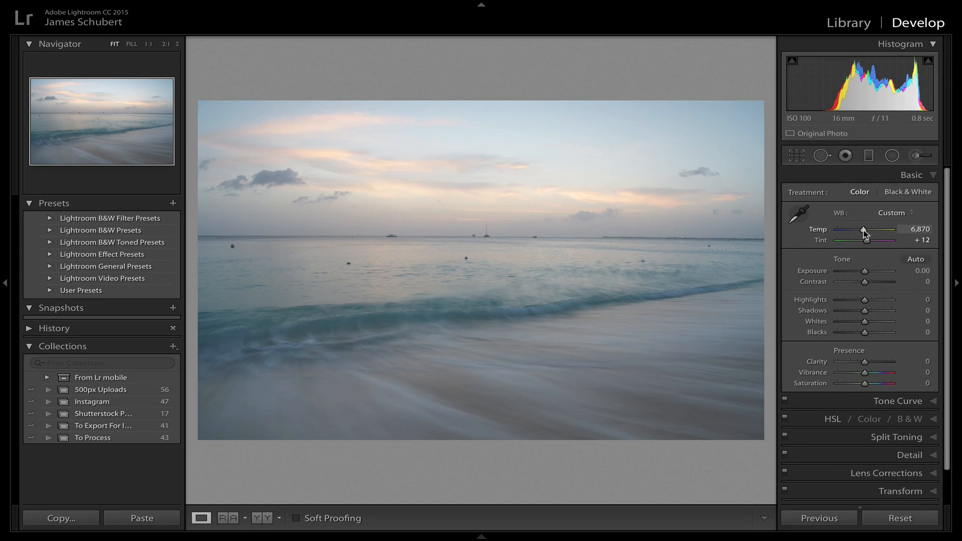
pyautogui.moveTo(862, 252)
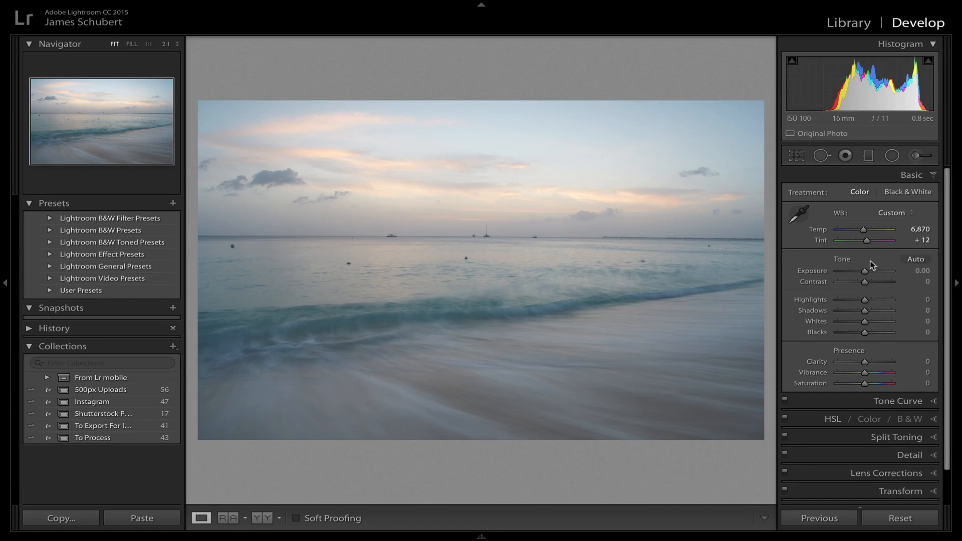
pyautogui.moveTo(867, 294)
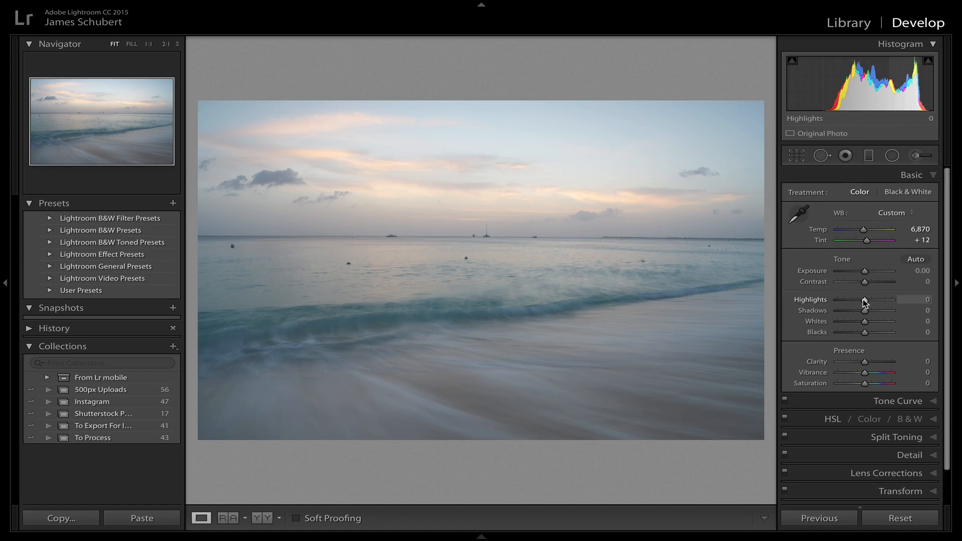
# Lower the Highlights slider to −62 to recover sky detail.
pyautogui.moveTo(882, 300); pyautogui.dragTo(859, 299)
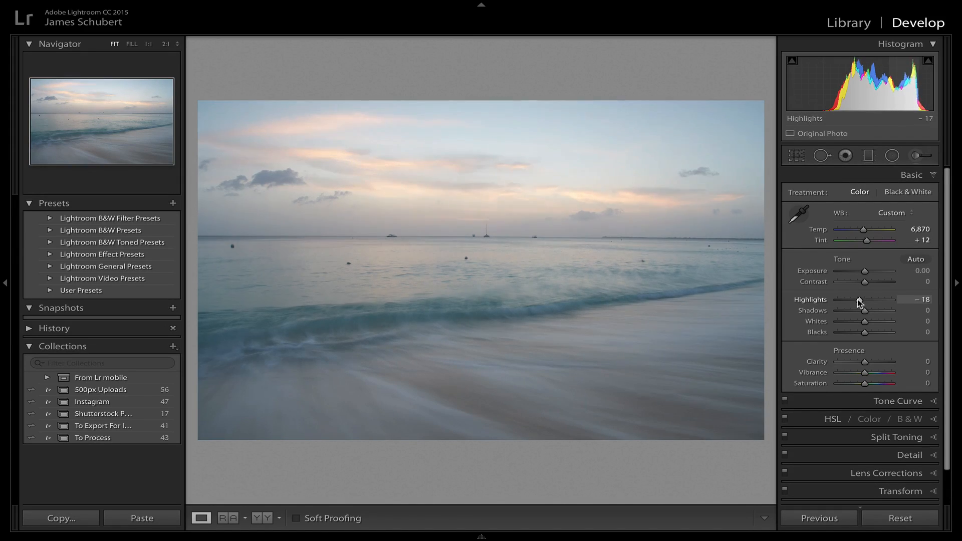
pyautogui.moveTo(871, 300); pyautogui.dragTo(850, 300)
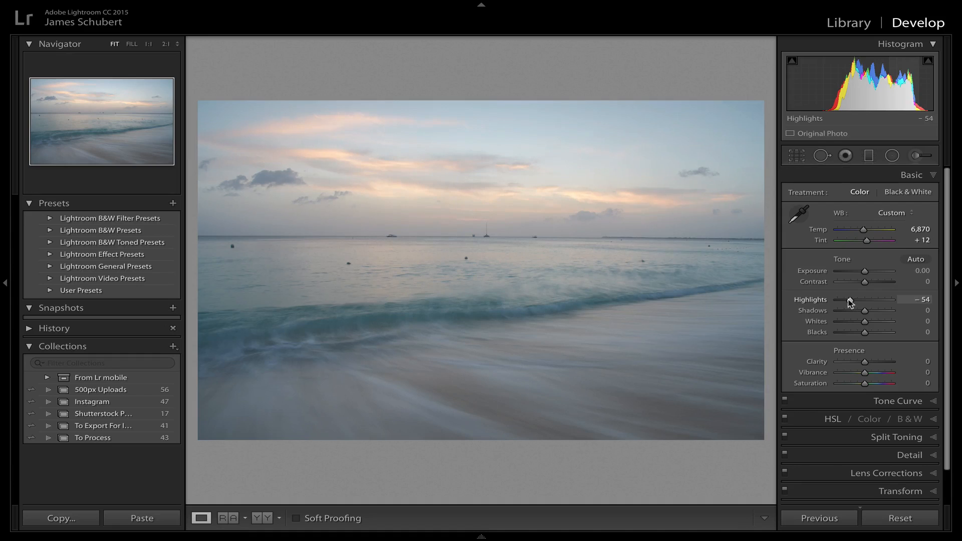
pyautogui.moveTo(873, 298); pyautogui.dragTo(869, 299)
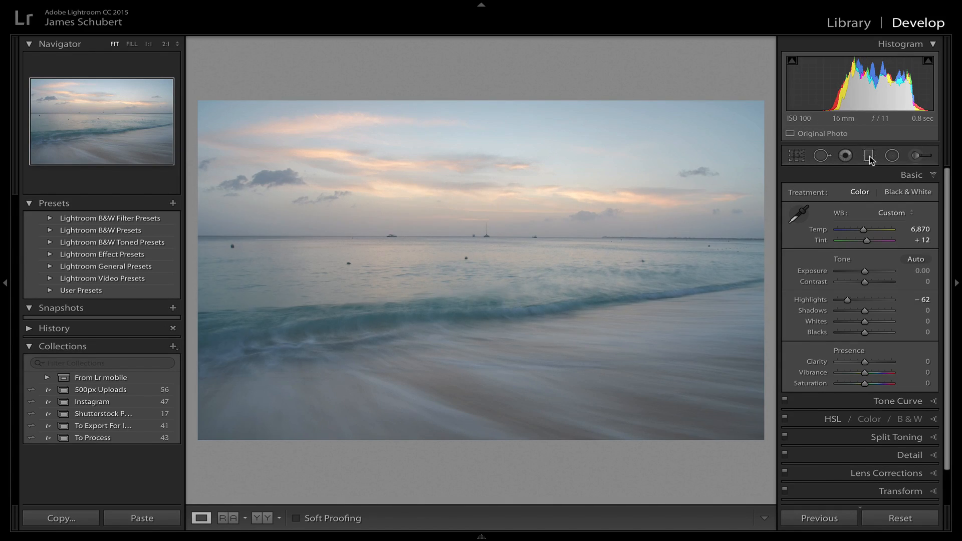
# Add a graduated filter across the horizon with exposure −0.64.
pyautogui.click(869, 155)
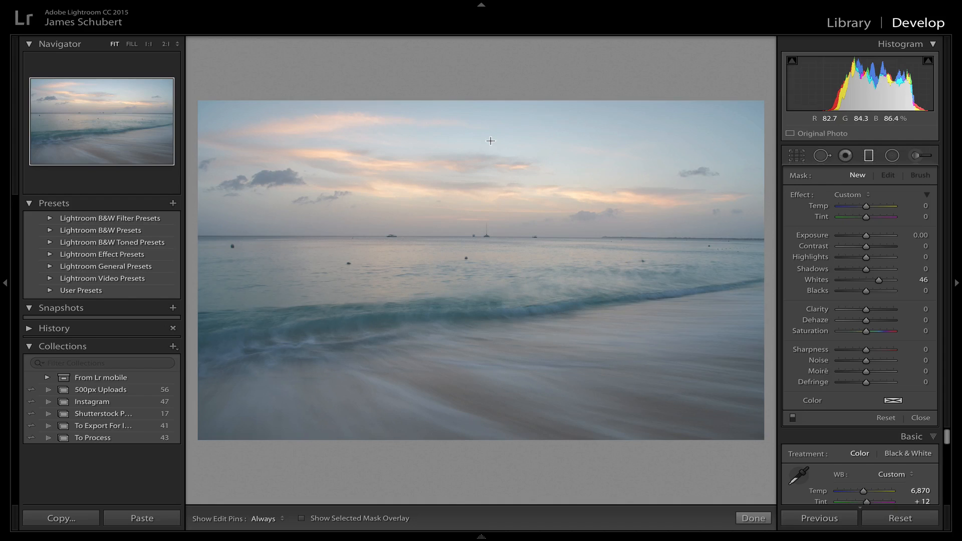
pyautogui.moveTo(454, 212)
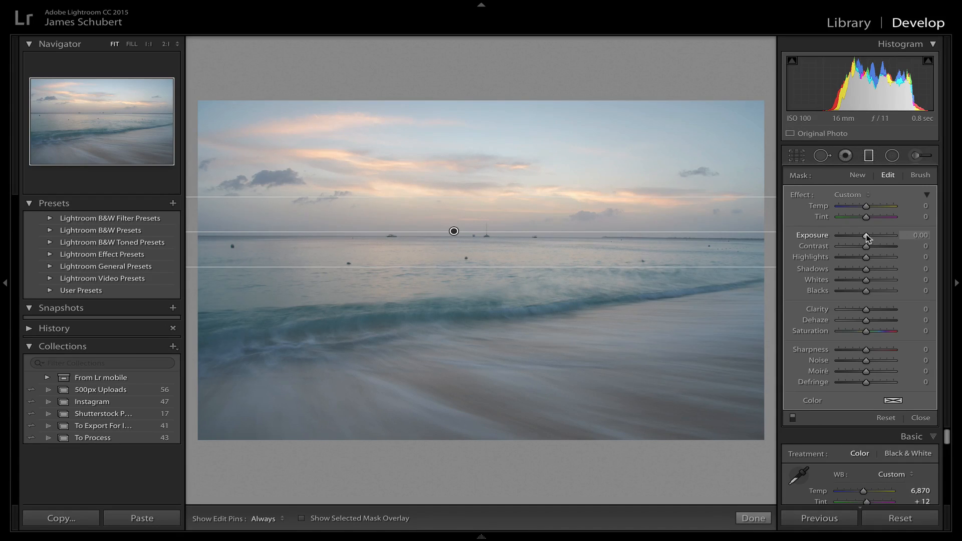
pyautogui.moveTo(868, 234); pyautogui.dragTo(861, 235)
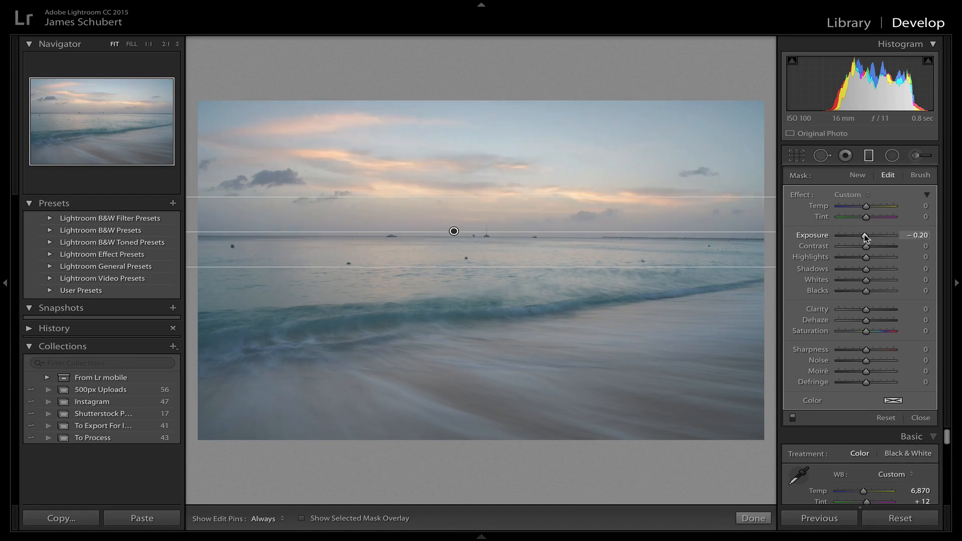
pyautogui.moveTo(866, 238); pyautogui.dragTo(863, 238)
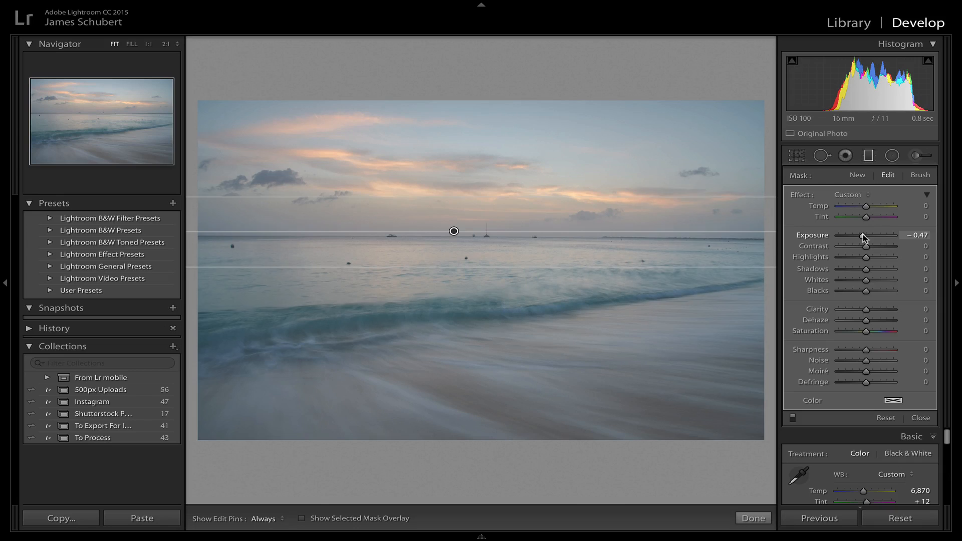
pyautogui.moveTo(865, 239); pyautogui.dragTo(864, 239)
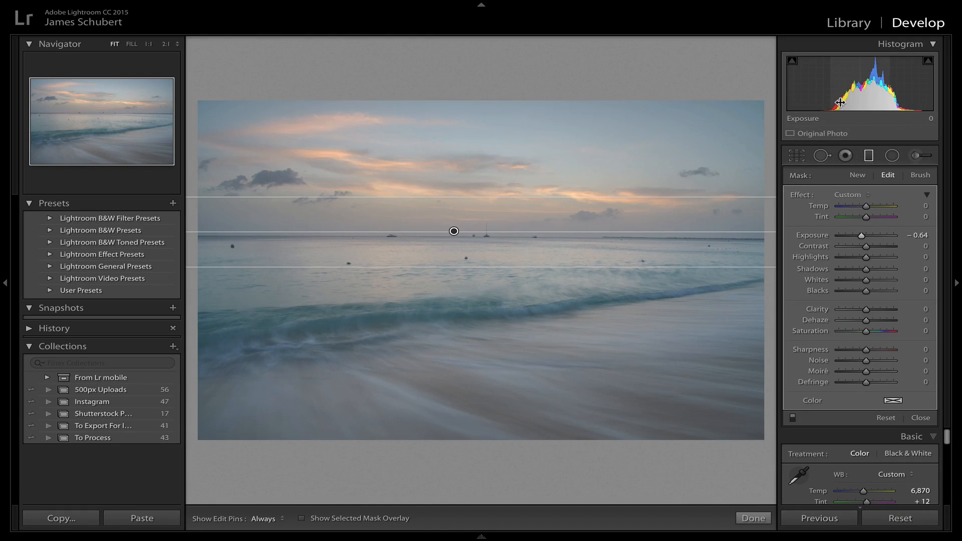
pyautogui.moveTo(879, 245)
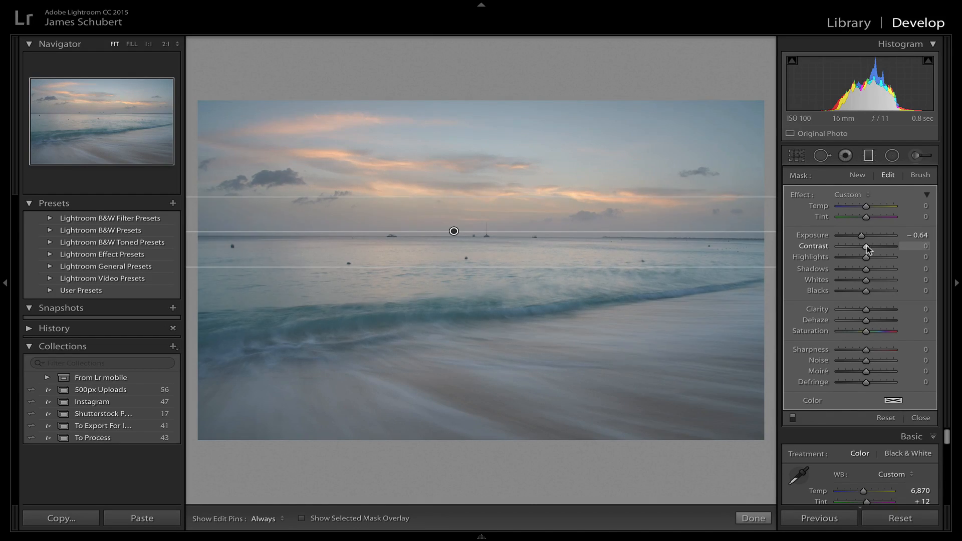
# Set the graduated filter's contrast to +13 and highlights to −15.
pyautogui.moveTo(866, 257); pyautogui.dragTo(875, 257)
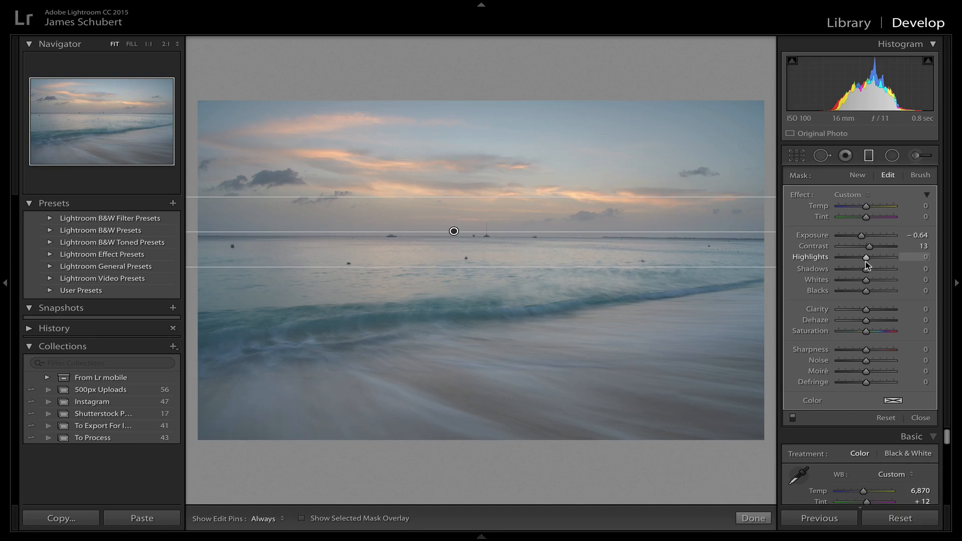
pyautogui.moveTo(884, 257); pyautogui.dragTo(863, 257)
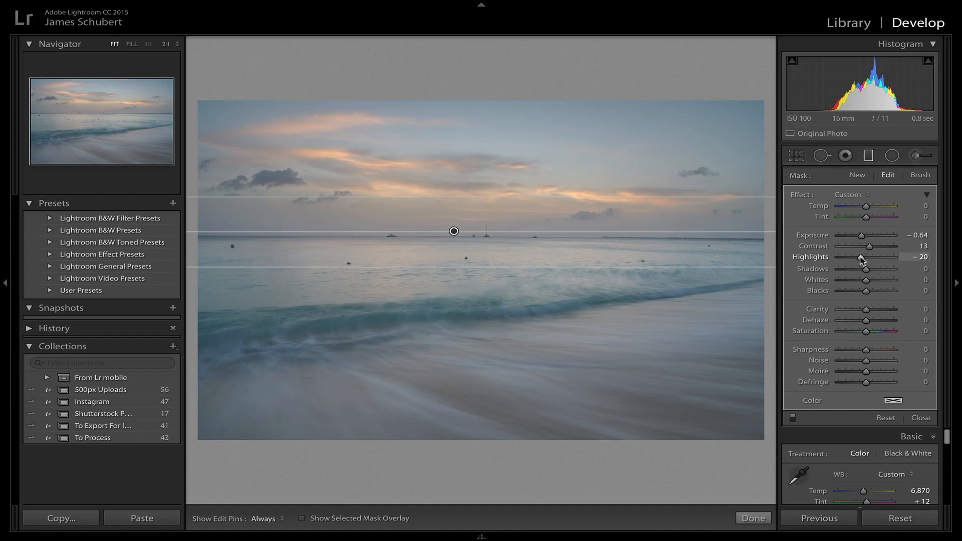
pyautogui.moveTo(859, 257); pyautogui.dragTo(865, 257)
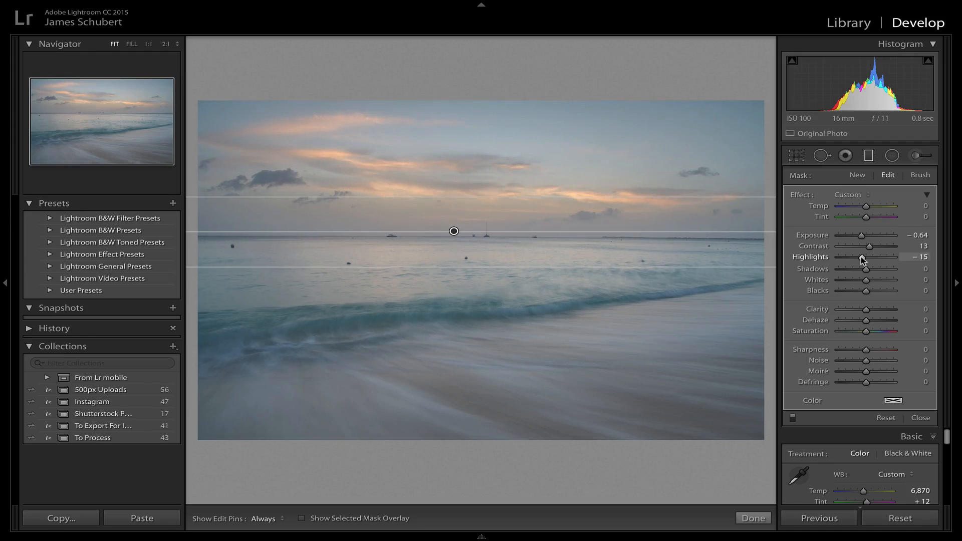
pyautogui.moveTo(865, 257); pyautogui.dragTo(860, 258)
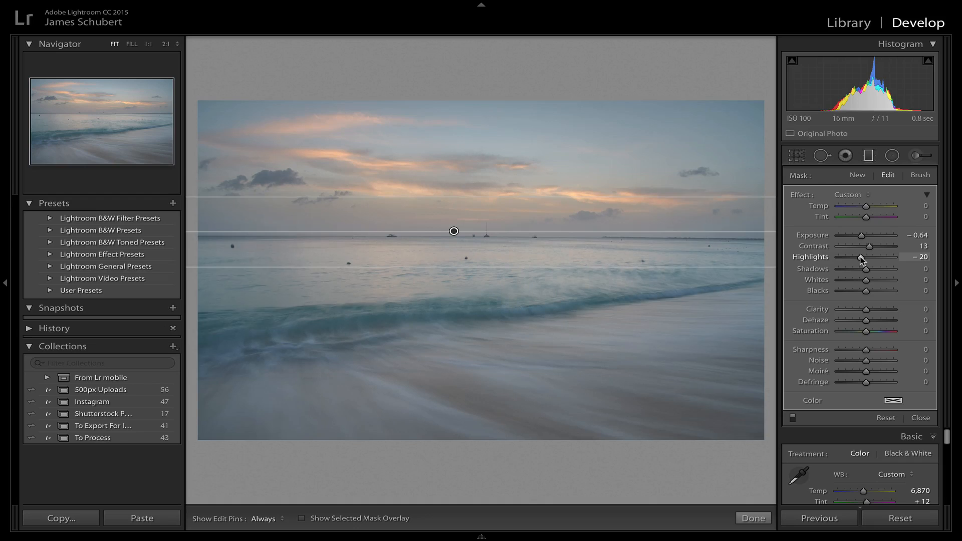
pyautogui.moveTo(858, 257); pyautogui.dragTo(862, 258)
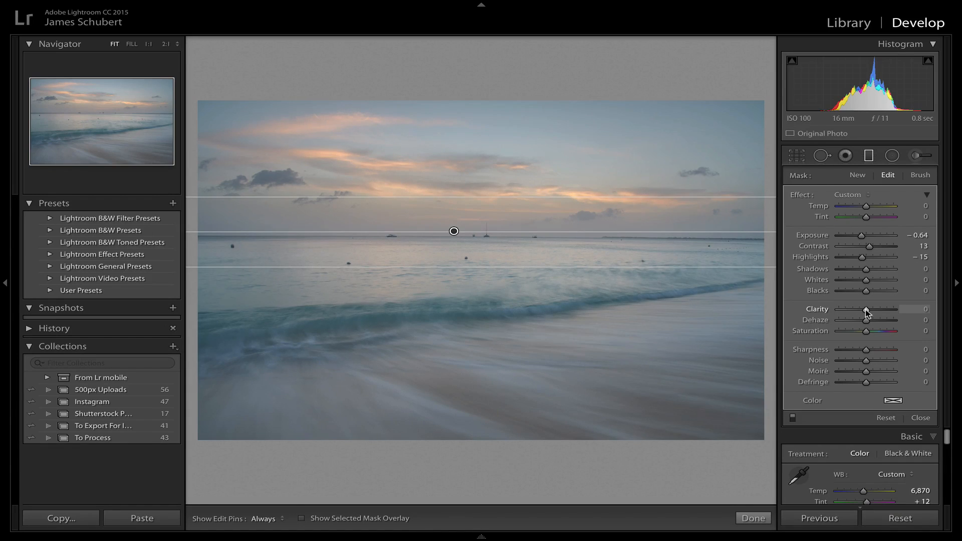
# Set the filter's clarity to +13 and finish editing the graduated filter.
pyautogui.moveTo(865, 312); pyautogui.dragTo(875, 313)
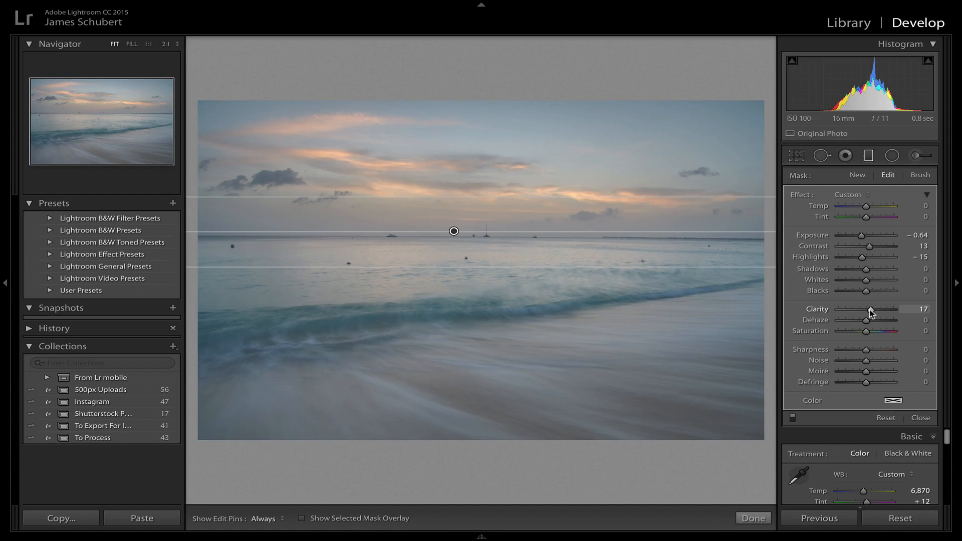
pyautogui.moveTo(871, 310); pyautogui.dragTo(865, 309)
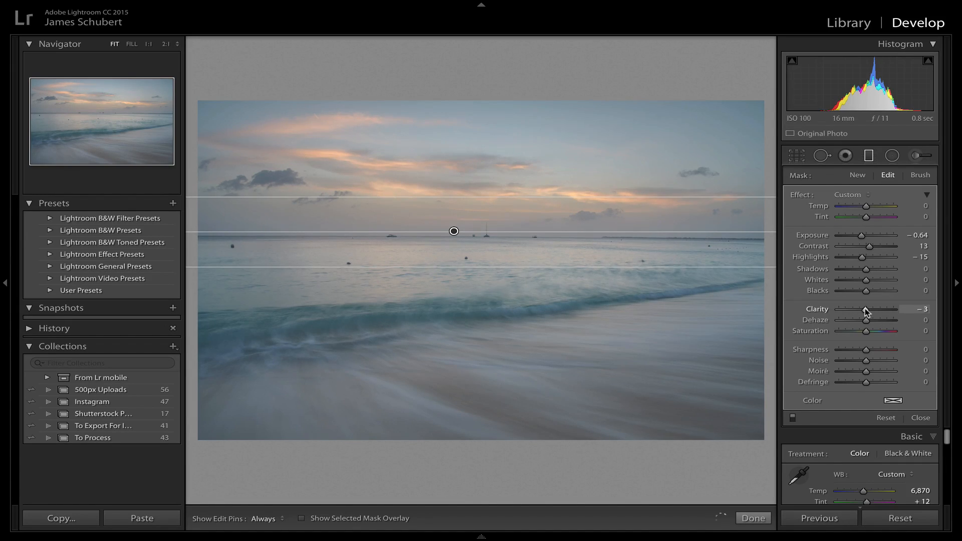
pyautogui.moveTo(864, 309); pyautogui.dragTo(871, 309)
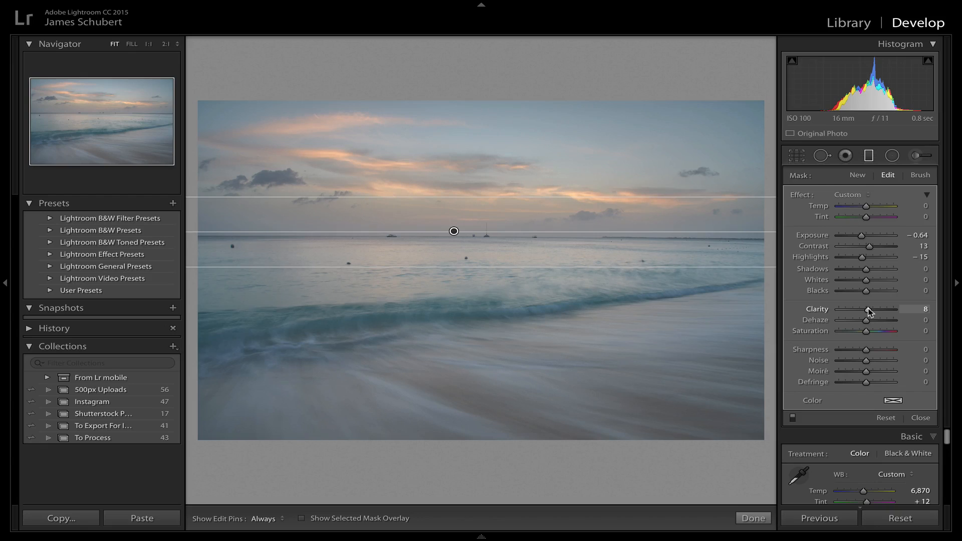
pyautogui.moveTo(863, 313); pyautogui.dragTo(870, 312)
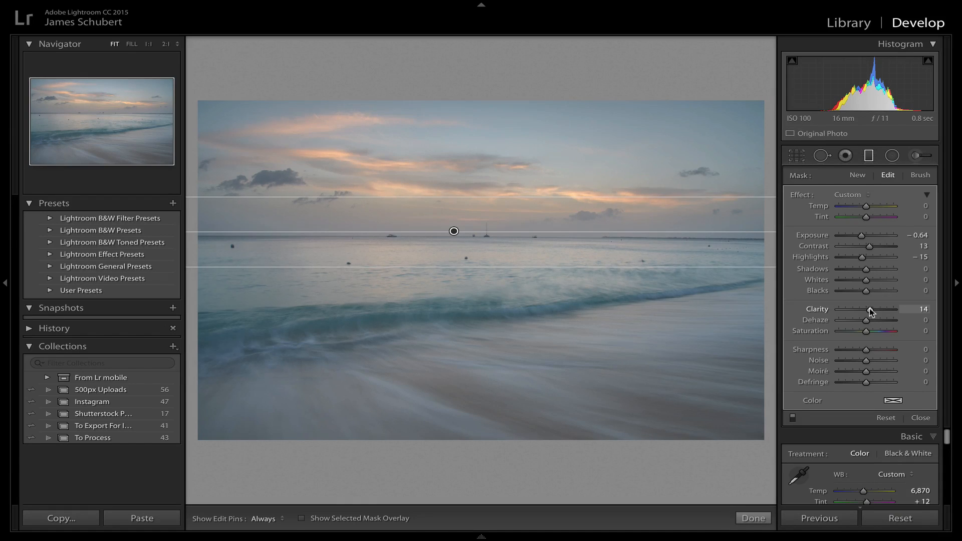
pyautogui.moveTo(864, 315); pyautogui.dragTo(870, 314)
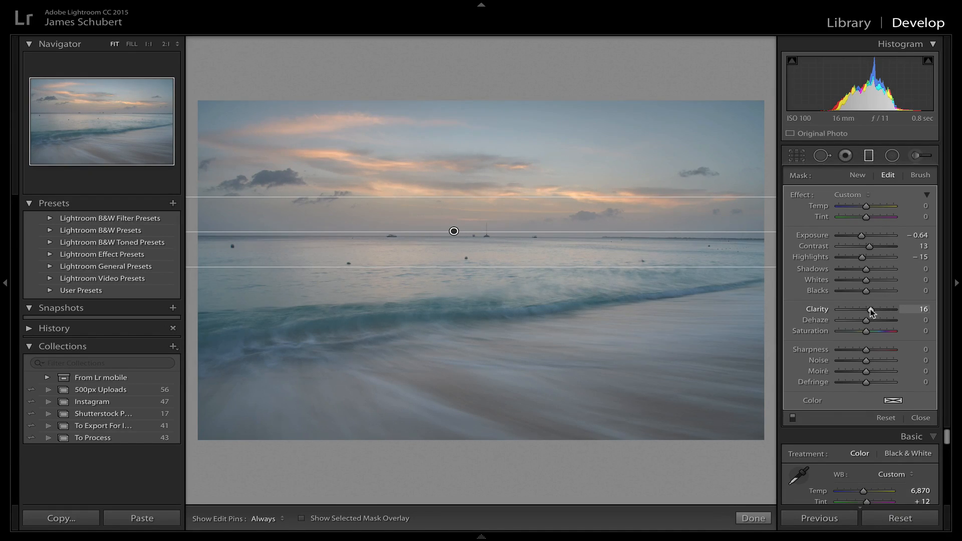
pyautogui.moveTo(871, 309); pyautogui.dragTo(866, 309)
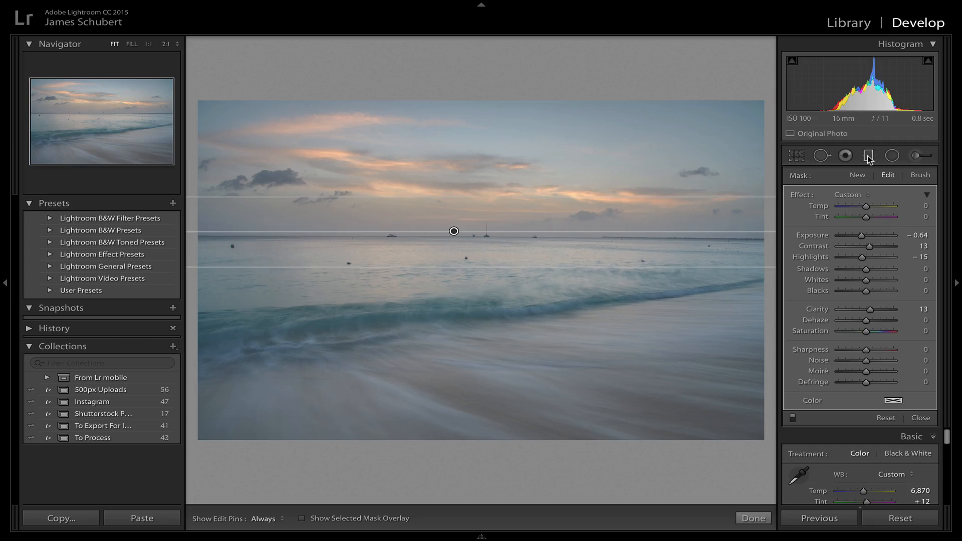
pyautogui.click(868, 155)
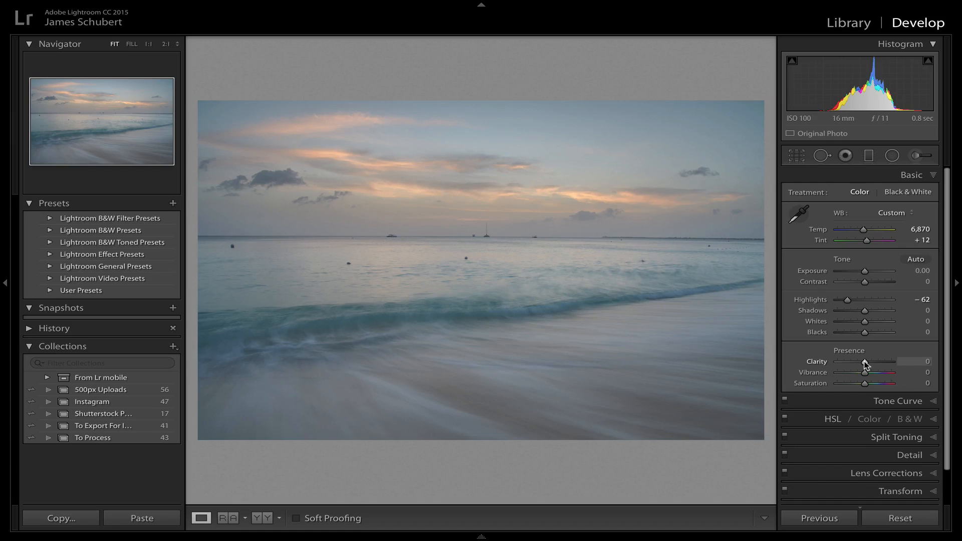
# Raise the photo's overall clarity to +19.
pyautogui.moveTo(862, 362); pyautogui.dragTo(868, 361)
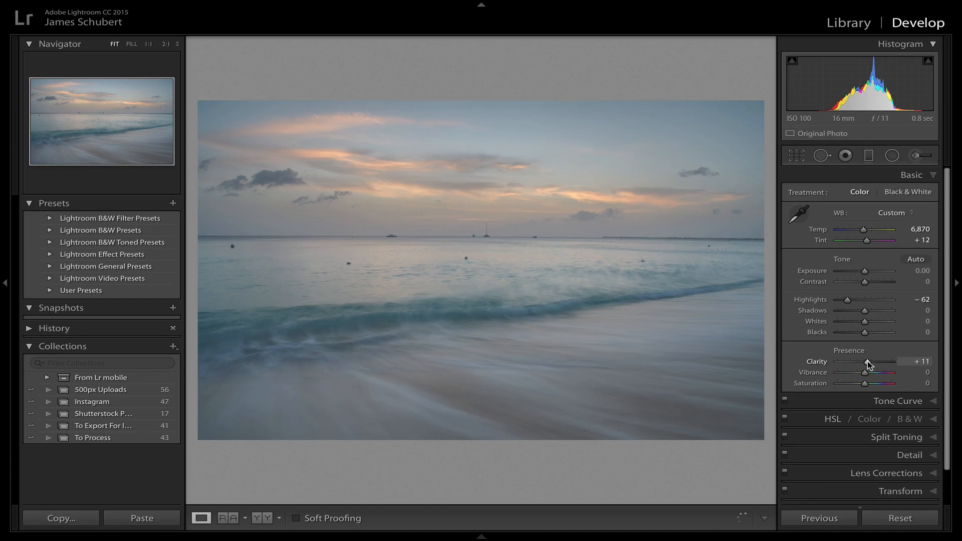
pyautogui.moveTo(867, 361); pyautogui.dragTo(877, 362)
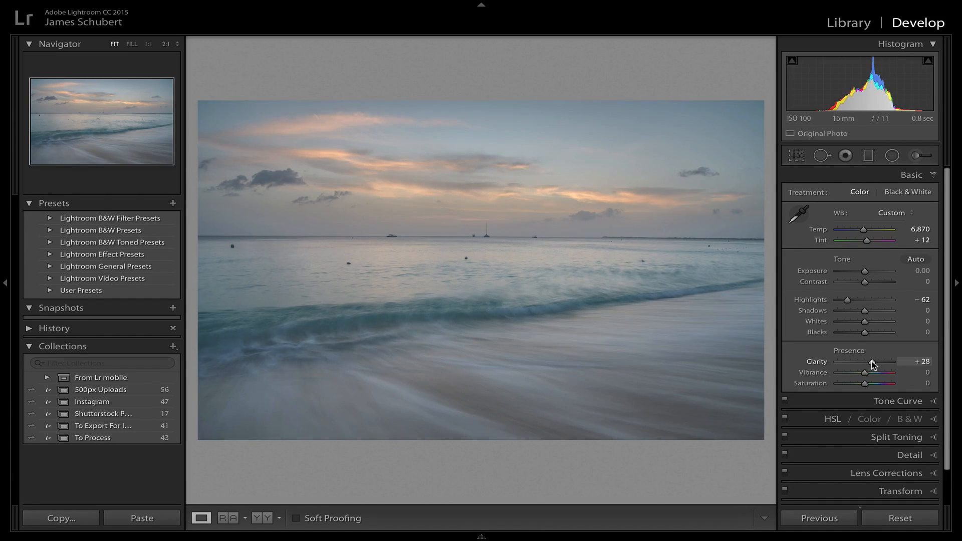
pyautogui.moveTo(876, 362); pyautogui.dragTo(857, 362)
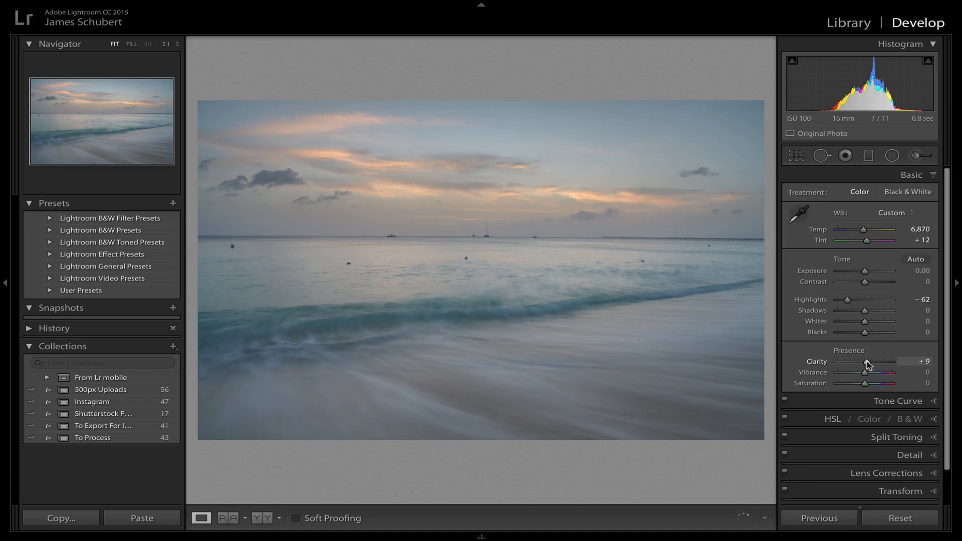
pyautogui.moveTo(859, 362); pyautogui.dragTo(871, 362)
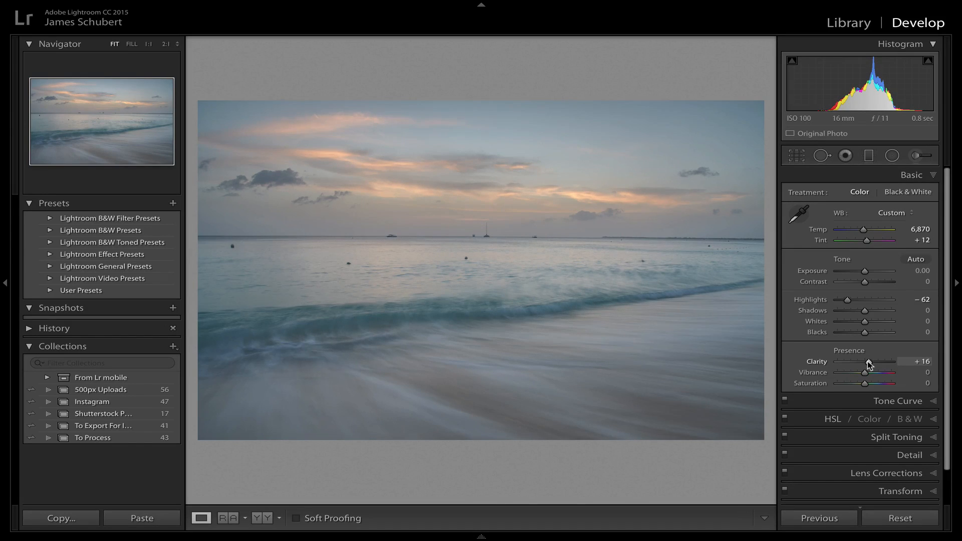
pyautogui.moveTo(865, 362); pyautogui.dragTo(874, 361)
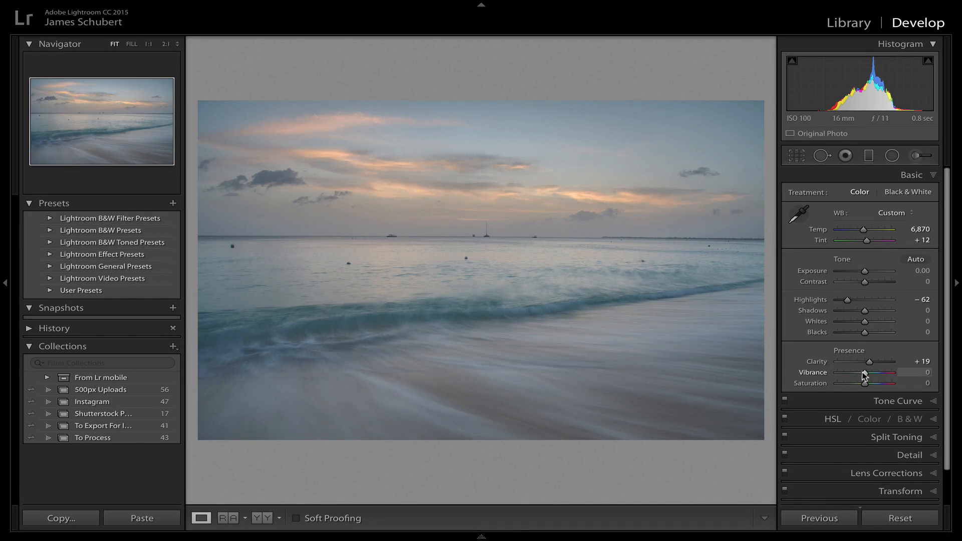
# Set vibrance to +20 and saturation to +11.
pyautogui.moveTo(864, 373); pyautogui.dragTo(878, 372)
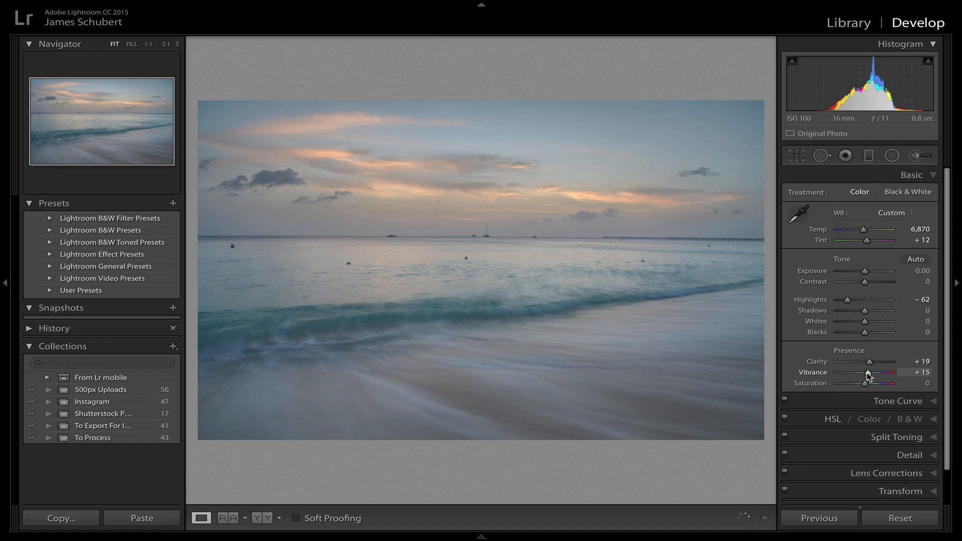
pyautogui.moveTo(870, 373); pyautogui.dragTo(873, 373)
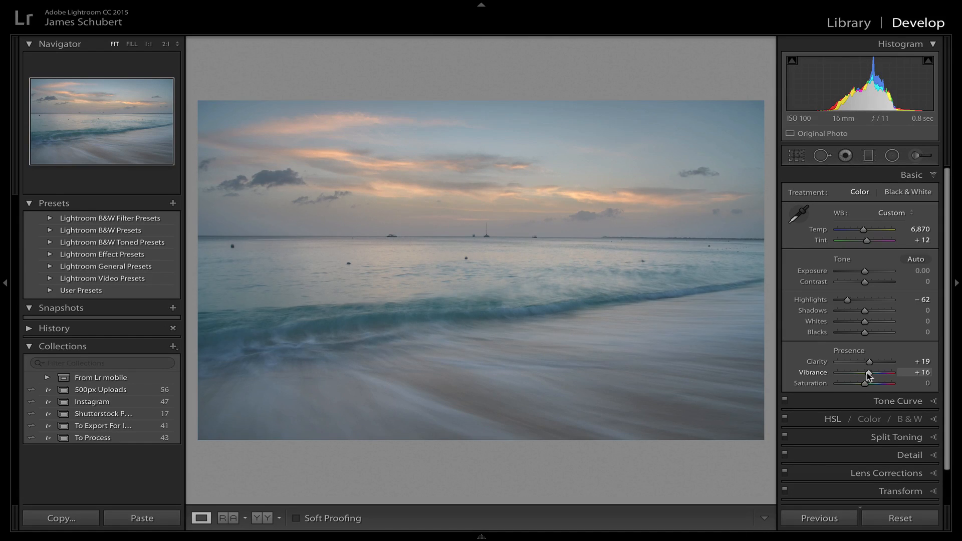
pyautogui.moveTo(858, 373); pyautogui.dragTo(871, 373)
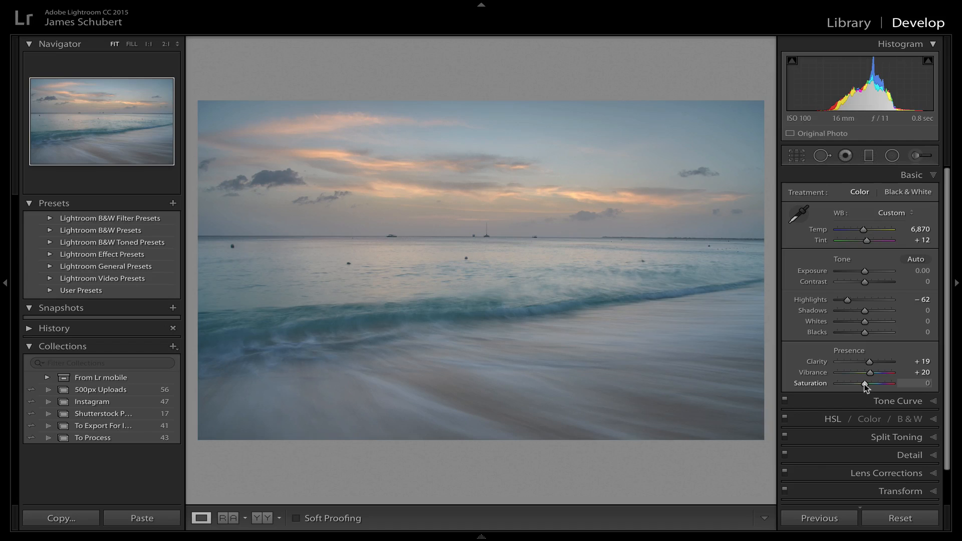
pyautogui.moveTo(871, 384); pyautogui.dragTo(878, 384)
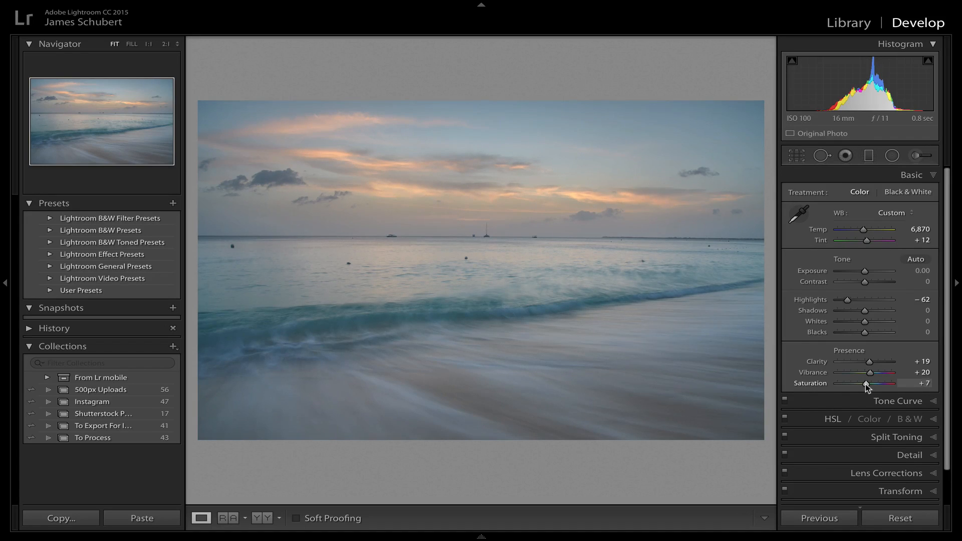
pyautogui.moveTo(866, 387); pyautogui.dragTo(870, 387)
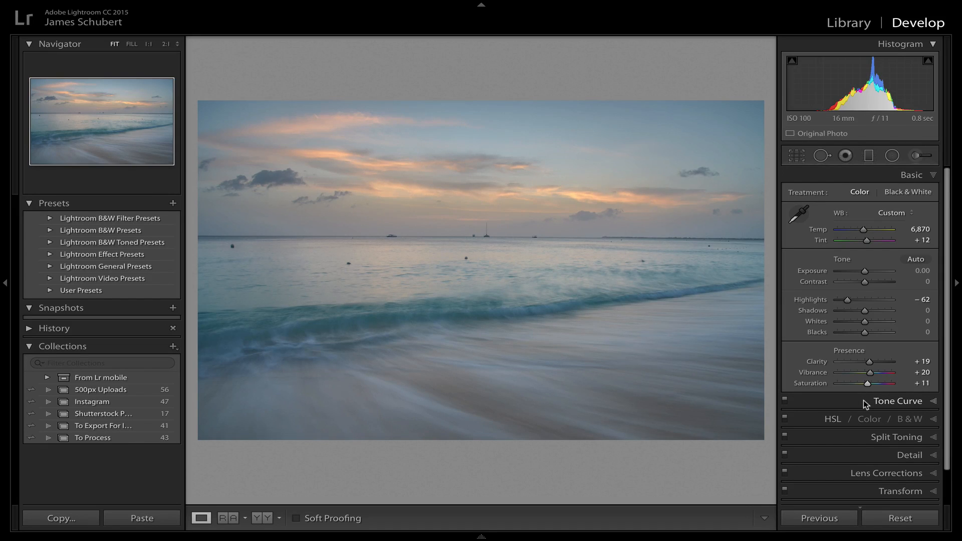
# Lift the tone curve midtones and pick sky tones directly from the photo.
pyautogui.click(901, 401)
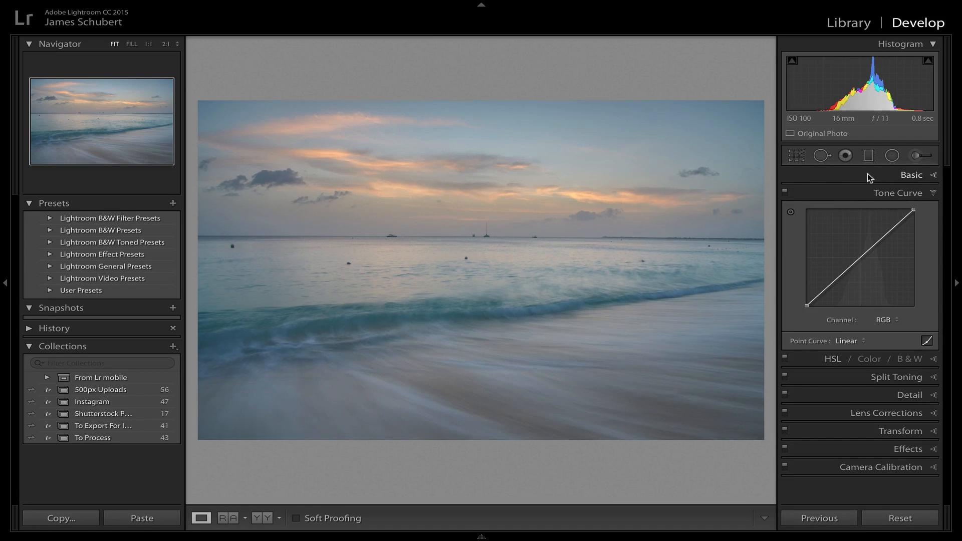
pyautogui.moveTo(865, 180)
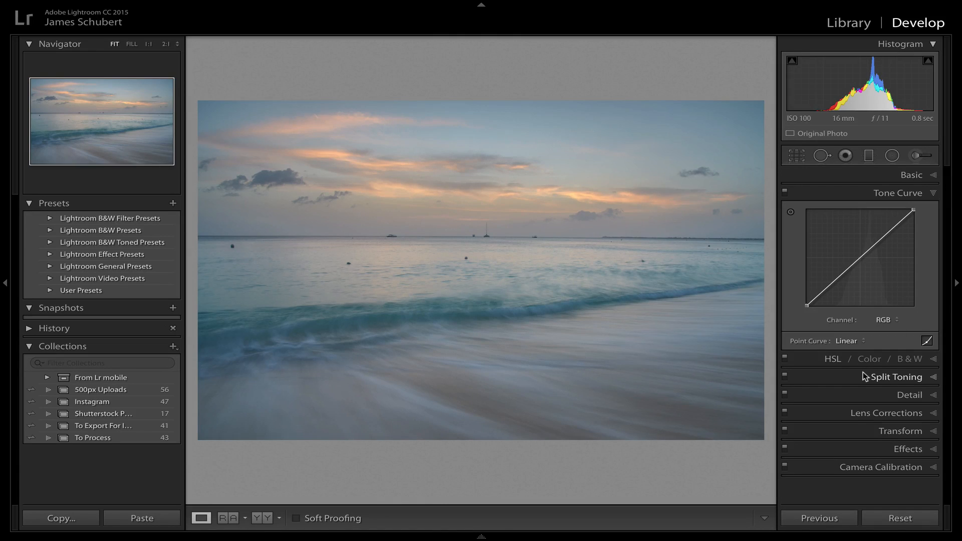
pyautogui.moveTo(836, 272)
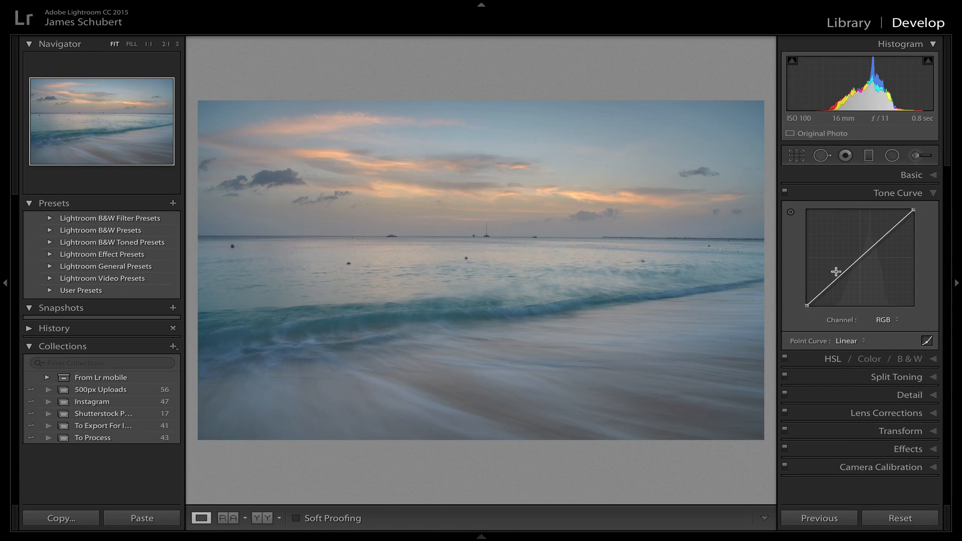
pyautogui.moveTo(803, 226)
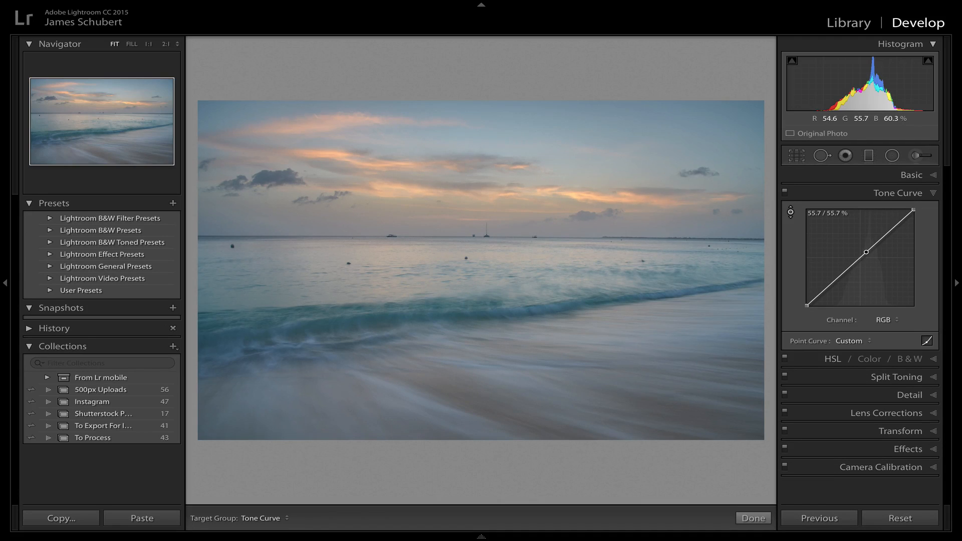
pyautogui.moveTo(865, 252); pyautogui.dragTo(865, 247)
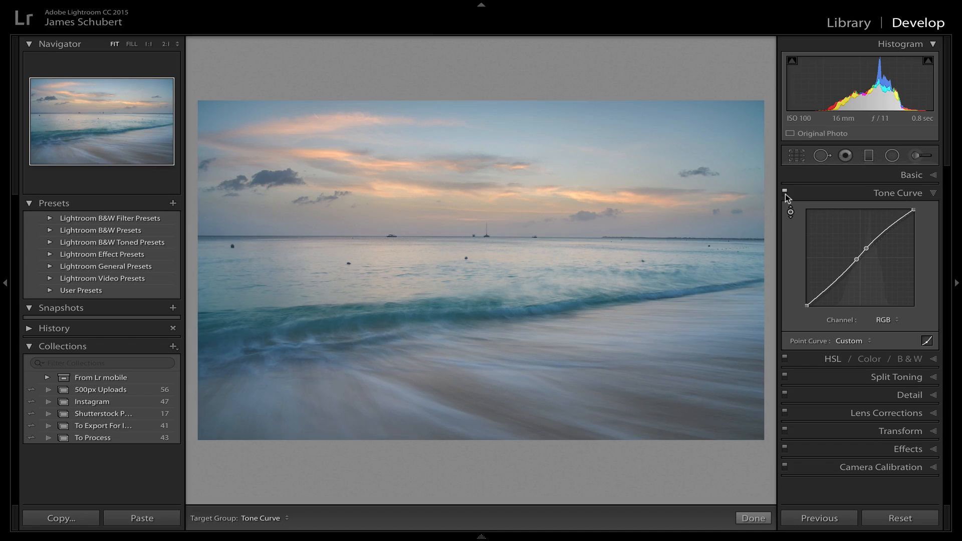
pyautogui.click(785, 192)
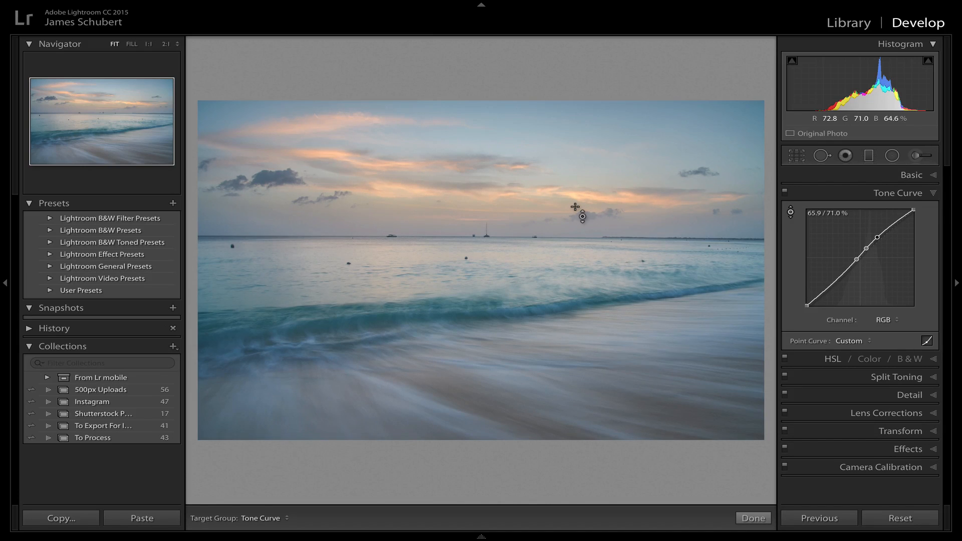
pyautogui.moveTo(775, 339)
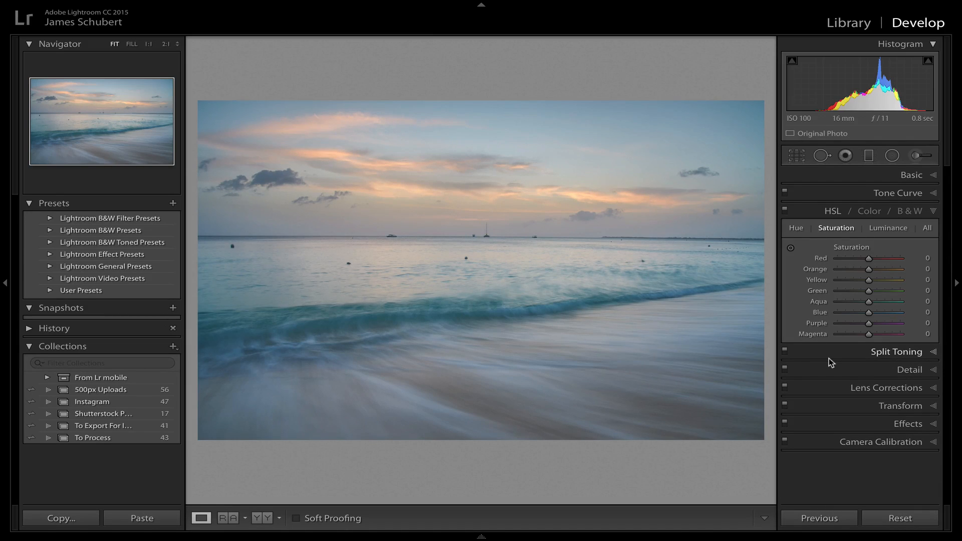
pyautogui.moveTo(816, 269)
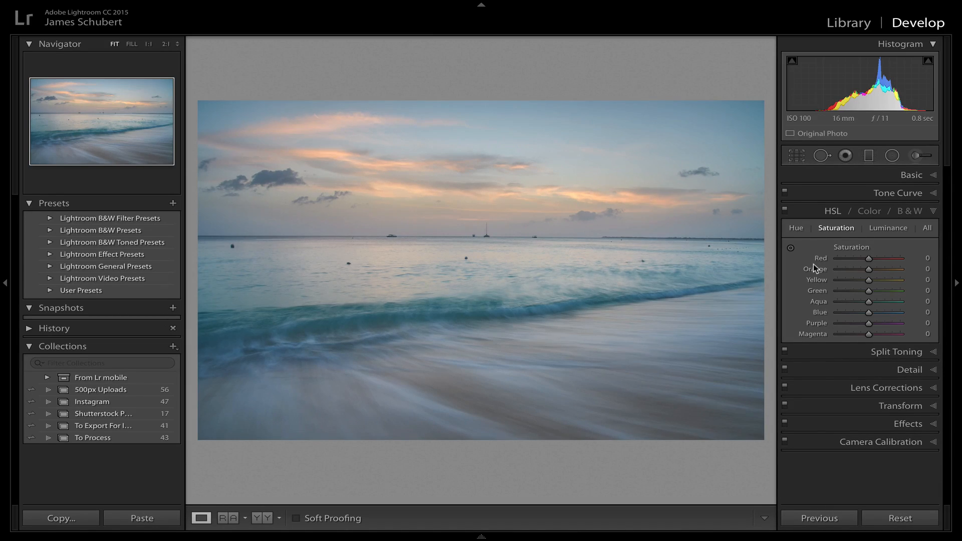
pyautogui.moveTo(815, 240)
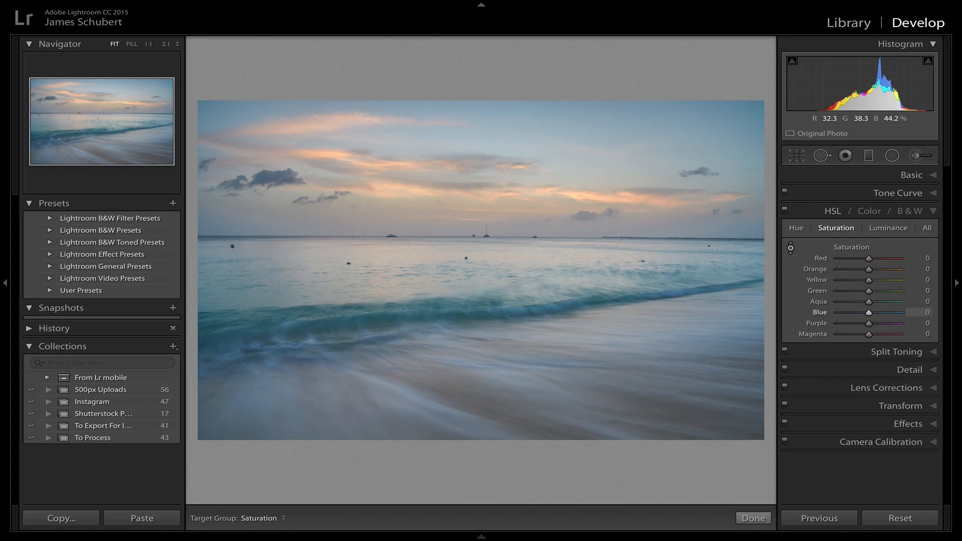
# Raise the sea's Blue saturation to +29 and Aqua to +9 in HSL.
pyautogui.moveTo(871, 312); pyautogui.dragTo(884, 312)
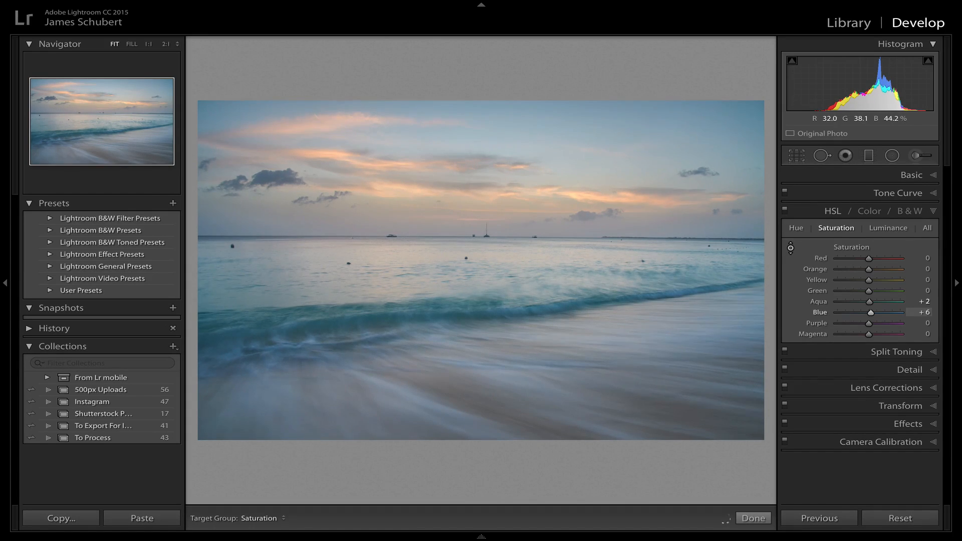
pyautogui.moveTo(870, 311); pyautogui.dragTo(878, 312)
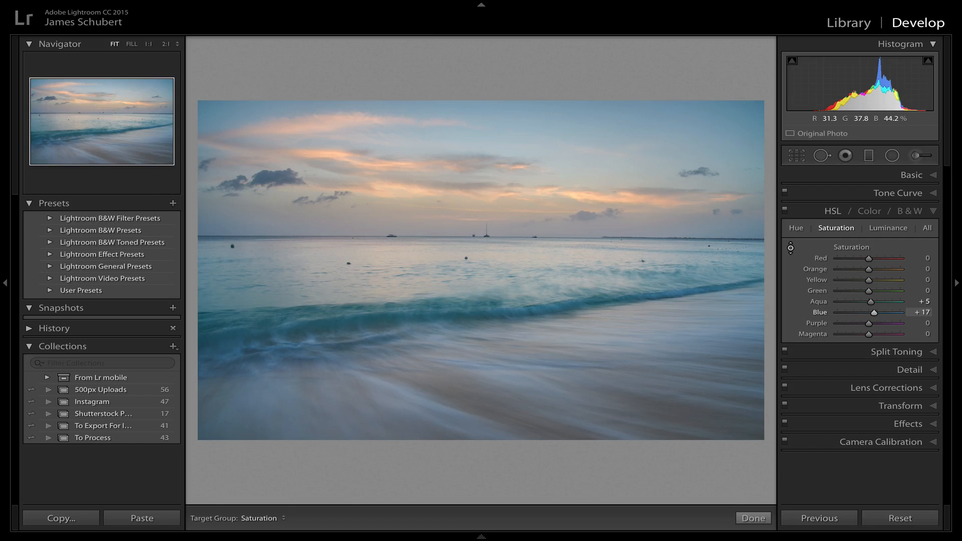
pyautogui.moveTo(890, 312); pyautogui.dragTo(893, 311)
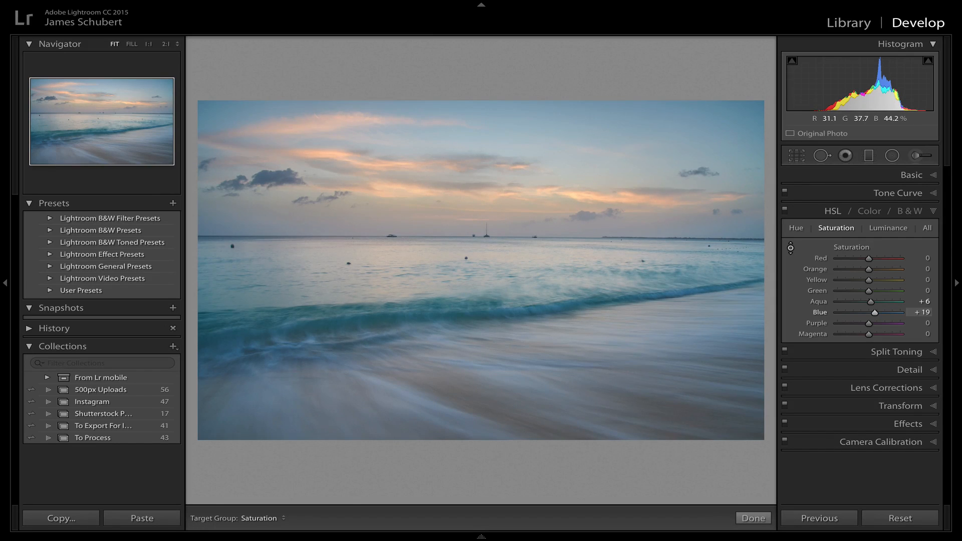
pyautogui.moveTo(868, 312); pyautogui.dragTo(871, 311)
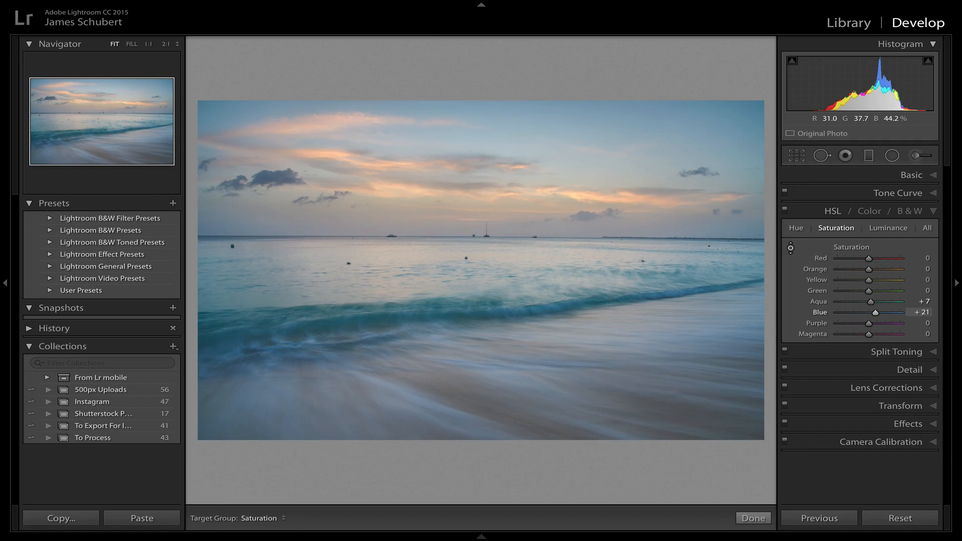
pyautogui.moveTo(870, 312); pyautogui.dragTo(871, 313)
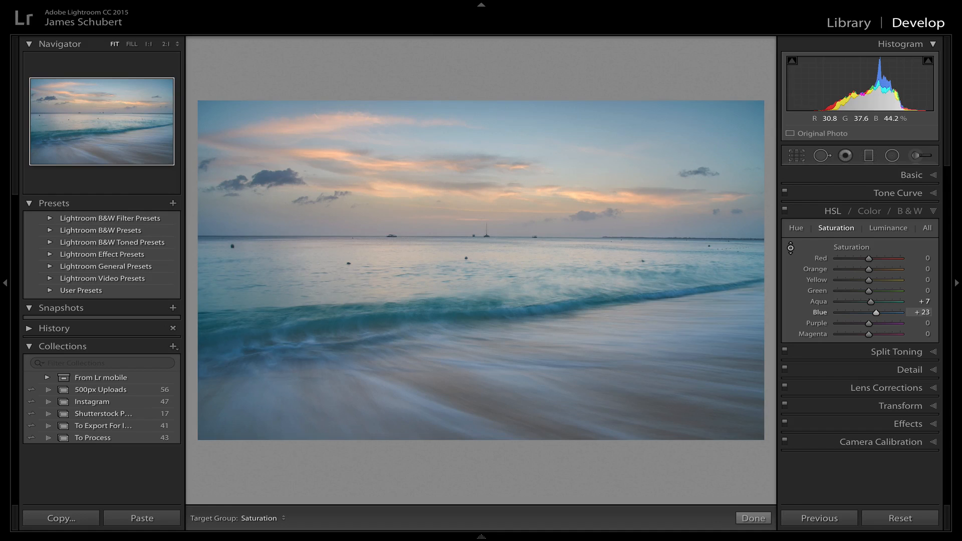
pyautogui.moveTo(881, 300); pyautogui.dragTo(871, 300)
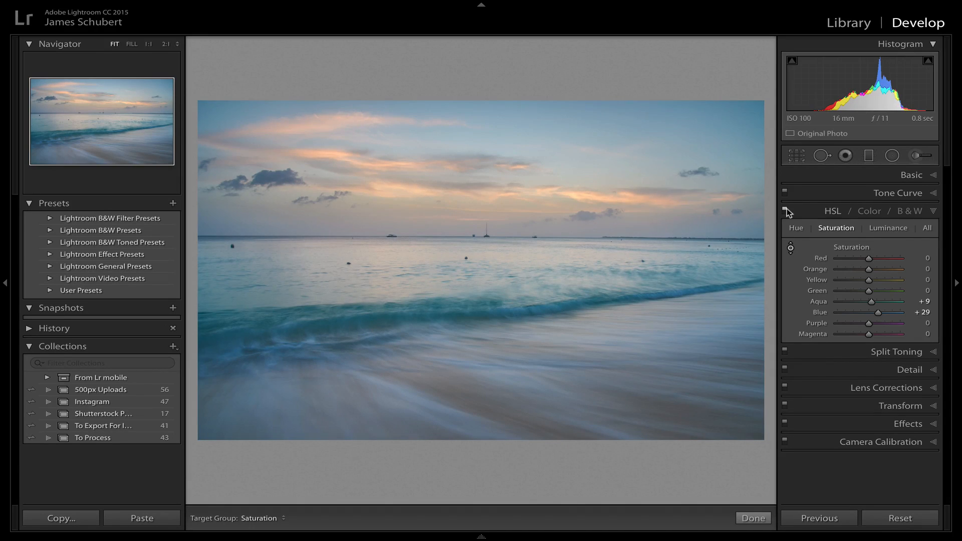
pyautogui.moveTo(847, 314)
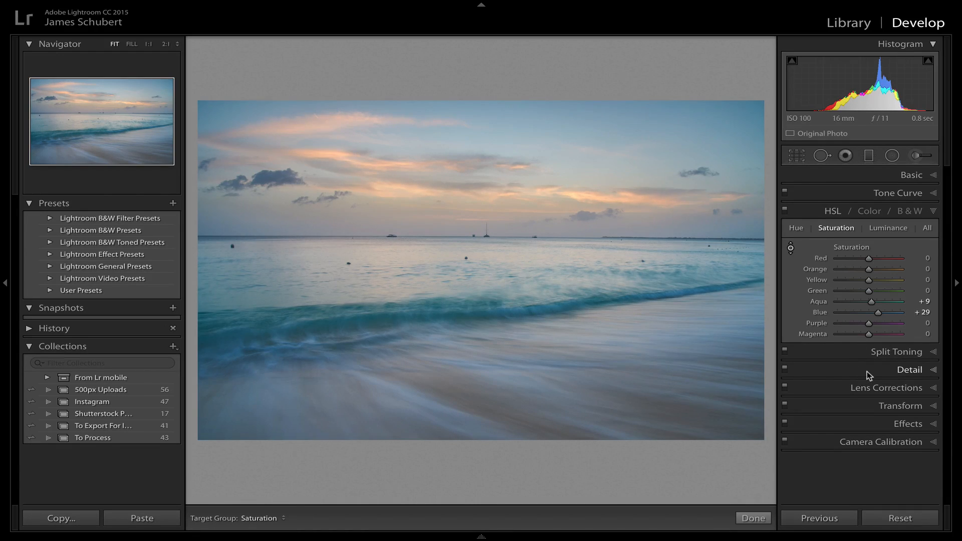
# Inspect the sea at 1:1 and raise the sharpening amount to 32.
pyautogui.click(910, 369)
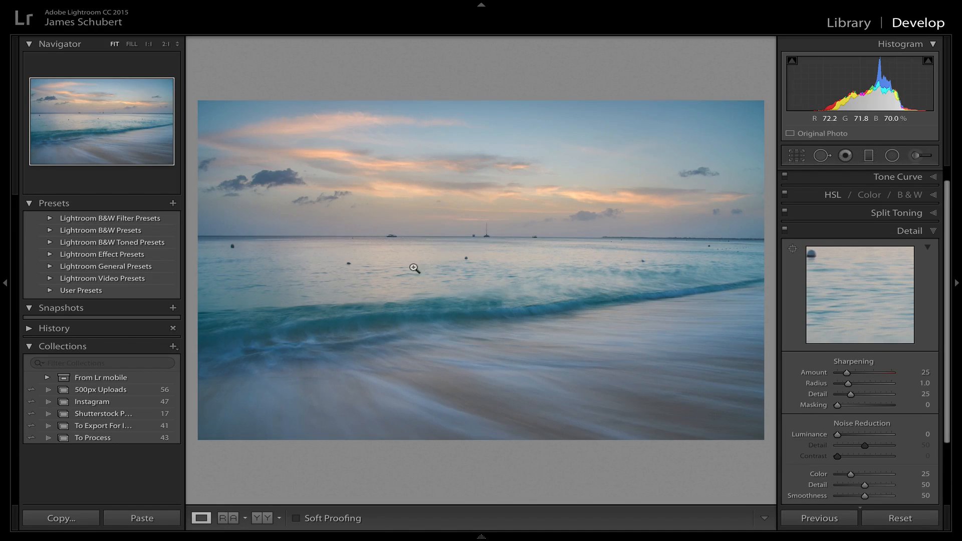
pyautogui.click(414, 268)
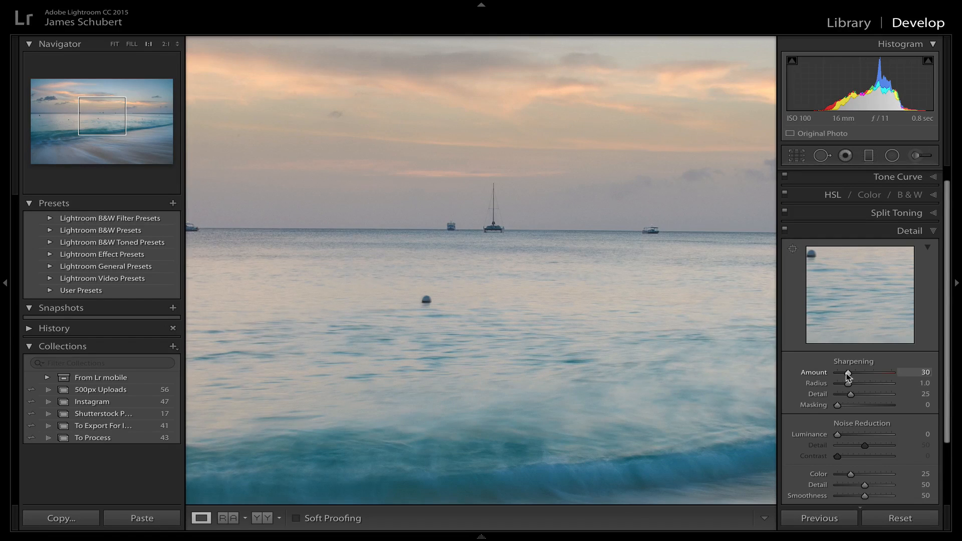
pyautogui.moveTo(846, 372); pyautogui.dragTo(849, 372)
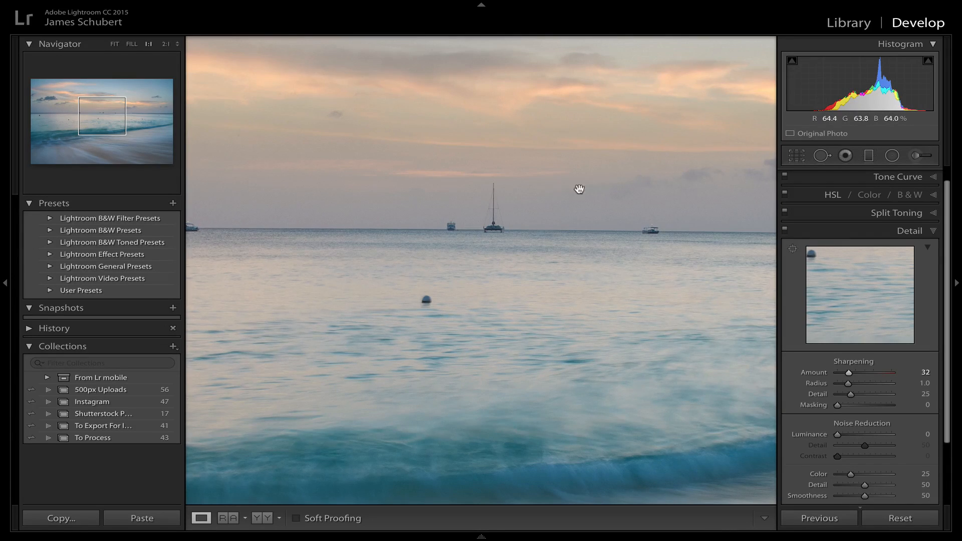
pyautogui.moveTo(594, 211)
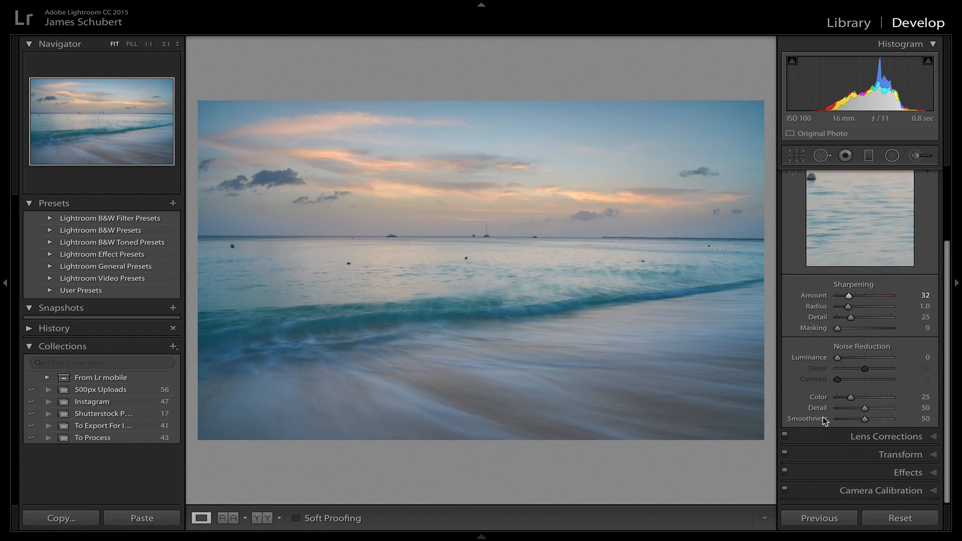
# Enable chromatic aberration removal, trying and discarding lens profile corrections.
pyautogui.click(885, 264)
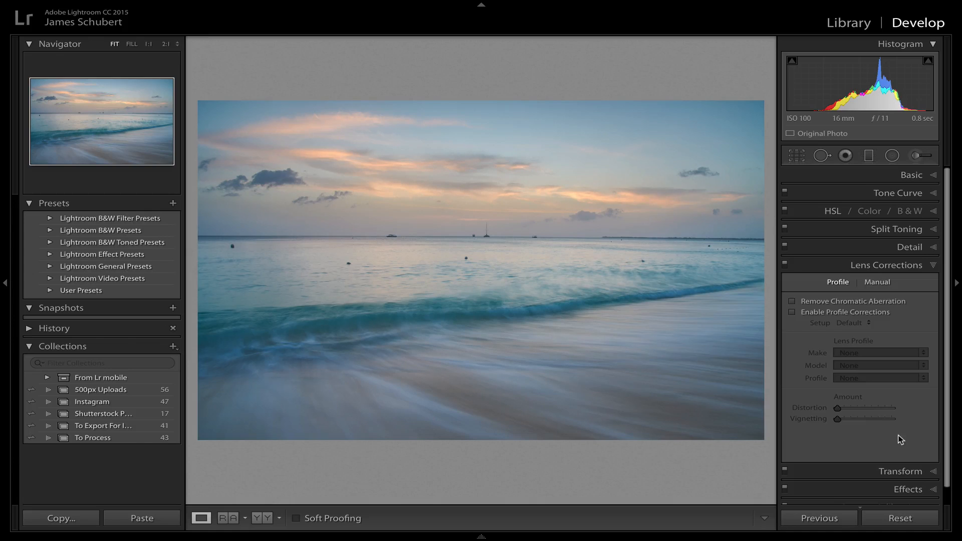
pyautogui.moveTo(807, 325)
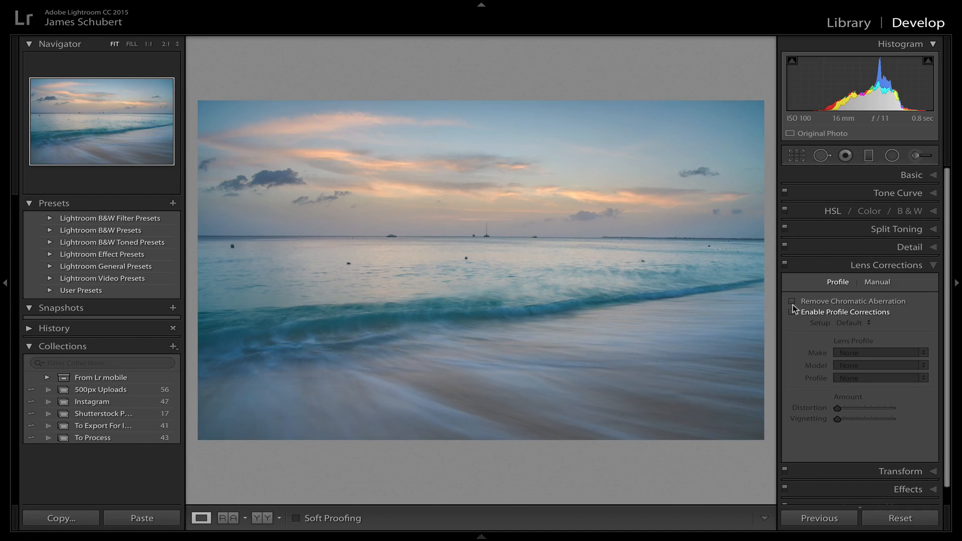
pyautogui.click(792, 302)
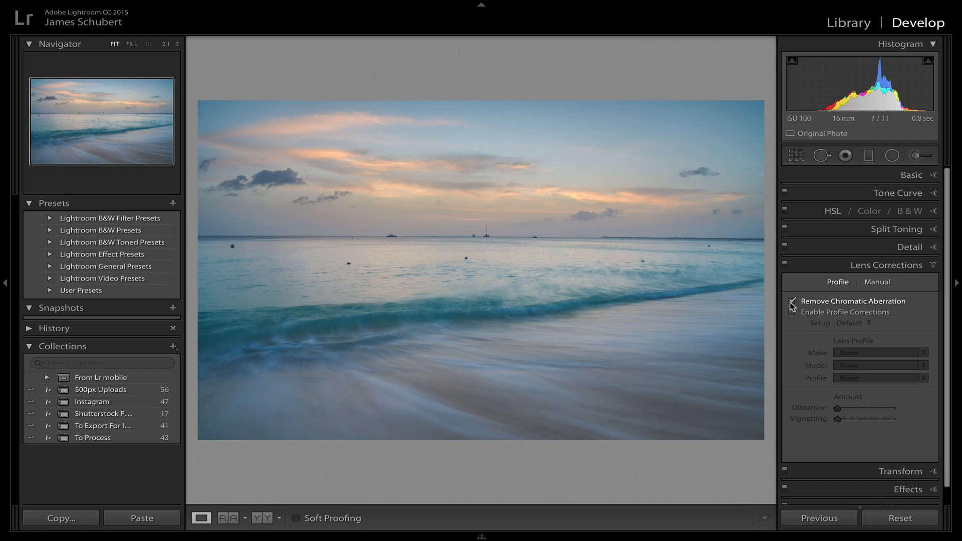
pyautogui.click(791, 302)
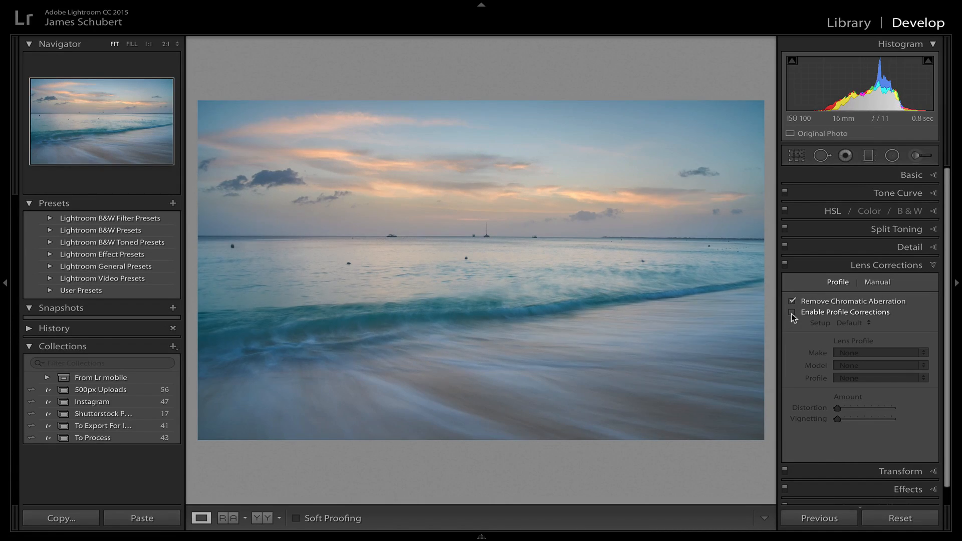
pyautogui.click(792, 313)
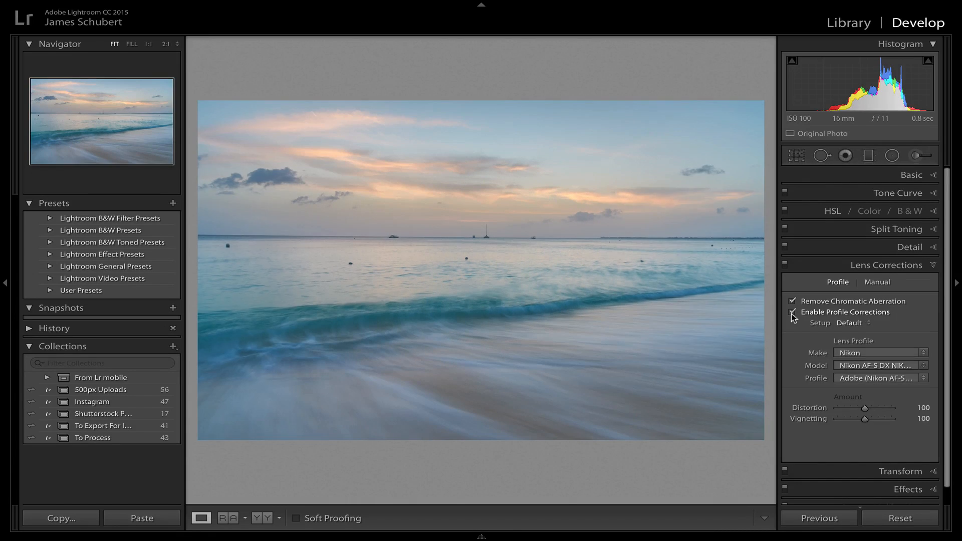
pyautogui.click(793, 313)
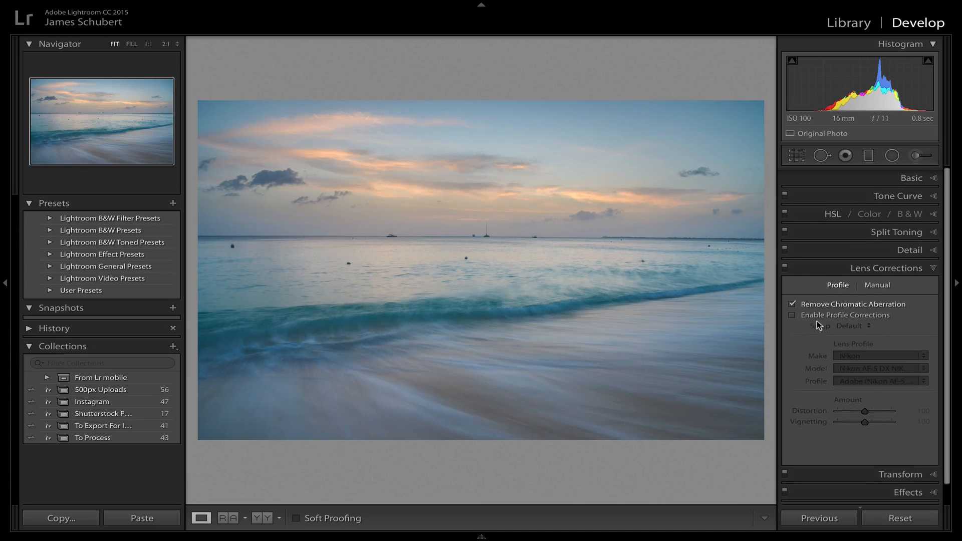
# Bring up the crop and straighten overlay for the photo.
pyautogui.click(795, 155)
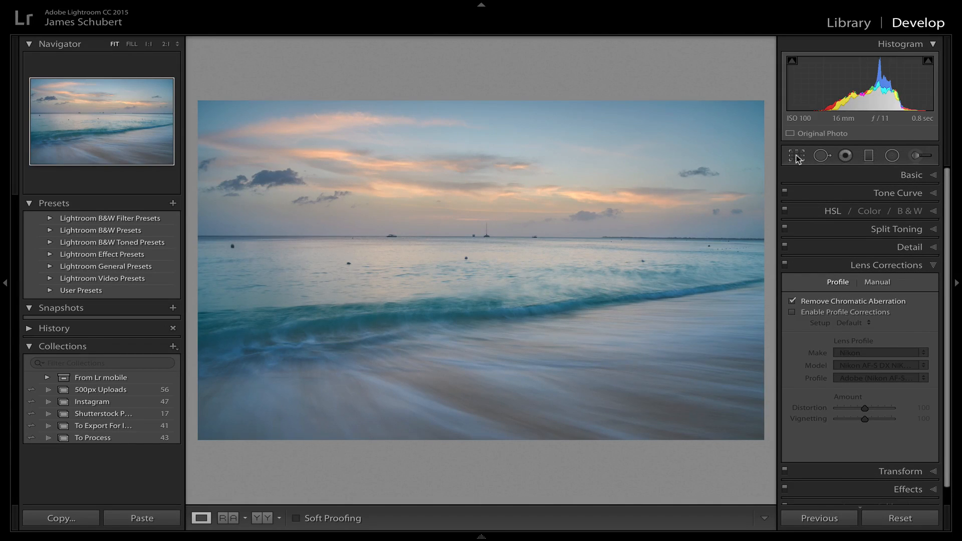
pyautogui.click(797, 155)
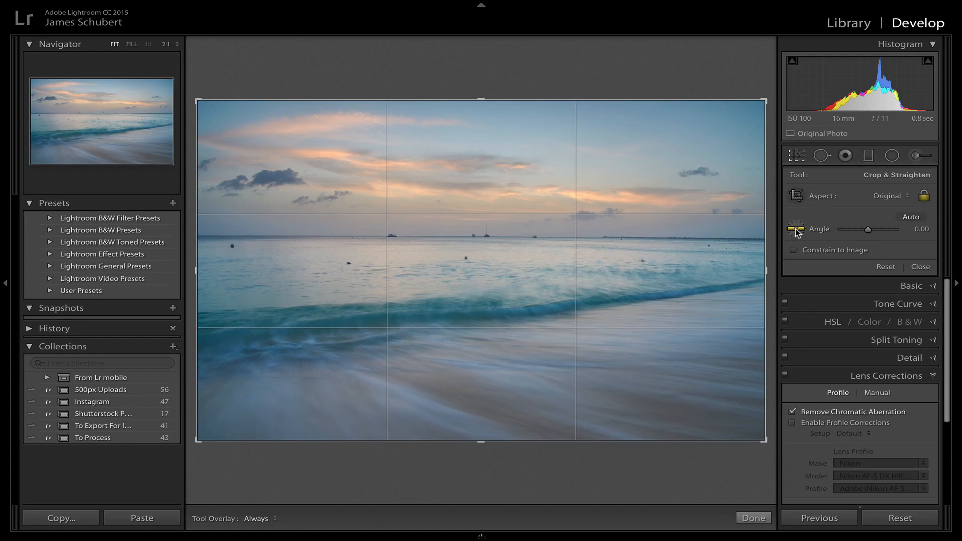
pyautogui.moveTo(794, 232)
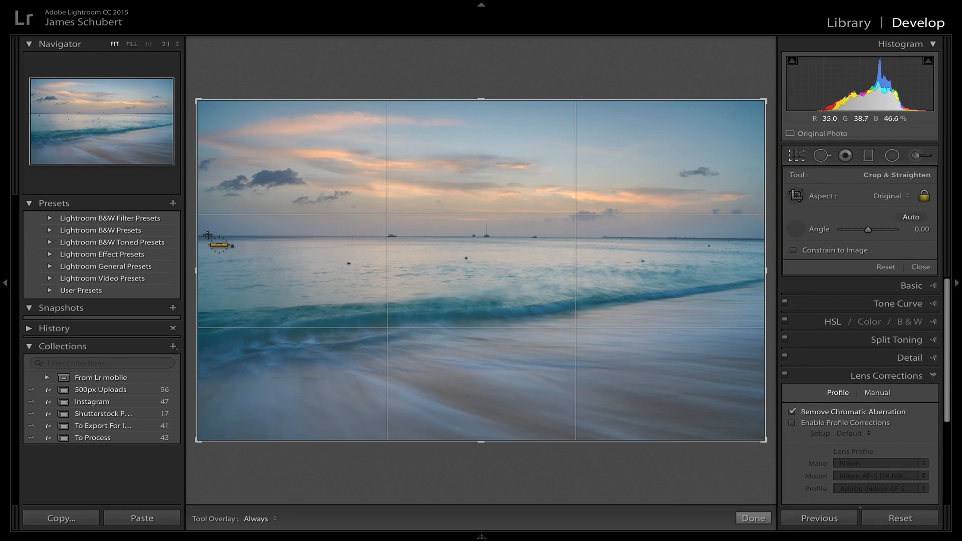
# Trace the Straighten line along the horizon, leveling the photo to an angle of −0.28.
pyautogui.moveTo(217, 235); pyautogui.dragTo(345, 232)
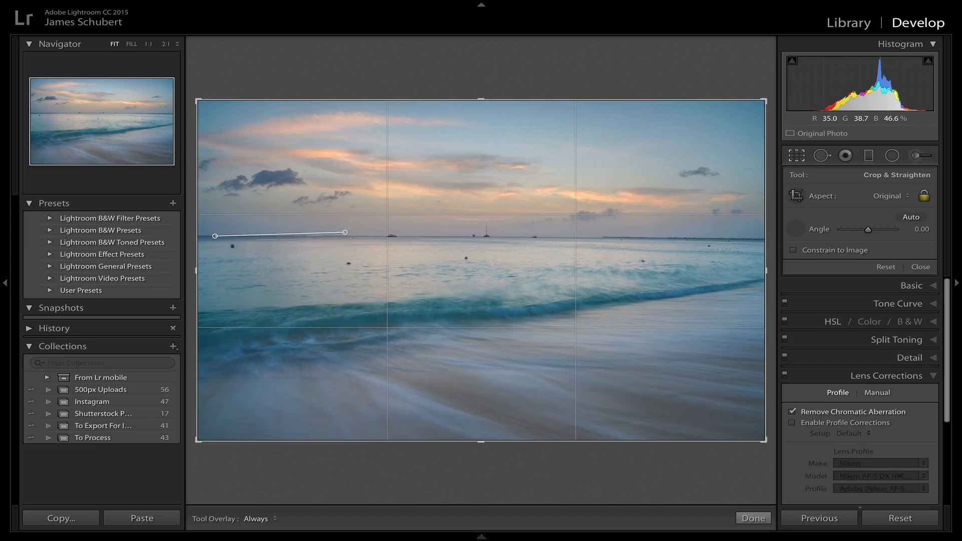
pyautogui.moveTo(345, 232); pyautogui.dragTo(587, 238)
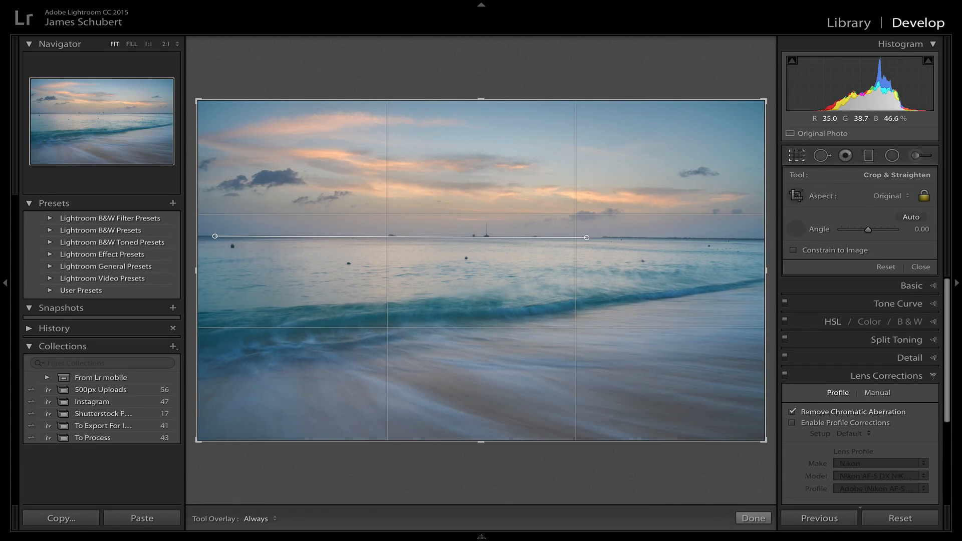
pyautogui.moveTo(586, 238); pyautogui.dragTo(639, 242)
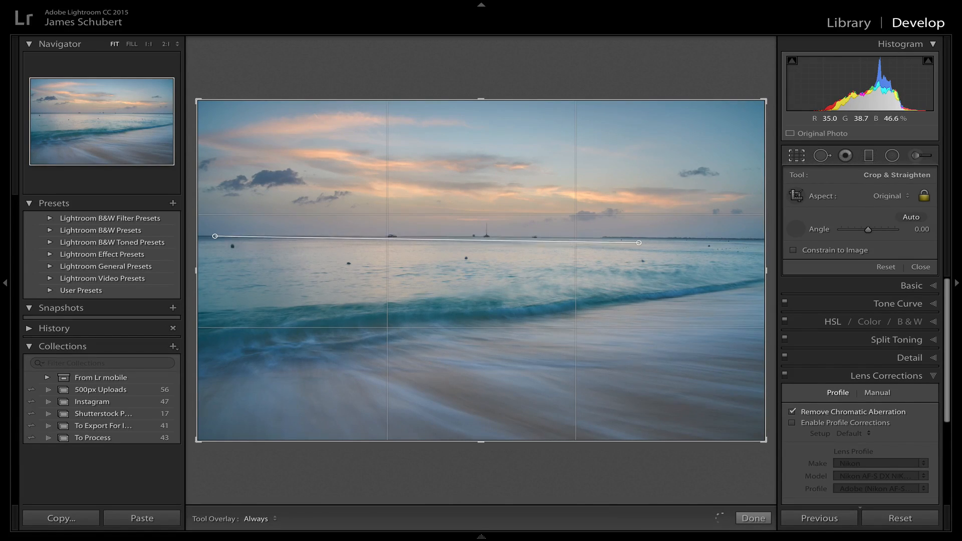
pyautogui.moveTo(638, 242); pyautogui.dragTo(593, 239)
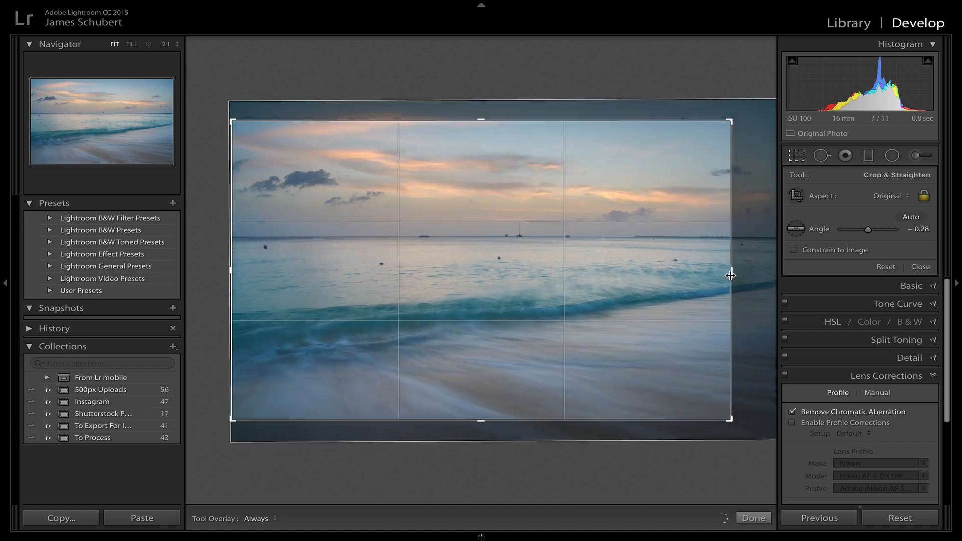
# Pull the crop frame in from the right edge and reframe the beach, keeping original proportions.
pyautogui.moveTo(731, 275); pyautogui.dragTo(718, 278)
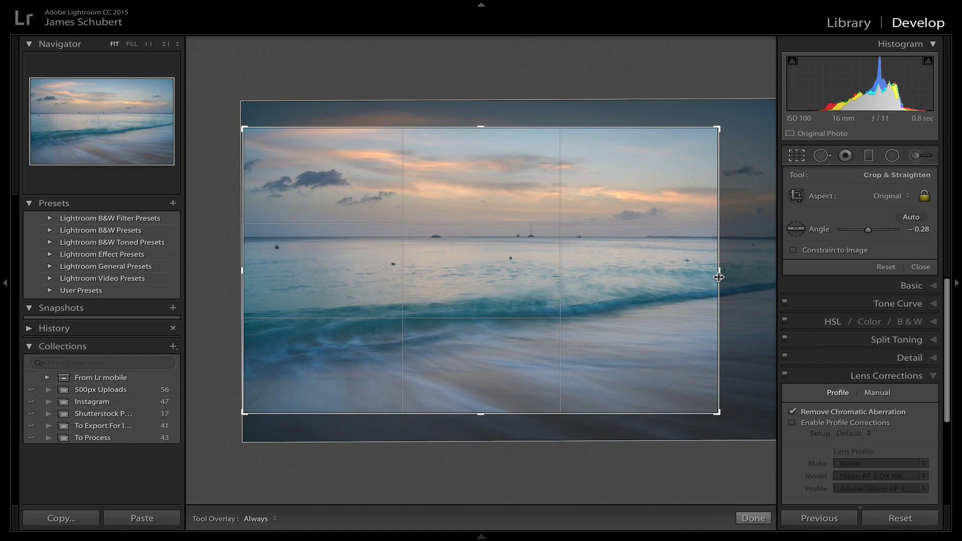
pyautogui.moveTo(717, 277); pyautogui.dragTo(709, 277)
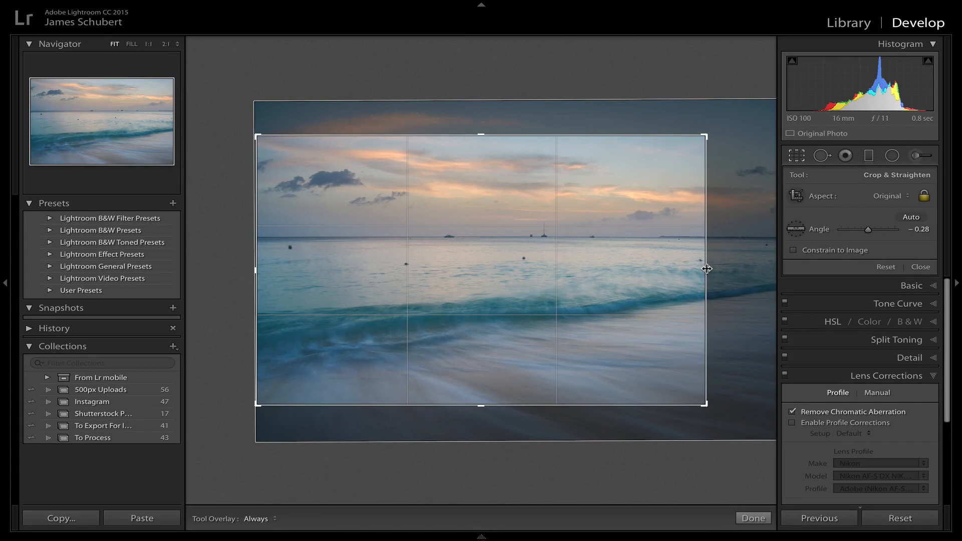
pyautogui.moveTo(706, 268); pyautogui.dragTo(731, 269)
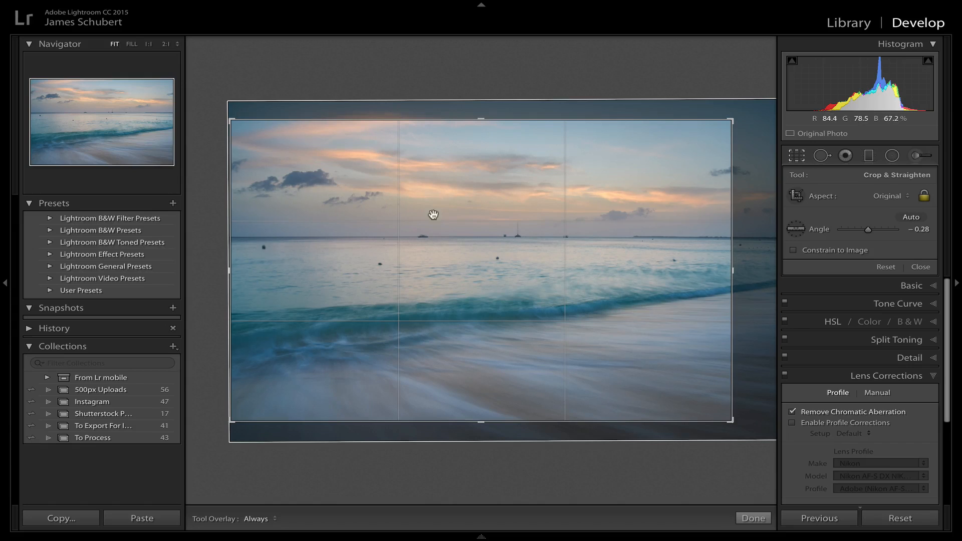
pyautogui.moveTo(448, 275)
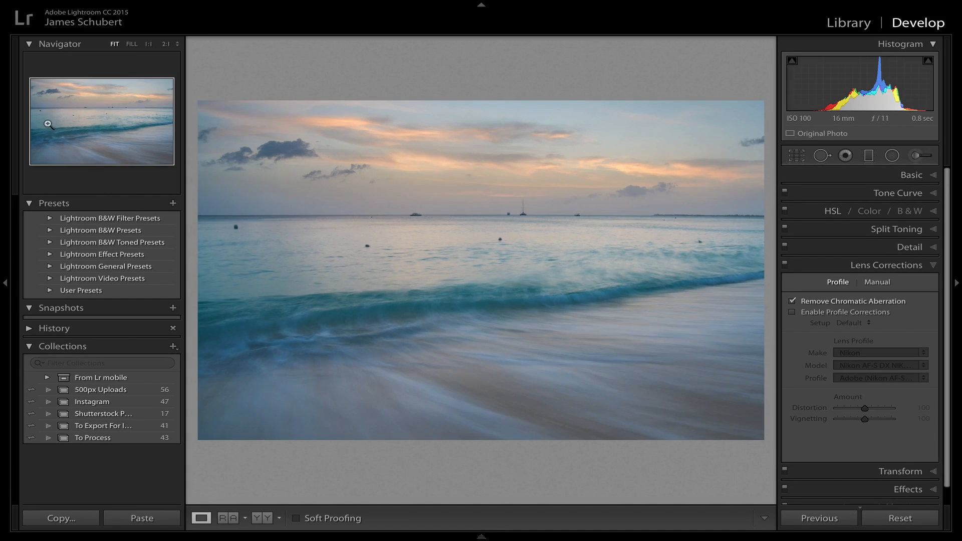
pyautogui.moveTo(127, 127)
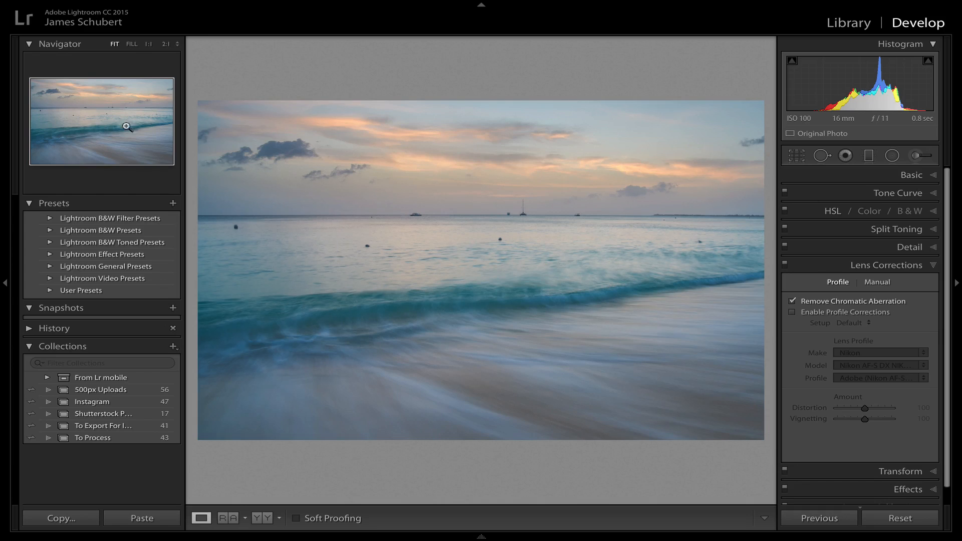
pyautogui.moveTo(144, 130)
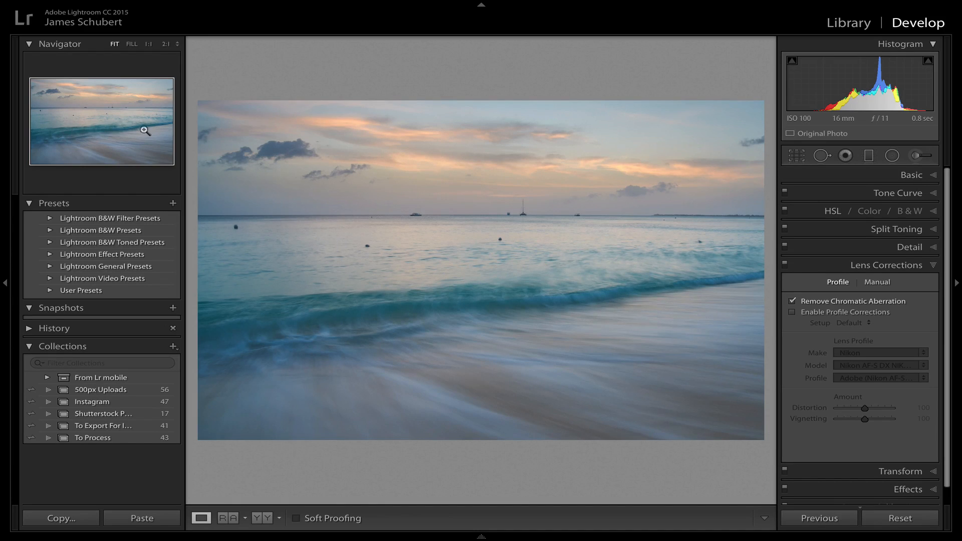
pyautogui.moveTo(69, 130)
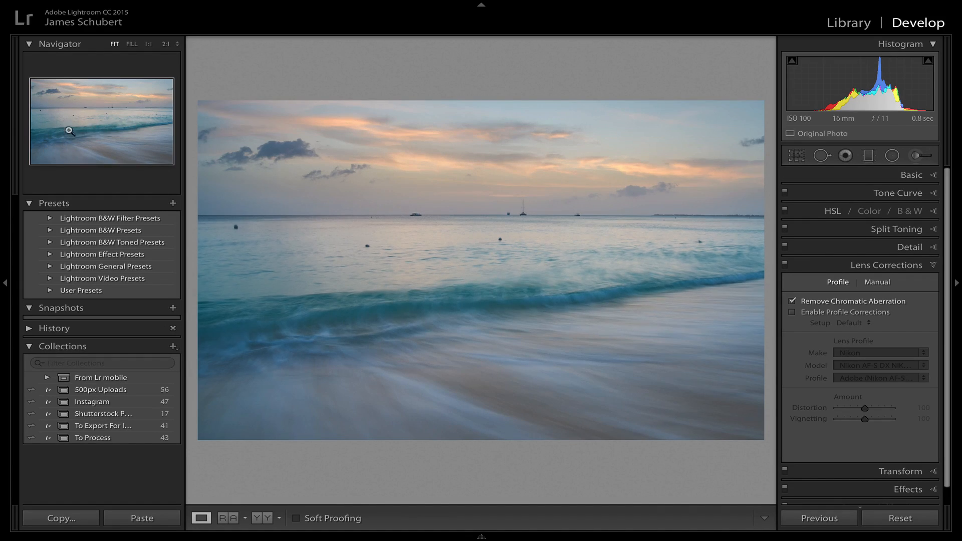
pyautogui.moveTo(502, 417)
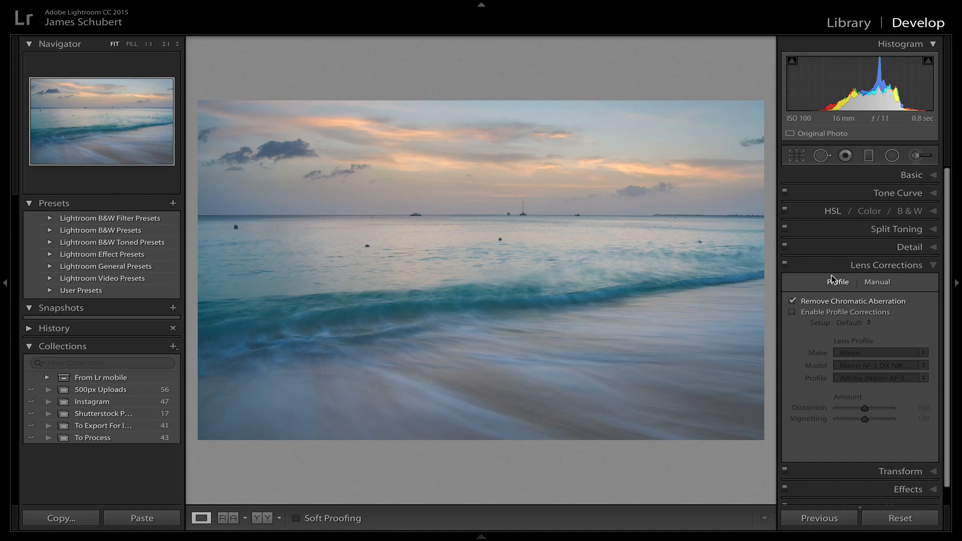
pyautogui.moveTo(450, 408)
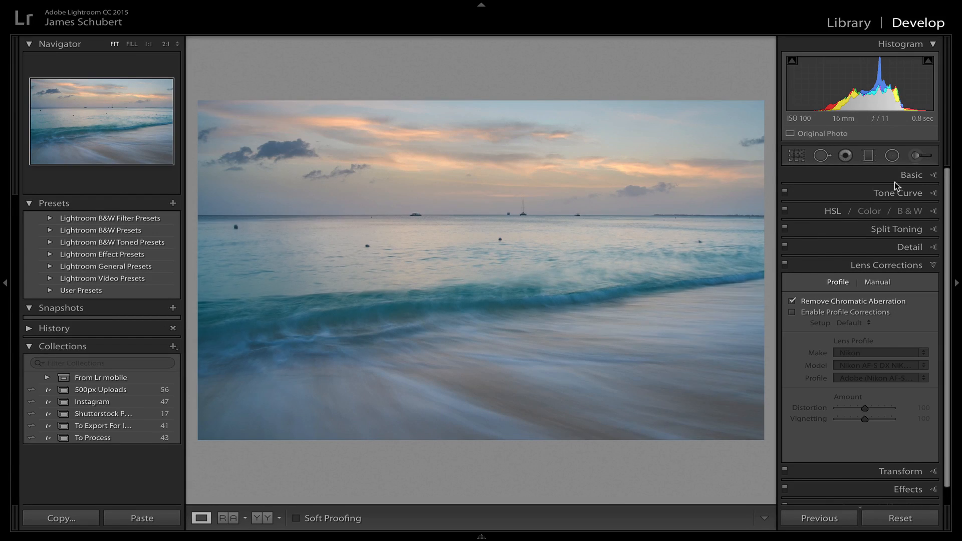
# Start a new Adjustment Brush local adjustment after the crop is applied.
pyautogui.click(917, 152)
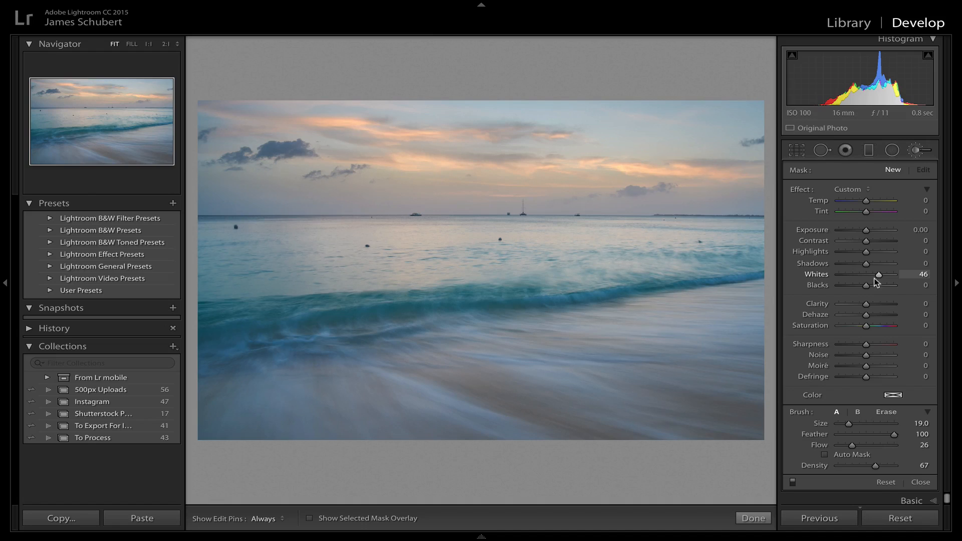
# Raise the brush adjustment's Whites from +46 to +52 for the flow lines.
pyautogui.moveTo(878, 275); pyautogui.dragTo(884, 274)
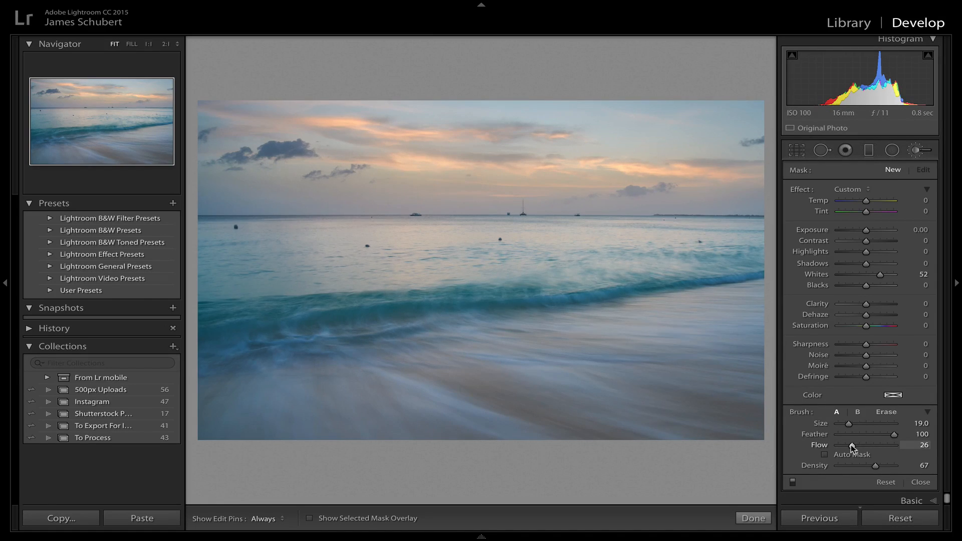
pyautogui.moveTo(280, 393)
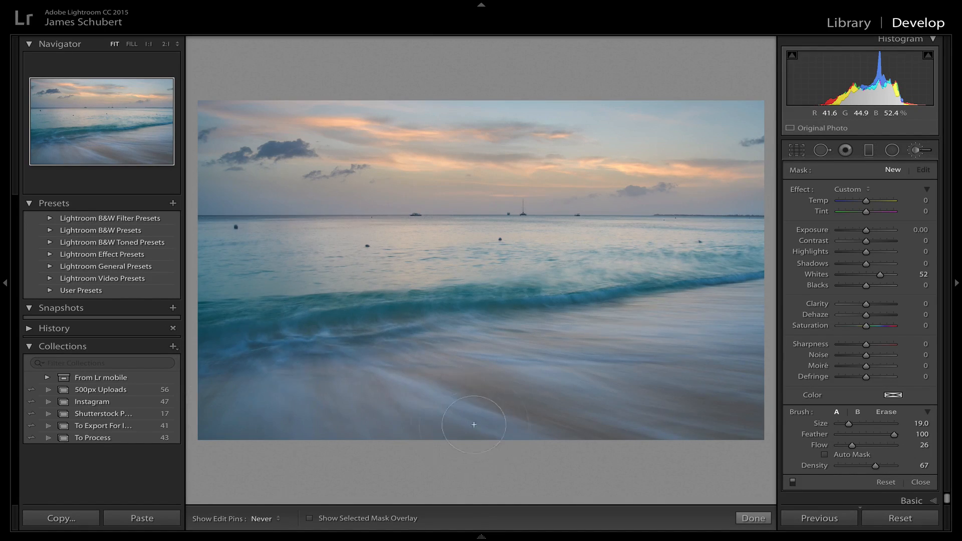
pyautogui.moveTo(392, 322)
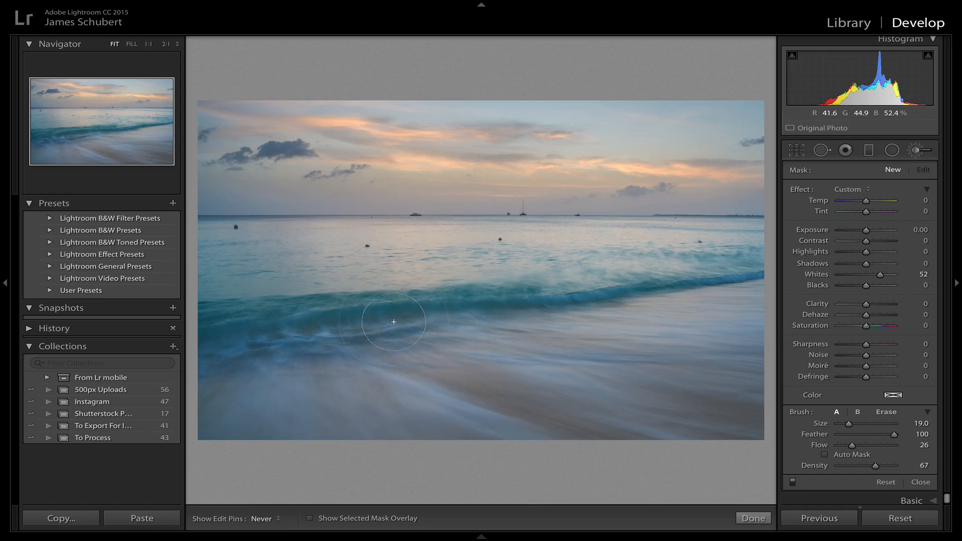
pyautogui.moveTo(710, 318)
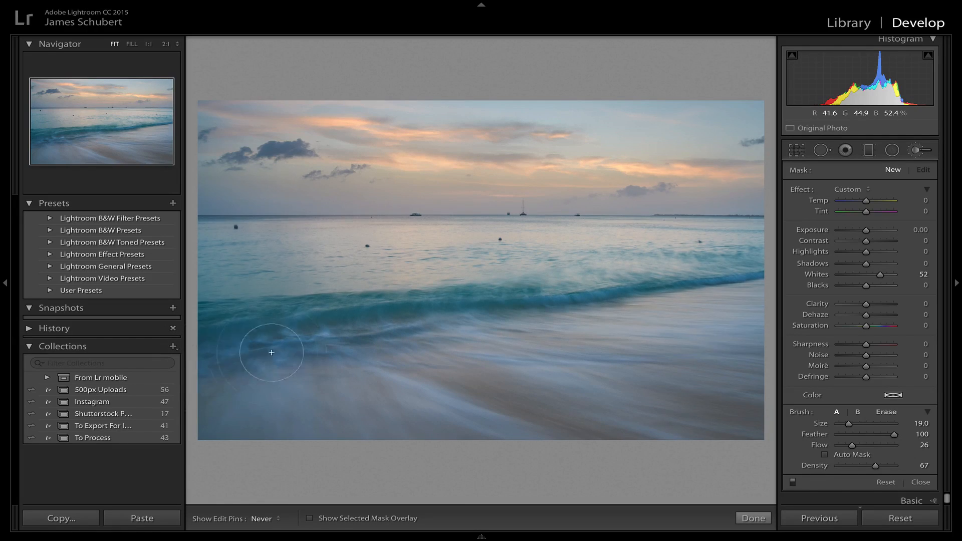
pyautogui.moveTo(317, 341)
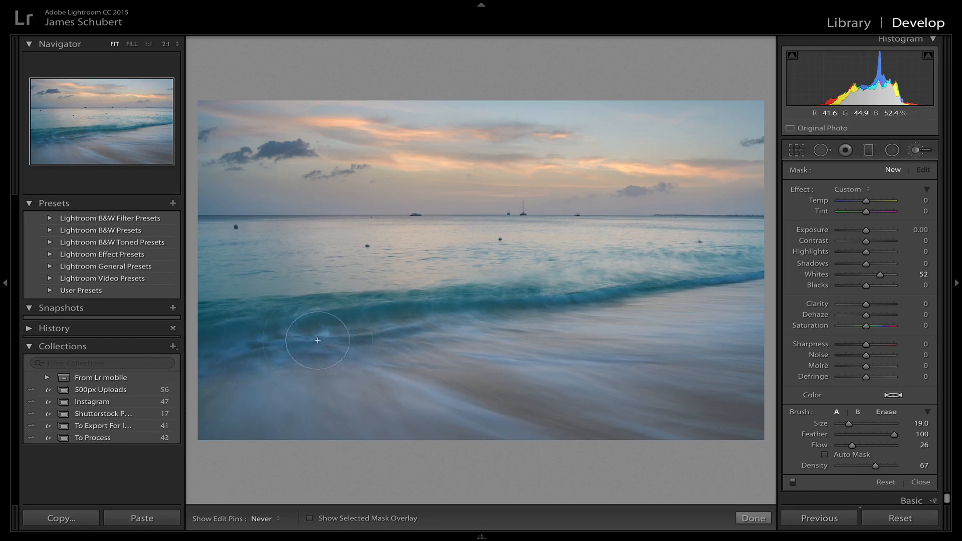
pyautogui.moveTo(461, 406)
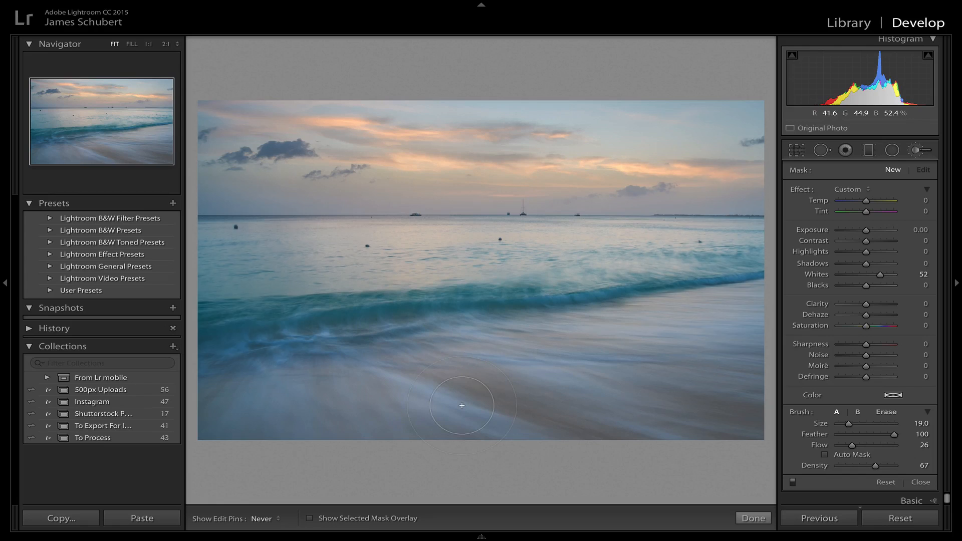
pyautogui.moveTo(493, 337)
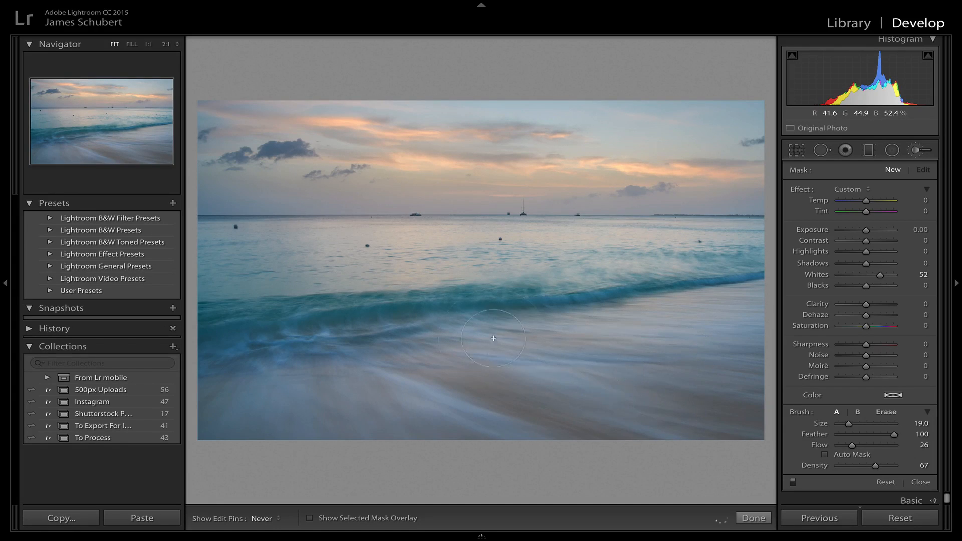
pyautogui.moveTo(231, 376)
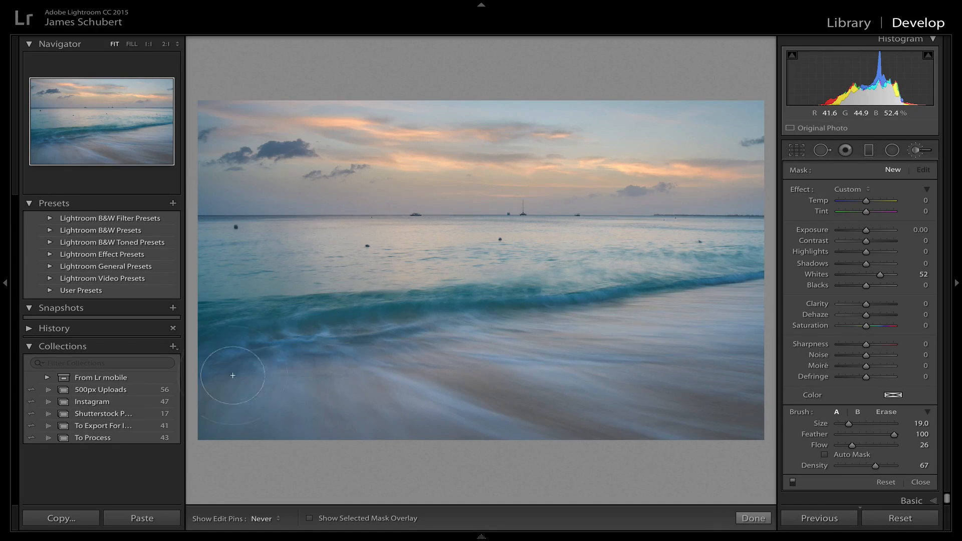
pyautogui.moveTo(590, 374)
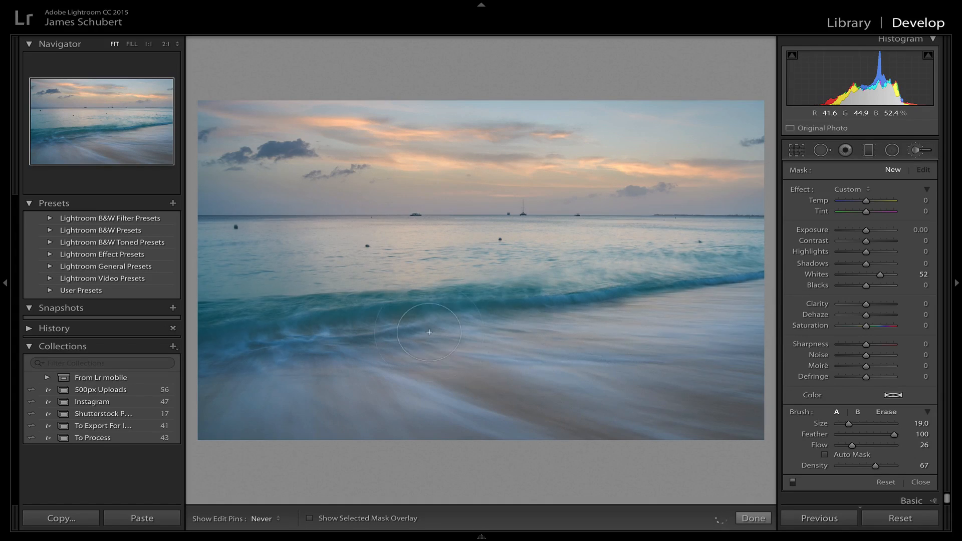
pyautogui.moveTo(458, 389)
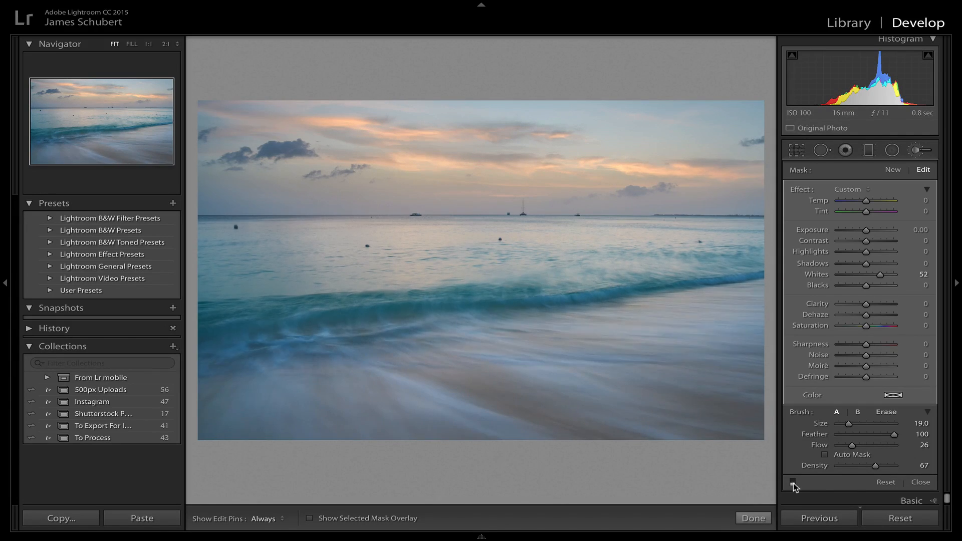
pyautogui.moveTo(240, 406)
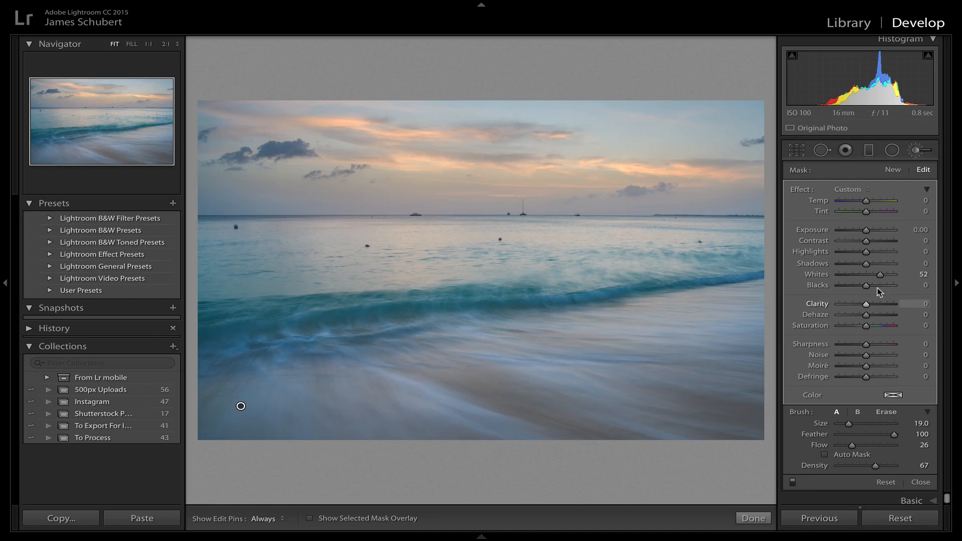
# Trial the brush Whites between +23 and +100 and settle at +60.
pyautogui.moveTo(896, 275); pyautogui.dragTo(870, 274)
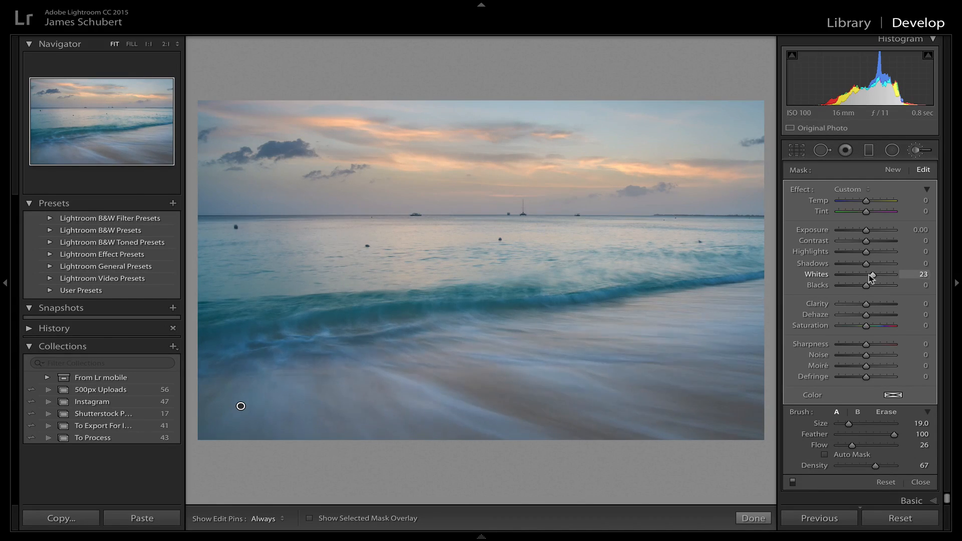
pyautogui.moveTo(871, 275); pyautogui.dragTo(872, 274)
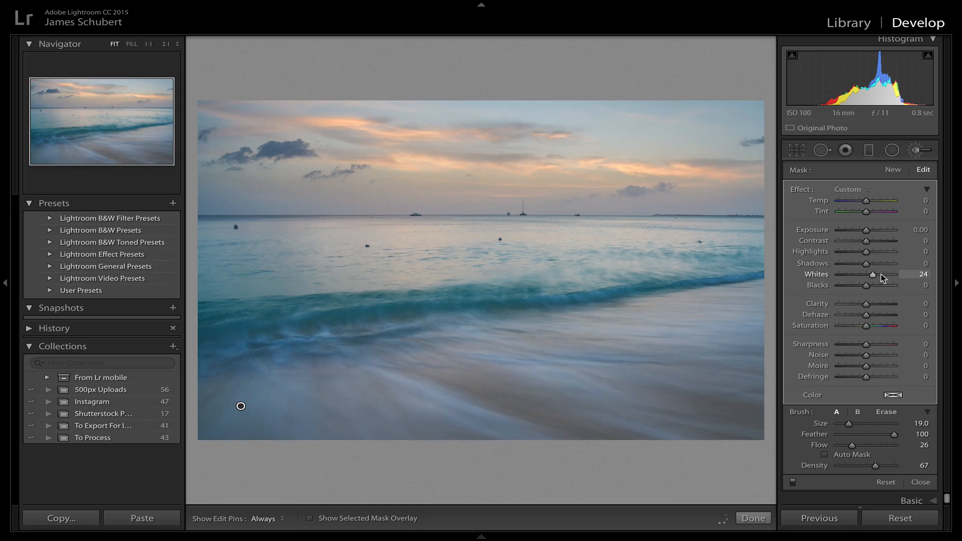
pyautogui.moveTo(876, 275); pyautogui.dragTo(911, 274)
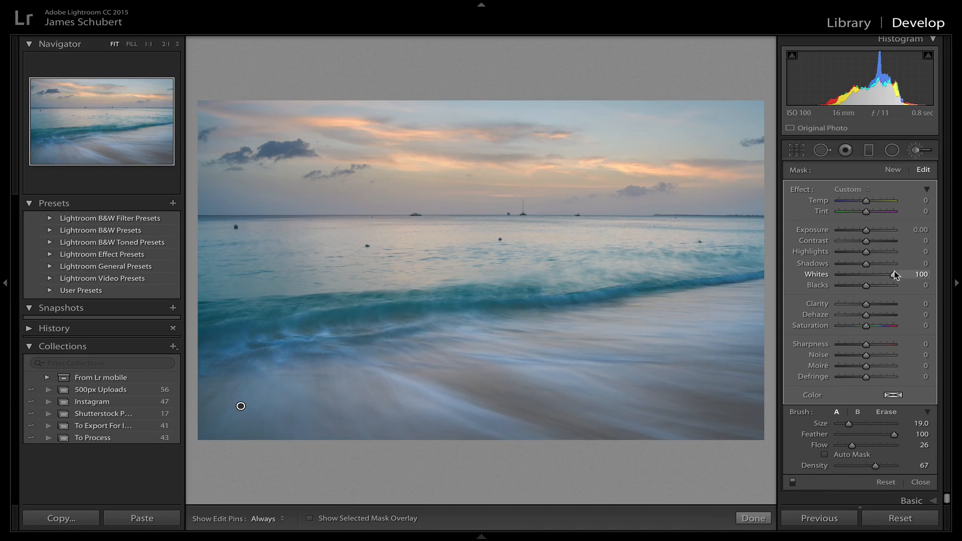
pyautogui.moveTo(895, 274); pyautogui.dragTo(881, 275)
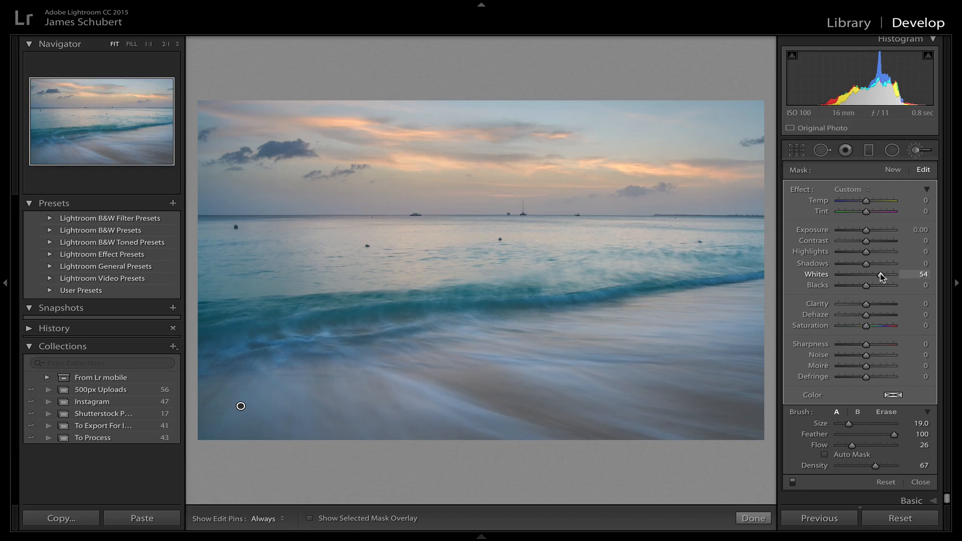
pyautogui.moveTo(884, 274); pyautogui.dragTo(880, 274)
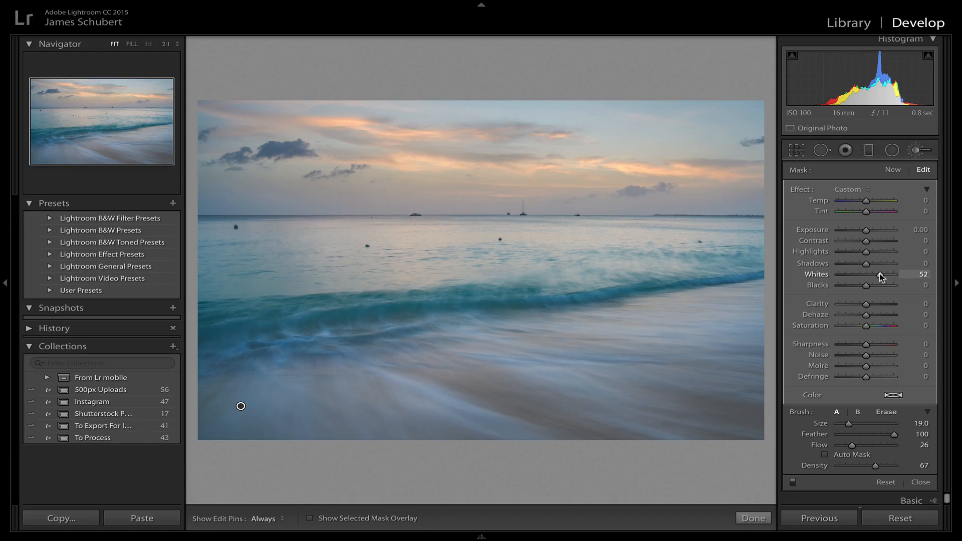
pyautogui.moveTo(879, 277); pyautogui.dragTo(884, 276)
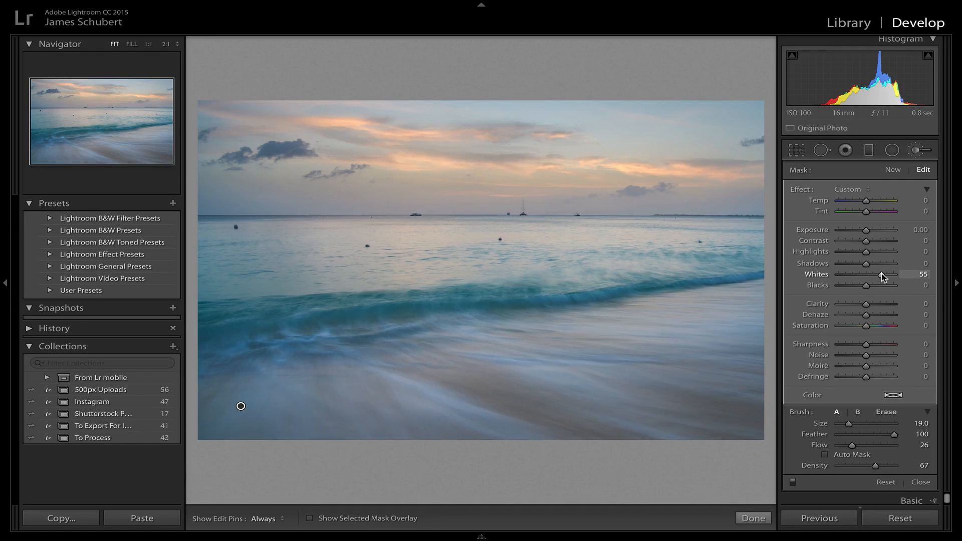
pyautogui.moveTo(877, 275); pyautogui.dragTo(887, 275)
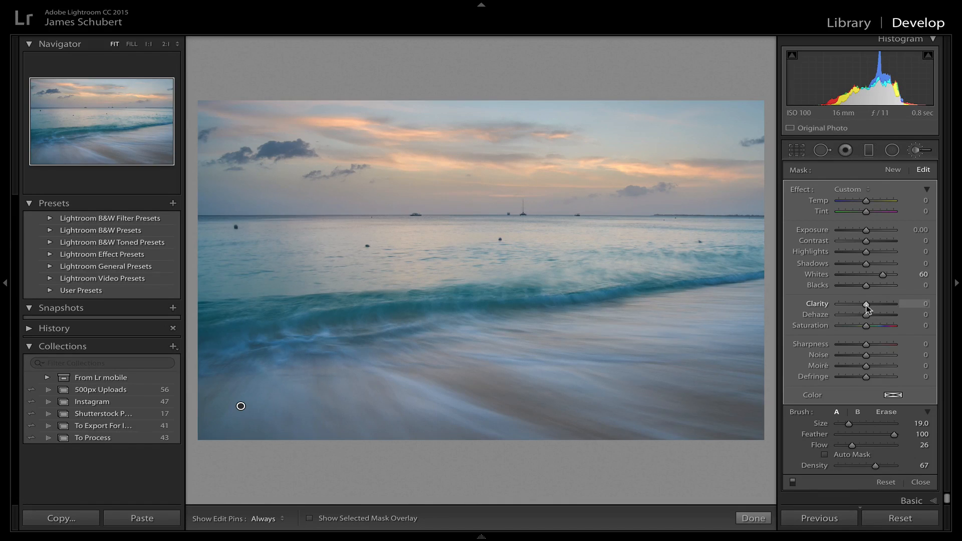
# Raise the brush's Clarity to about +51, then move on to a graduated sky adjustment.
pyautogui.moveTo(866, 303); pyautogui.dragTo(868, 302)
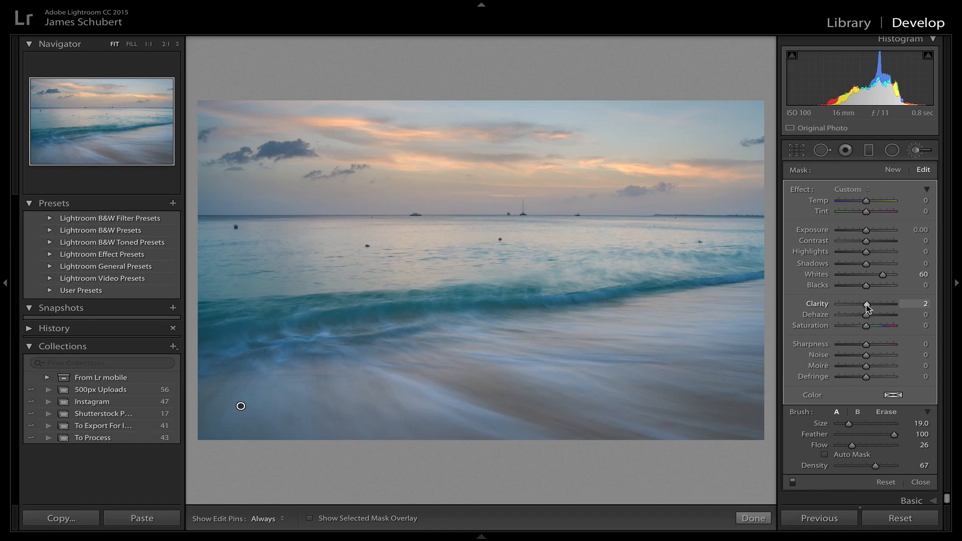
pyautogui.moveTo(866, 302); pyautogui.dragTo(879, 303)
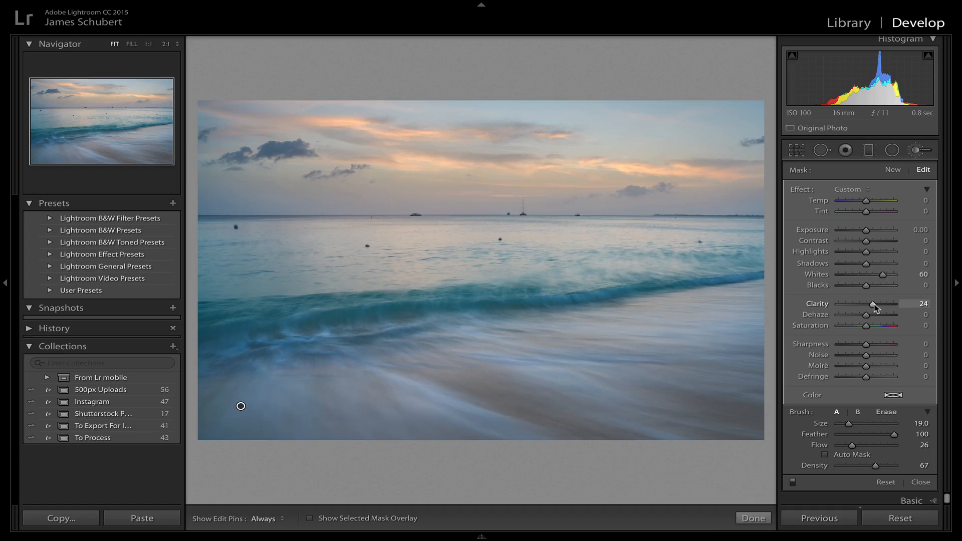
pyautogui.moveTo(875, 304); pyautogui.dragTo(896, 304)
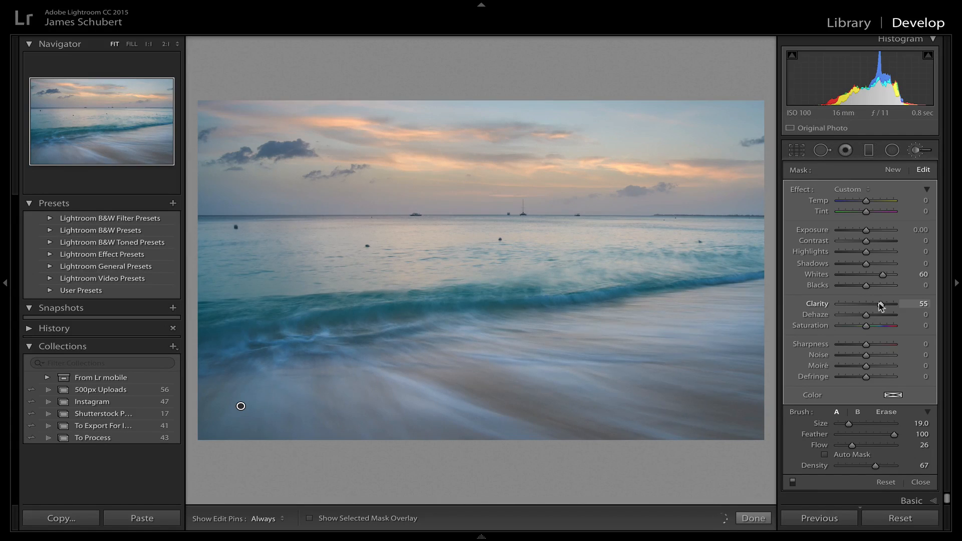
pyautogui.moveTo(884, 304); pyautogui.dragTo(866, 304)
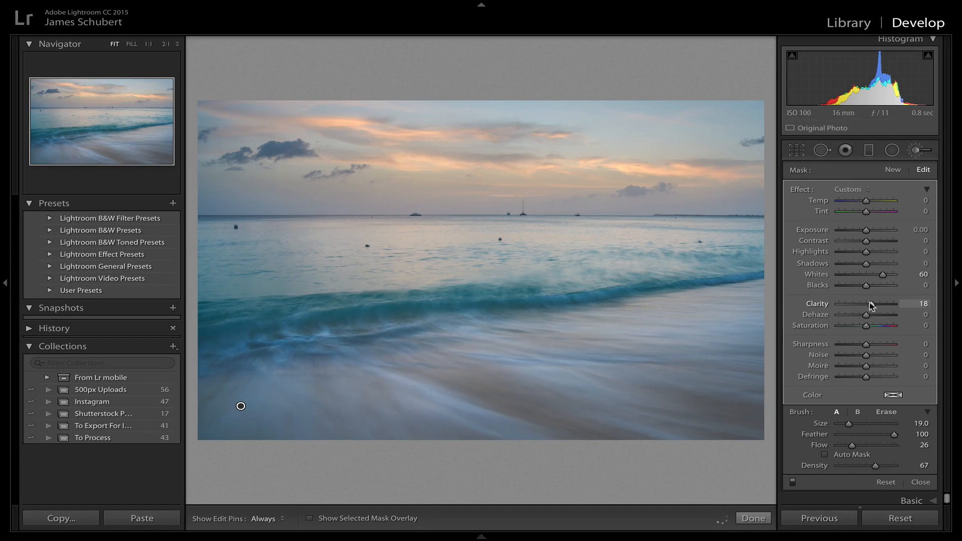
pyautogui.moveTo(871, 303); pyautogui.dragTo(882, 304)
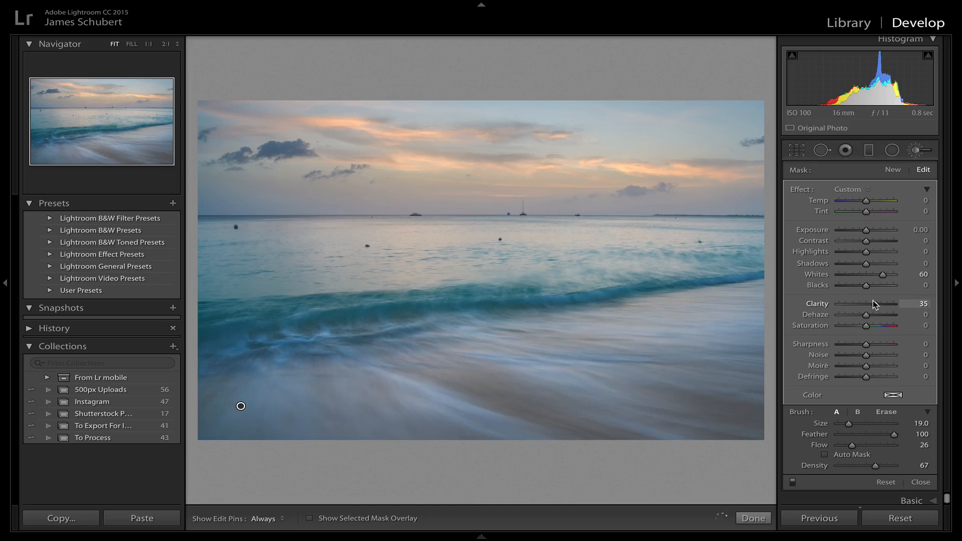
pyautogui.moveTo(884, 303); pyautogui.dragTo(870, 303)
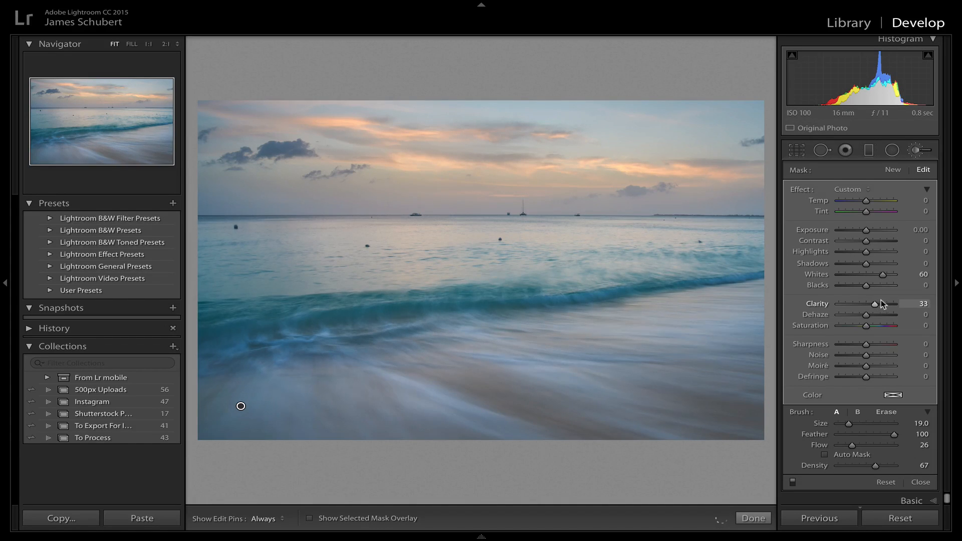
pyautogui.moveTo(884, 303); pyautogui.dragTo(871, 304)
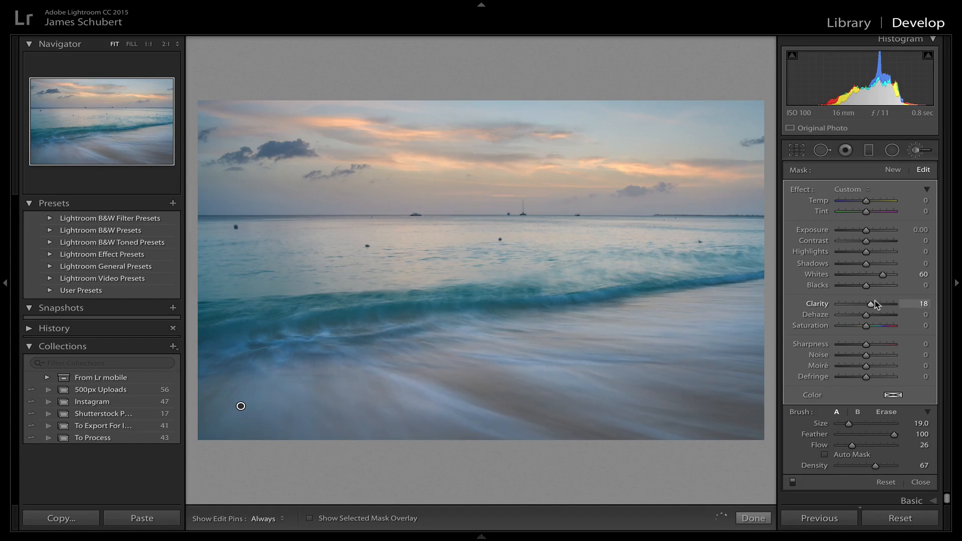
pyautogui.moveTo(872, 303); pyautogui.dragTo(884, 303)
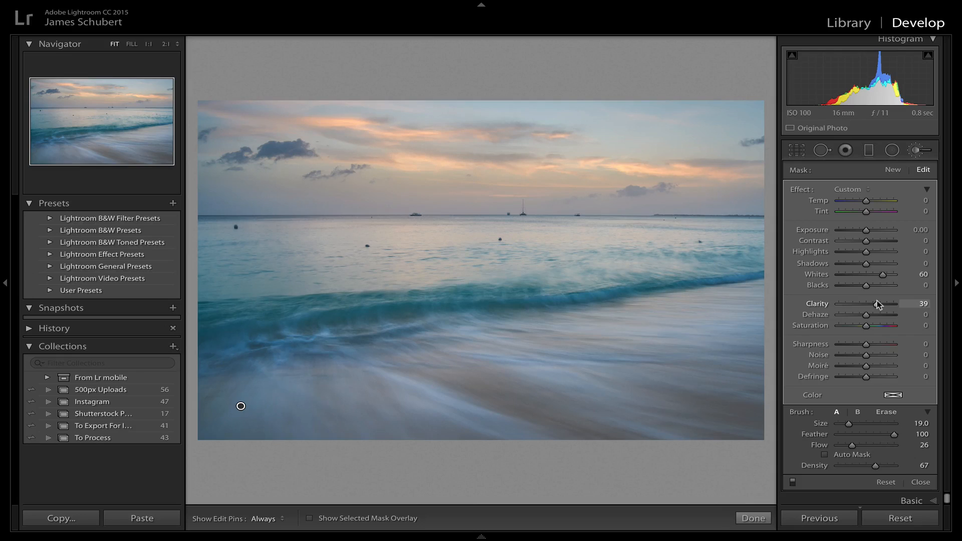
pyautogui.moveTo(879, 303); pyautogui.dragTo(887, 304)
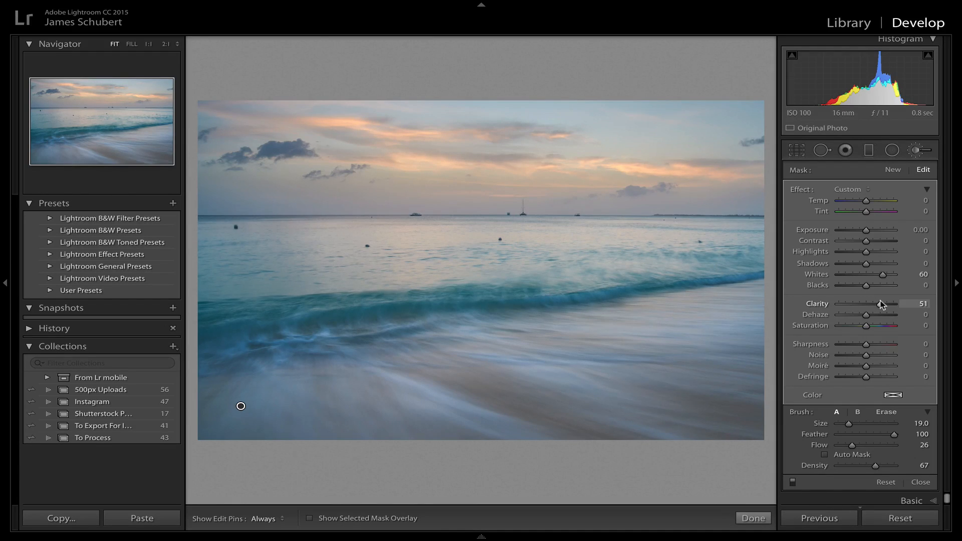
pyautogui.moveTo(889, 304); pyautogui.dragTo(881, 304)
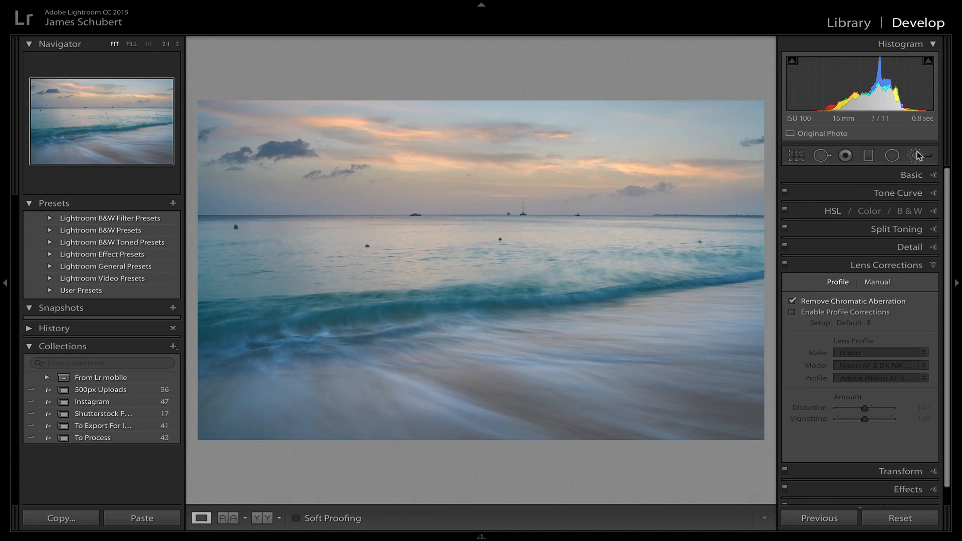
pyautogui.click(916, 156)
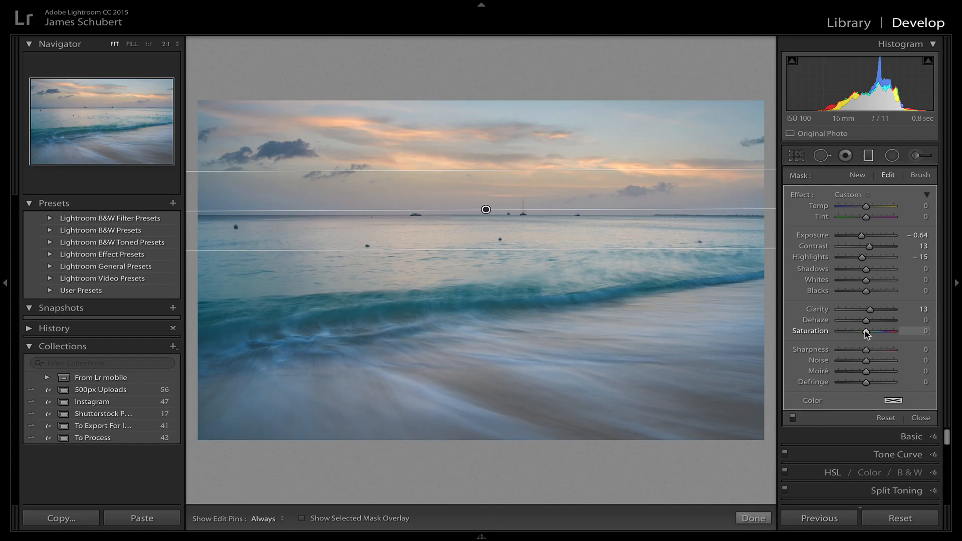
# Boost the sky gradient's Saturation to about +29.
pyautogui.moveTo(866, 332); pyautogui.dragTo(871, 331)
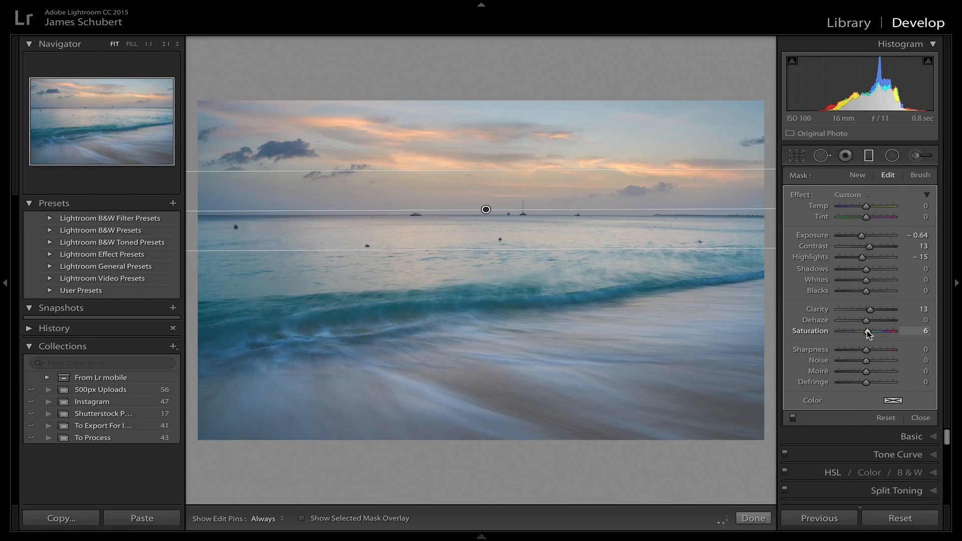
pyautogui.moveTo(868, 329); pyautogui.dragTo(884, 330)
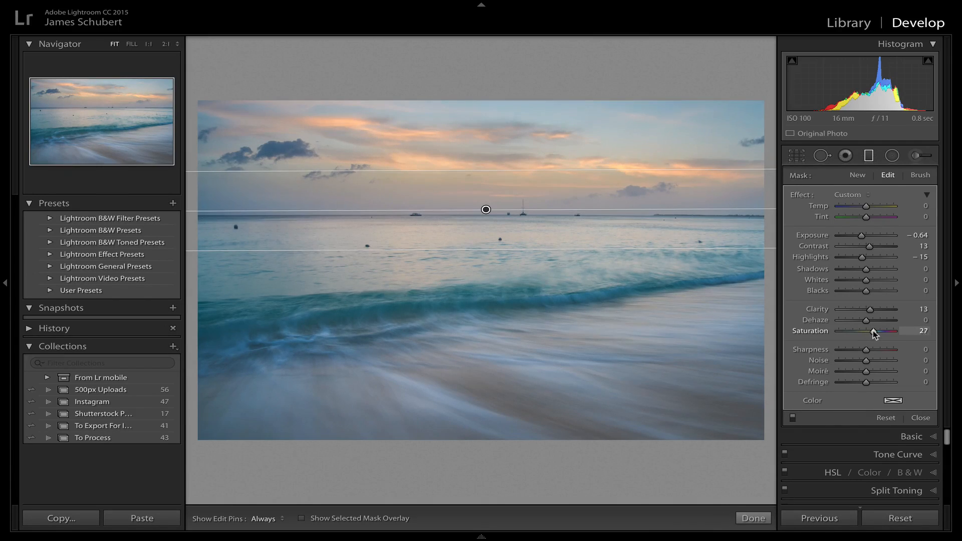
pyautogui.moveTo(889, 330); pyautogui.dragTo(893, 330)
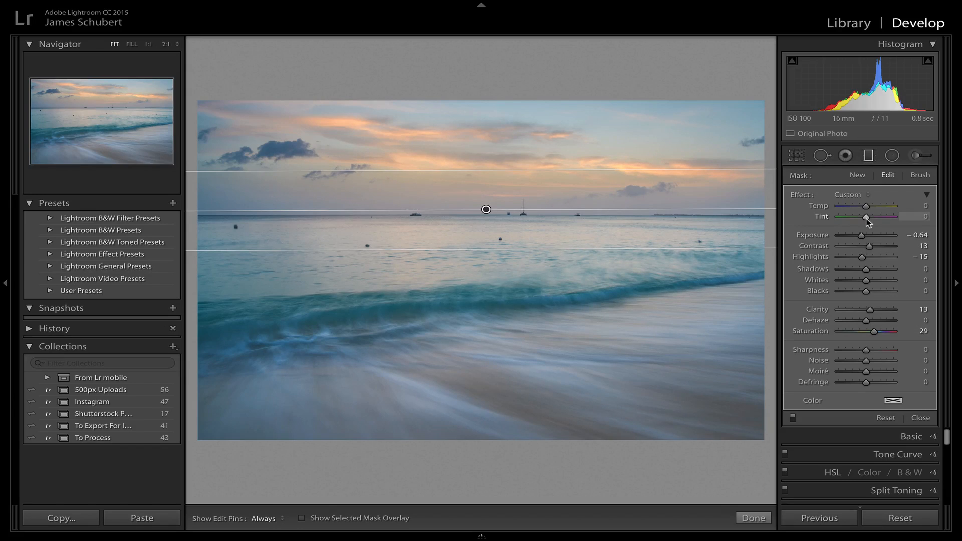
pyautogui.moveTo(761, 217)
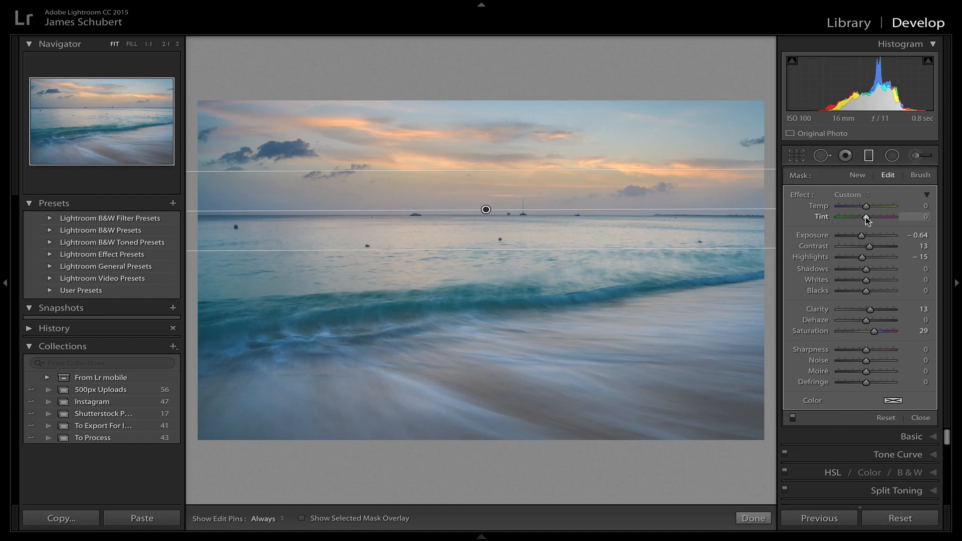
# Trial the sky gradient's Tint between +10 and +19 and settle on a magenta +17.
pyautogui.moveTo(865, 216); pyautogui.dragTo(868, 216)
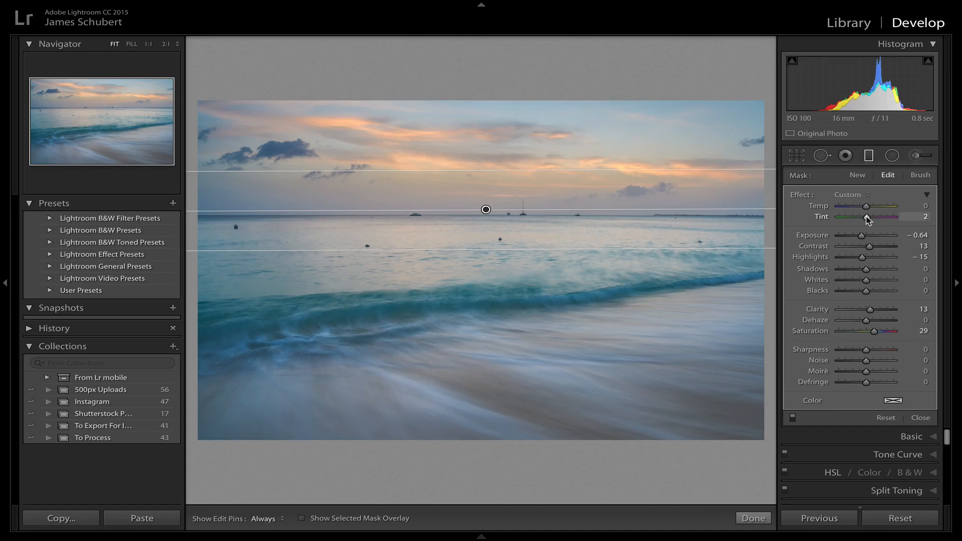
pyautogui.moveTo(865, 217); pyautogui.dragTo(870, 218)
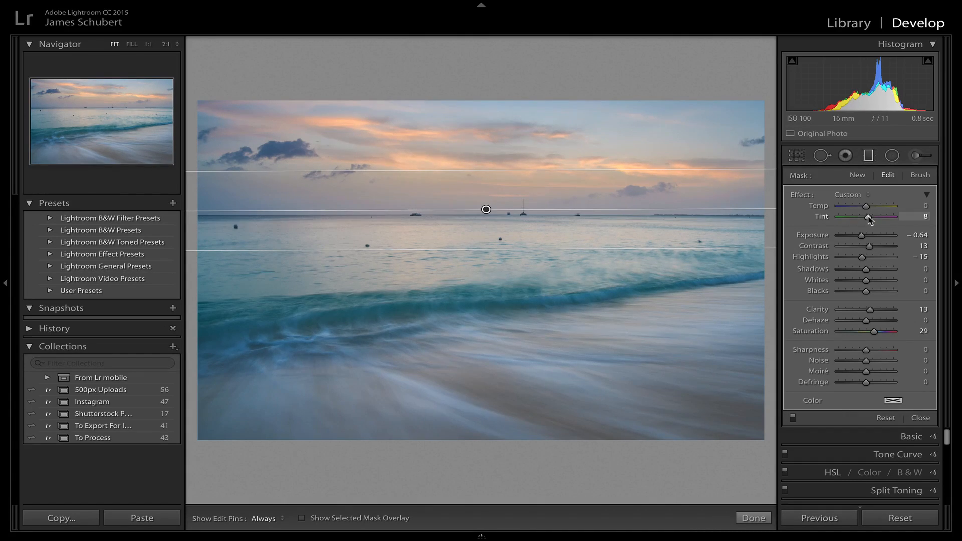
pyautogui.moveTo(865, 217); pyautogui.dragTo(881, 217)
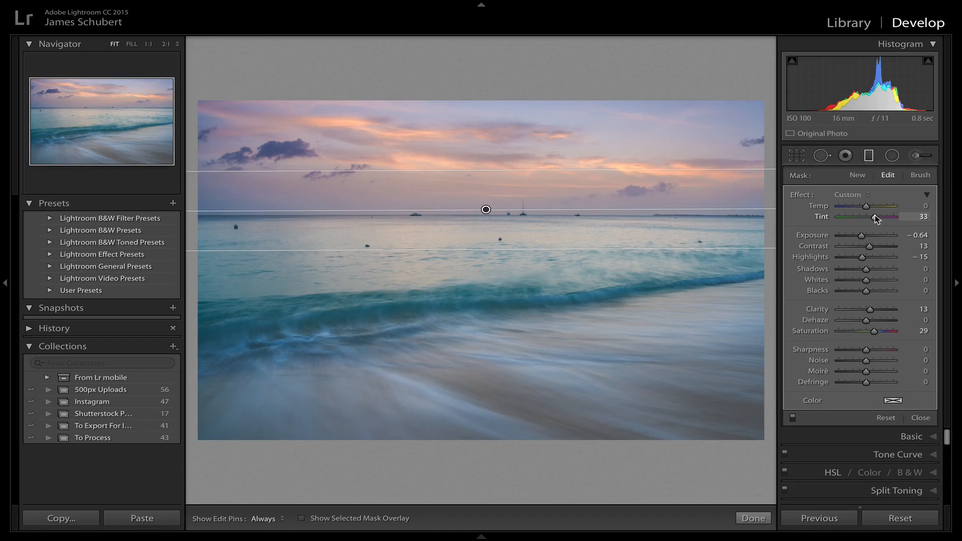
pyautogui.moveTo(880, 217); pyautogui.dragTo(869, 217)
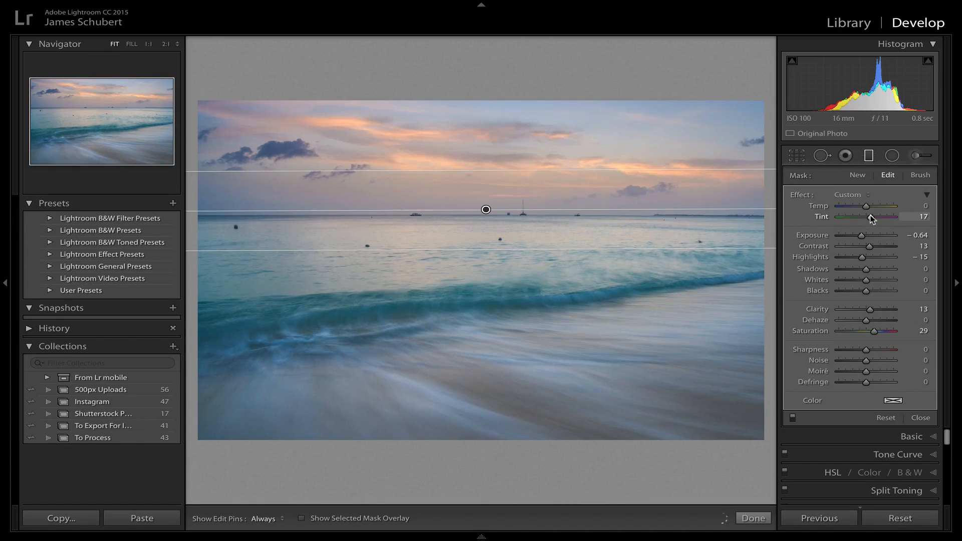
pyautogui.moveTo(877, 216); pyautogui.dragTo(870, 217)
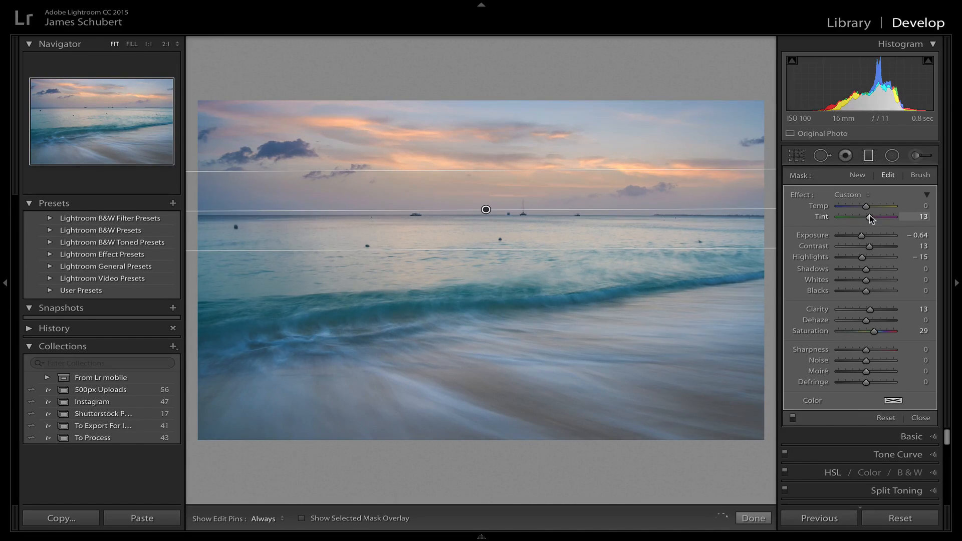
pyautogui.moveTo(869, 216); pyautogui.dragTo(874, 217)
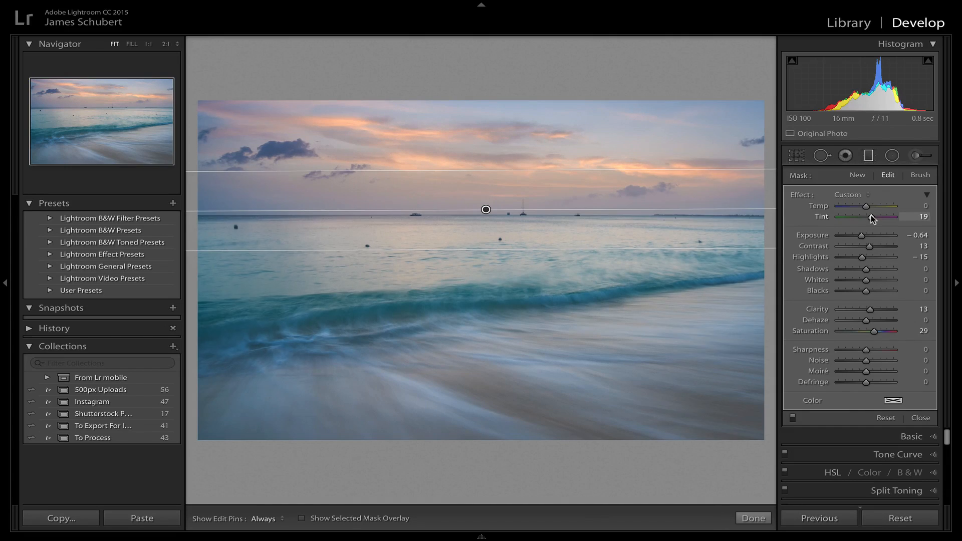
pyautogui.moveTo(874, 216); pyautogui.dragTo(868, 217)
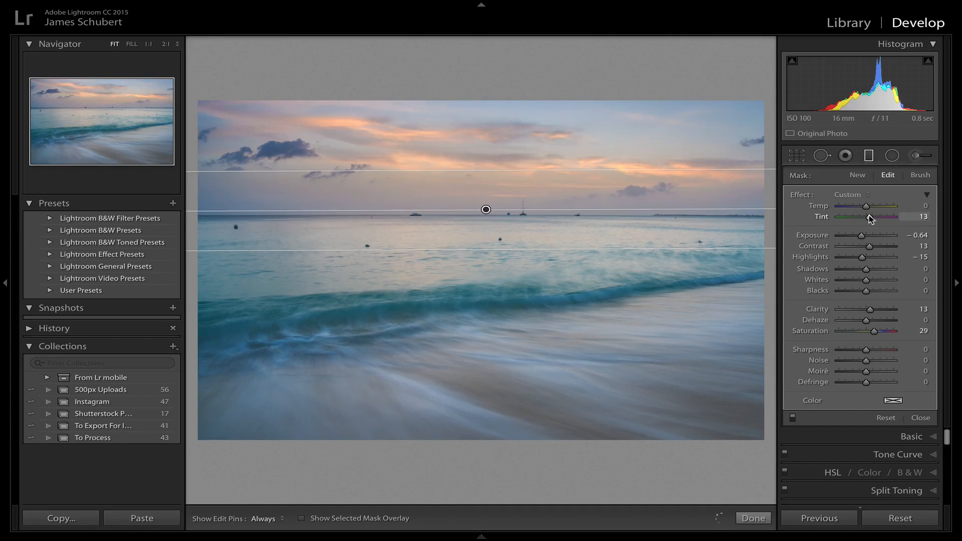
pyautogui.moveTo(866, 216); pyautogui.dragTo(872, 217)
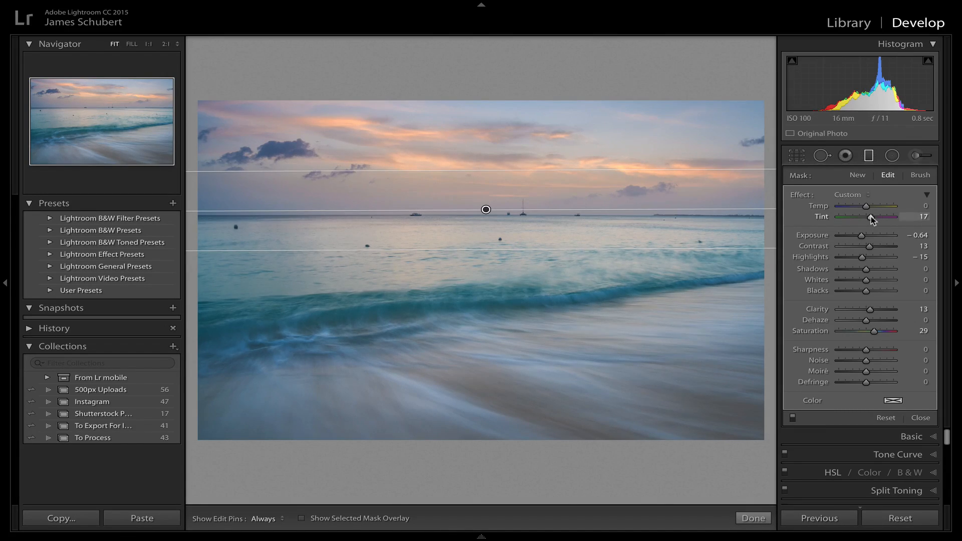
pyautogui.moveTo(874, 216); pyautogui.dragTo(867, 216)
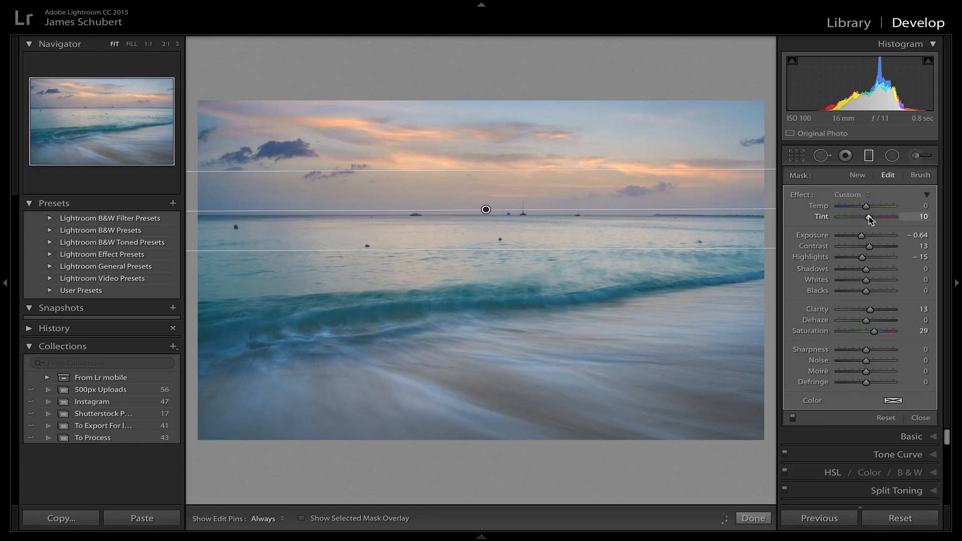
pyautogui.moveTo(867, 217); pyautogui.dragTo(871, 218)
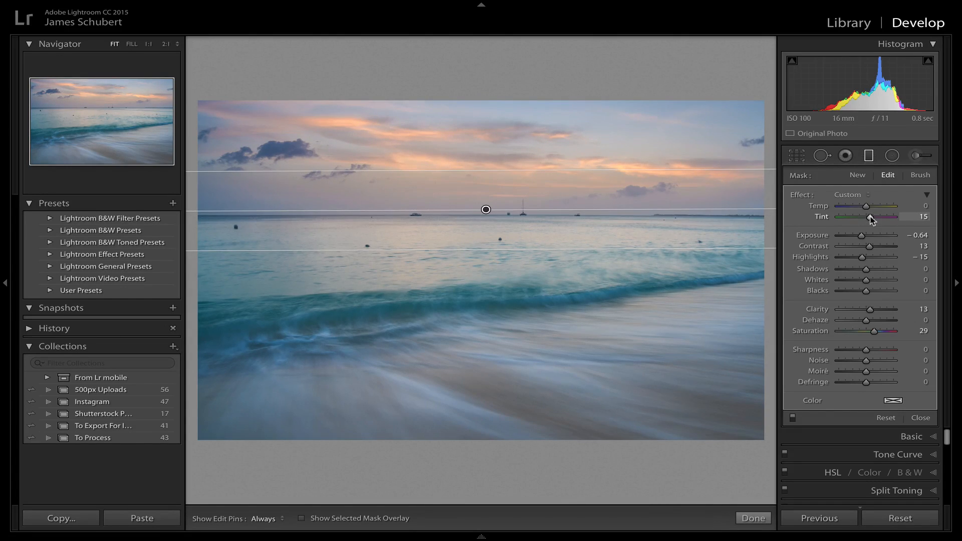
pyautogui.moveTo(870, 216); pyautogui.dragTo(873, 216)
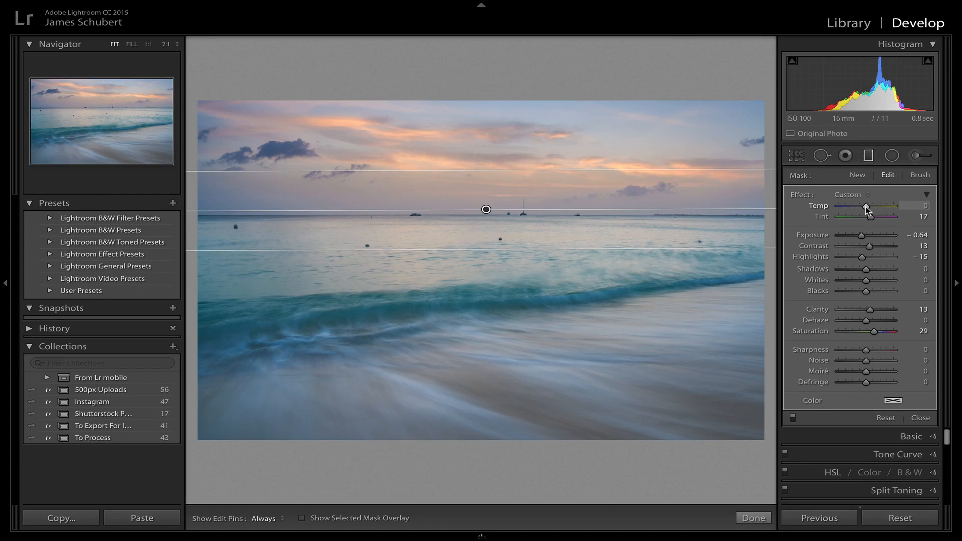
# Warm the sky gradient's Temp to +10 and close the Graduated Filter.
pyautogui.moveTo(865, 208); pyautogui.dragTo(870, 209)
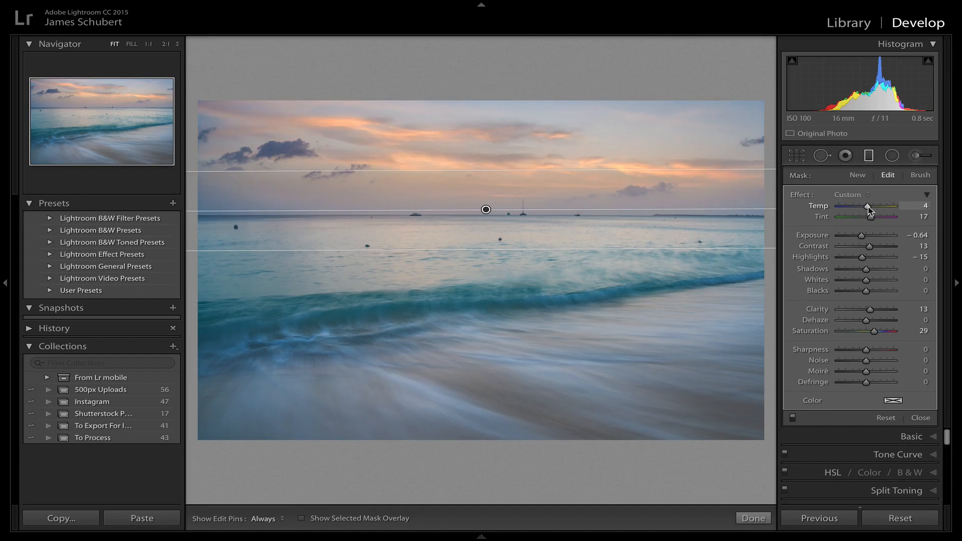
pyautogui.moveTo(865, 207); pyautogui.dragTo(870, 207)
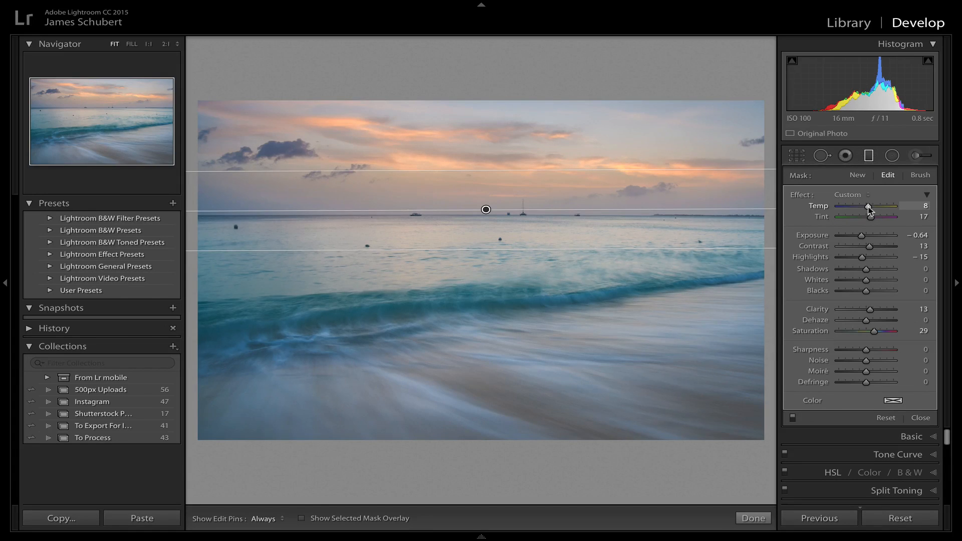
pyautogui.moveTo(865, 207); pyautogui.dragTo(870, 208)
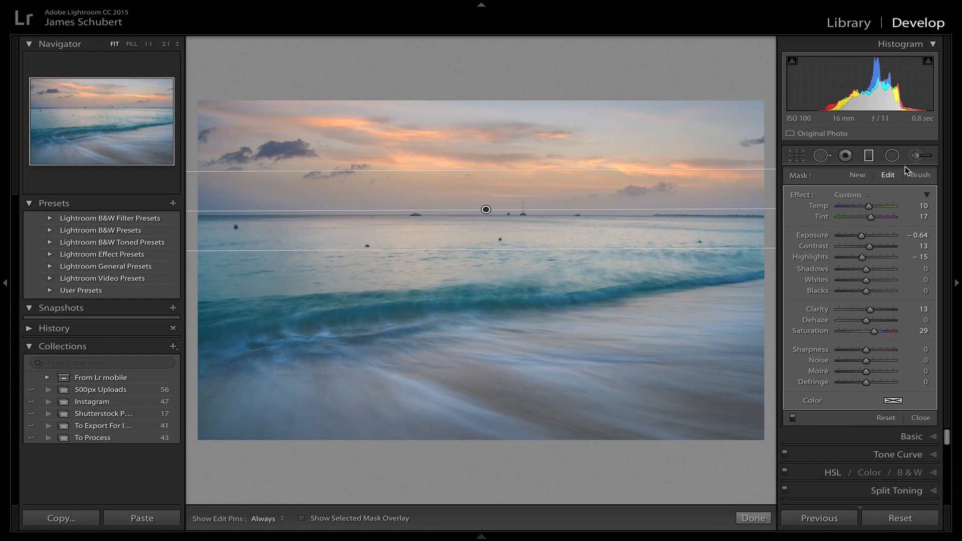
pyautogui.click(869, 155)
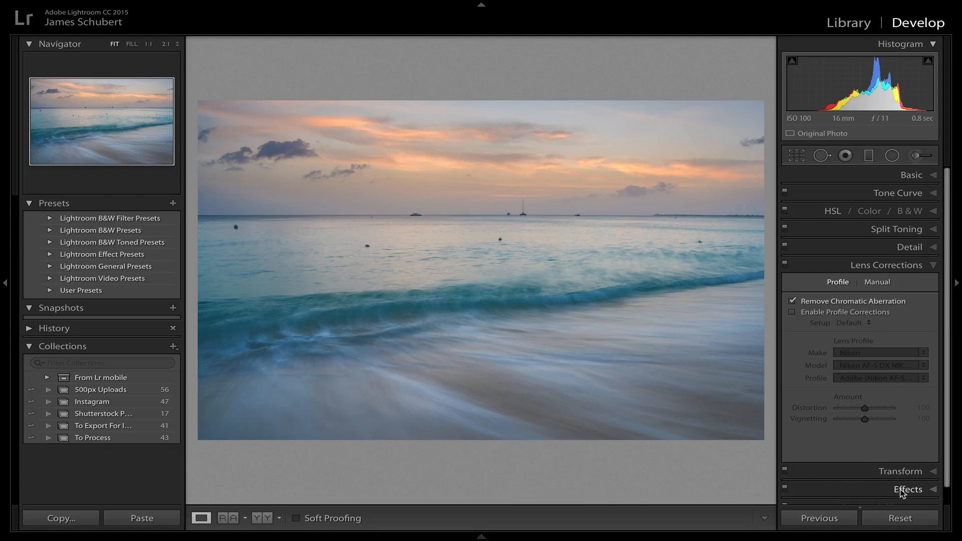
# Set Post-Crop Vignetting Amount to −8 in the Effects panel for a slight edge darkening.
pyautogui.click(908, 489)
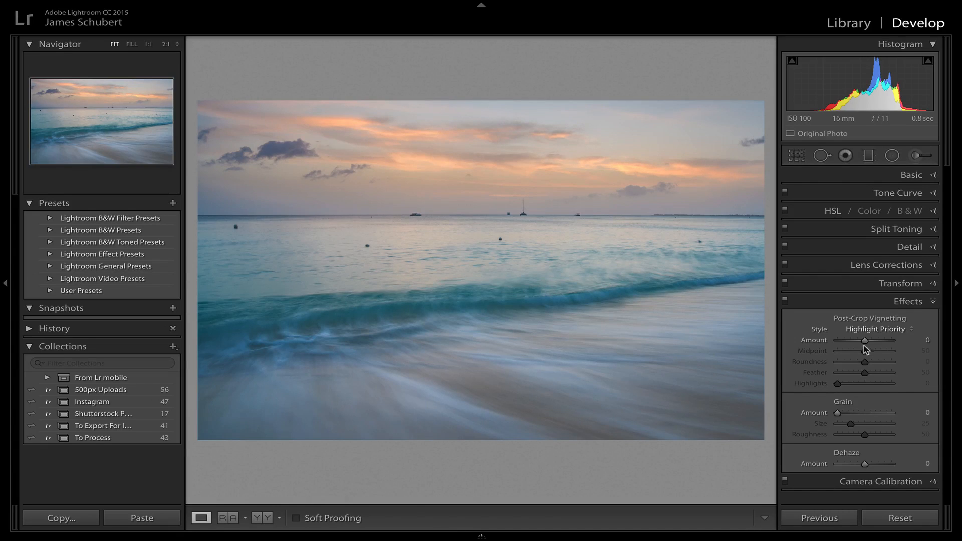
pyautogui.moveTo(864, 341); pyautogui.dragTo(865, 340)
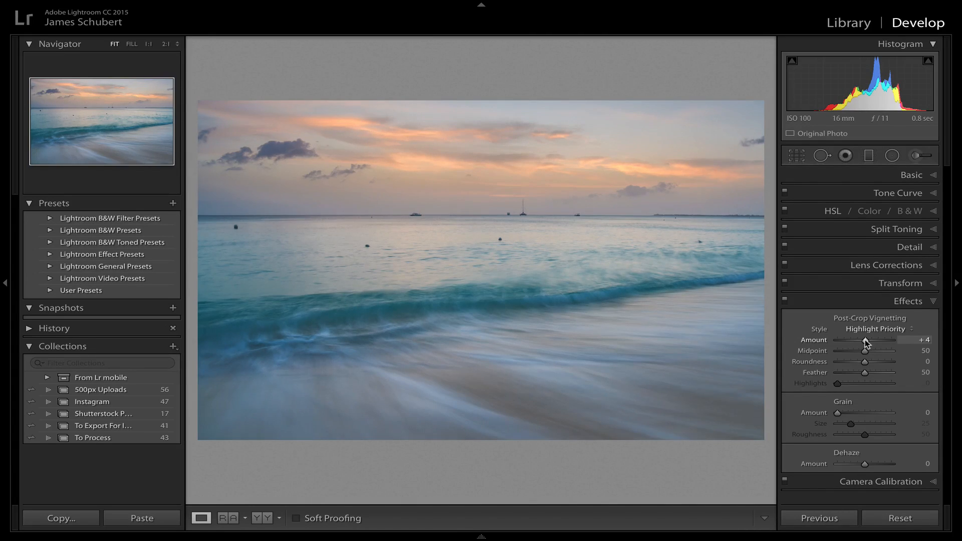
pyautogui.moveTo(864, 344); pyautogui.dragTo(857, 343)
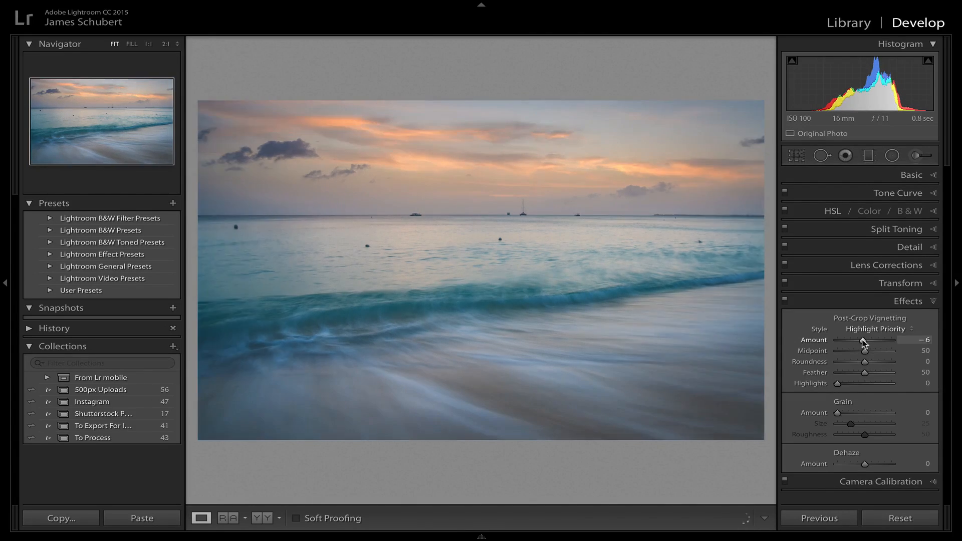
pyautogui.moveTo(871, 344); pyautogui.dragTo(868, 344)
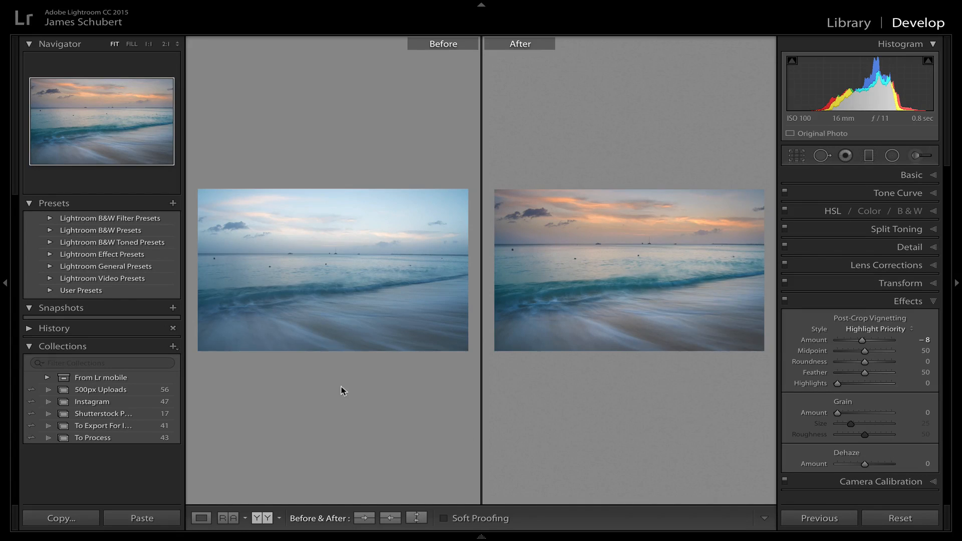
pyautogui.moveTo(277, 298)
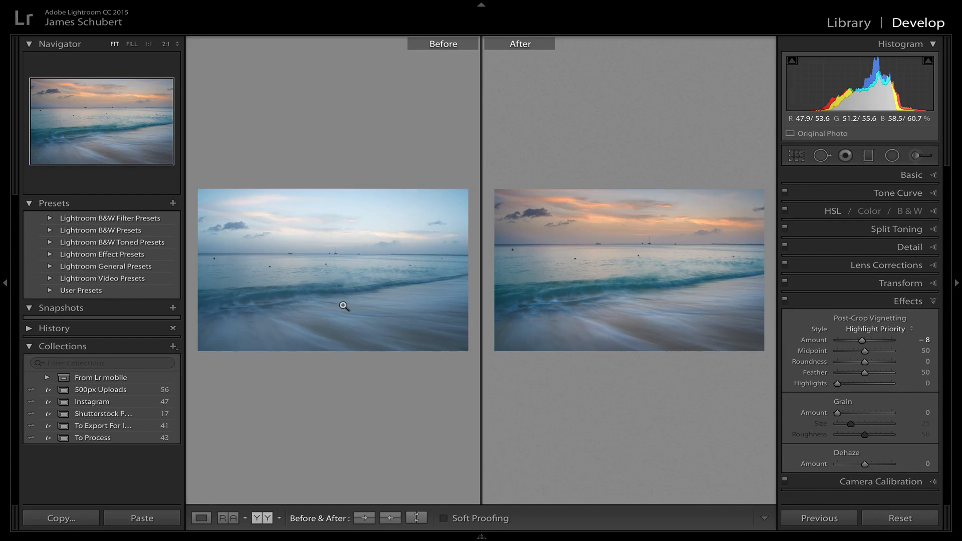
pyautogui.moveTo(528, 388)
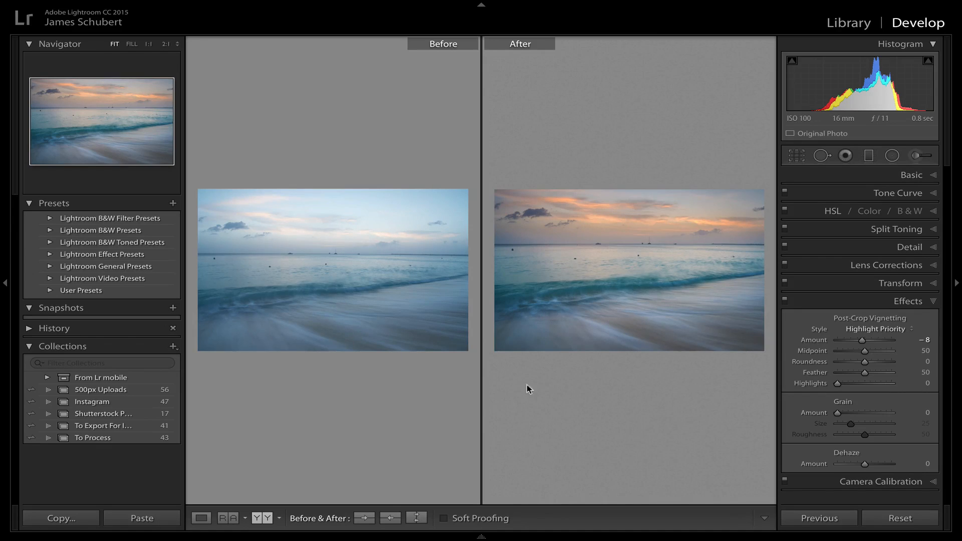
pyautogui.moveTo(652, 340)
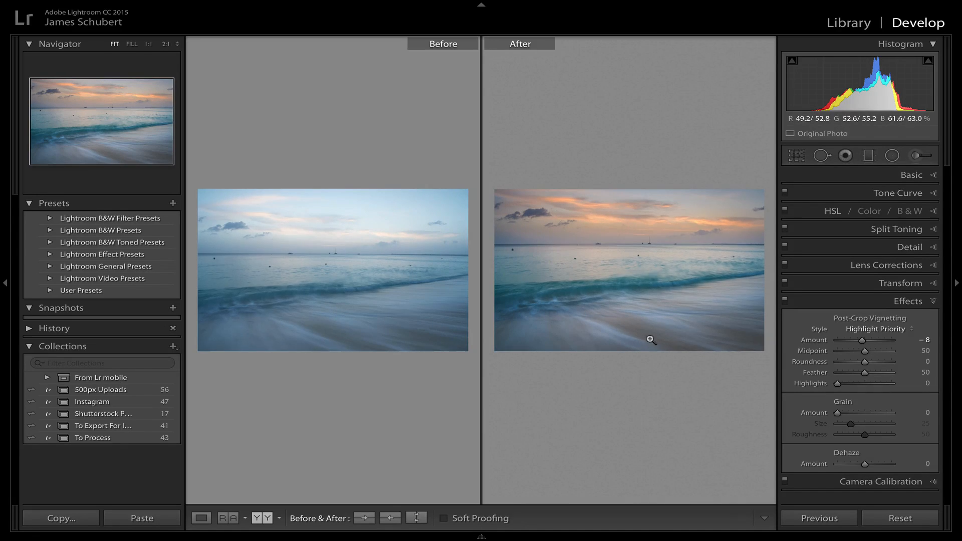
pyautogui.moveTo(587, 319)
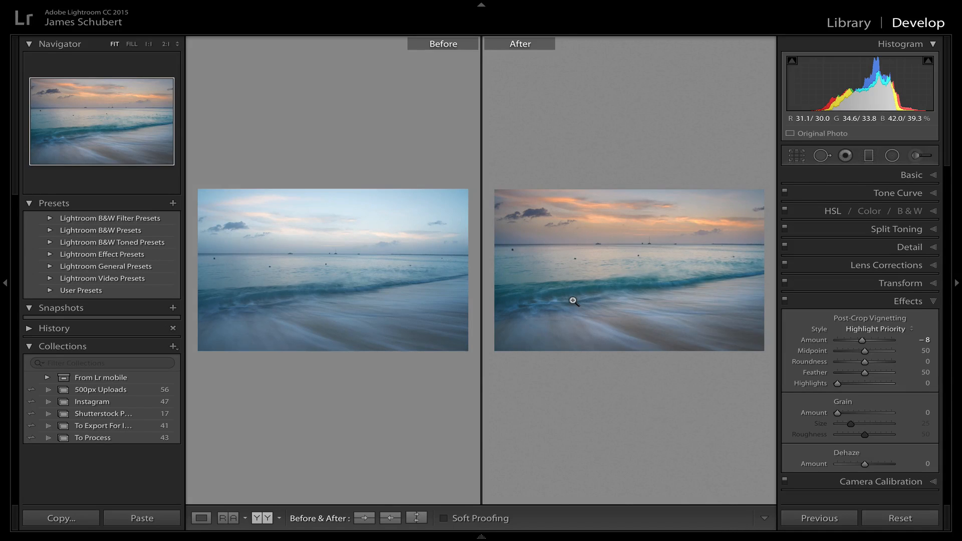
pyautogui.click(201, 518)
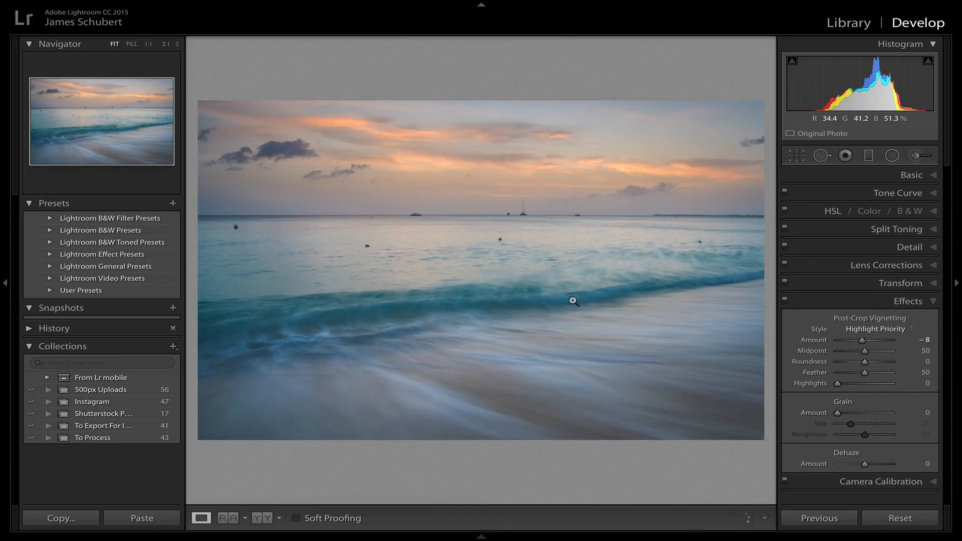
# Reopen the sky gradient and ease Temp to +5 and Tint to +13, then compare before/after.
pyautogui.click(845, 155)
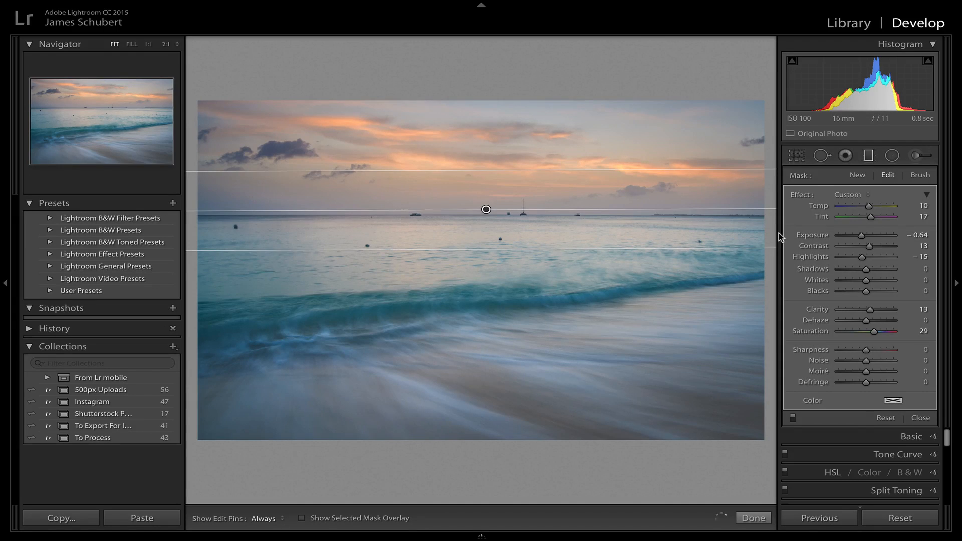
pyautogui.moveTo(869, 209)
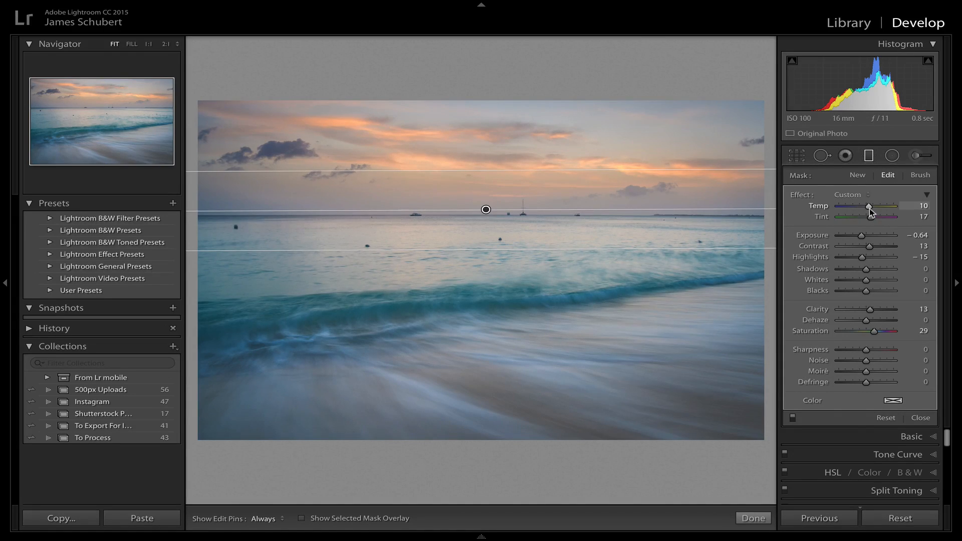
pyautogui.moveTo(872, 208); pyautogui.dragTo(865, 208)
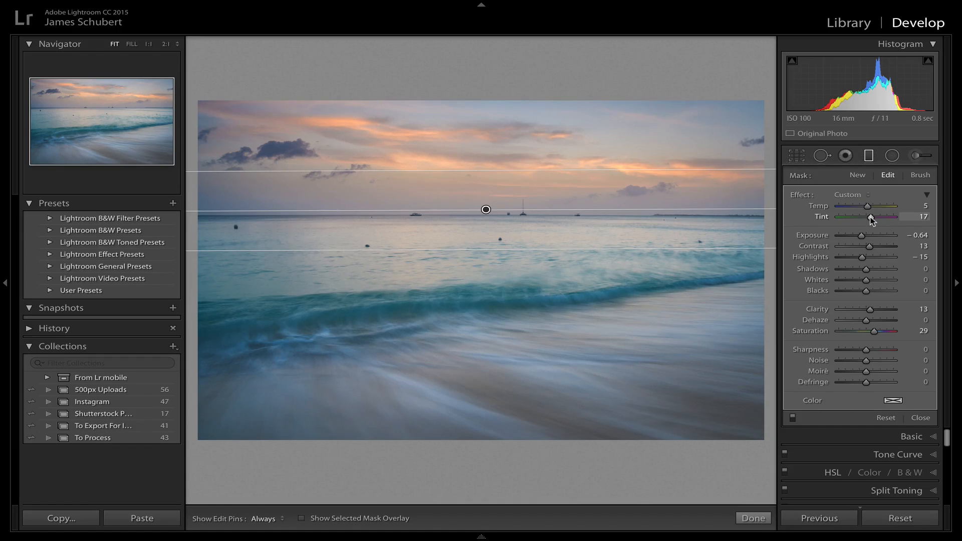
pyautogui.moveTo(874, 218); pyautogui.dragTo(868, 217)
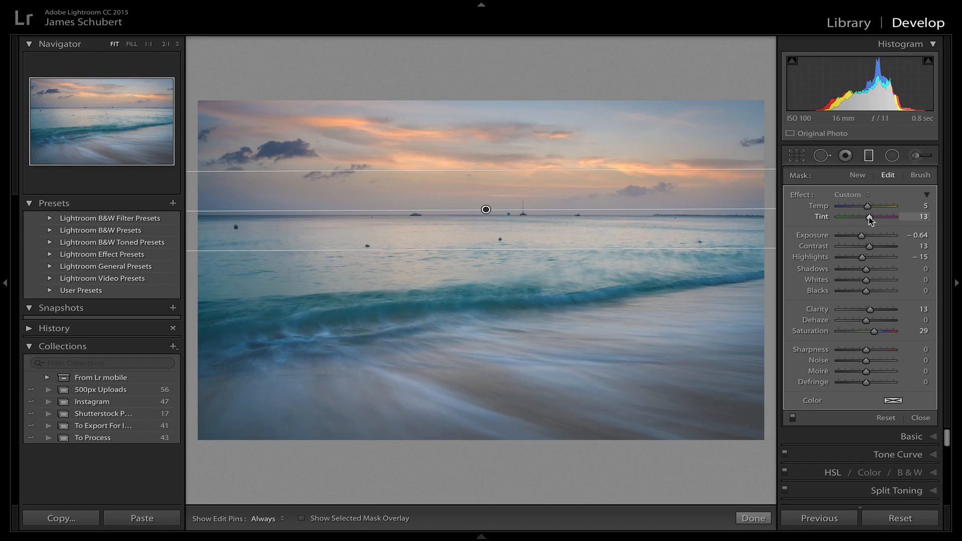
pyautogui.click(869, 155)
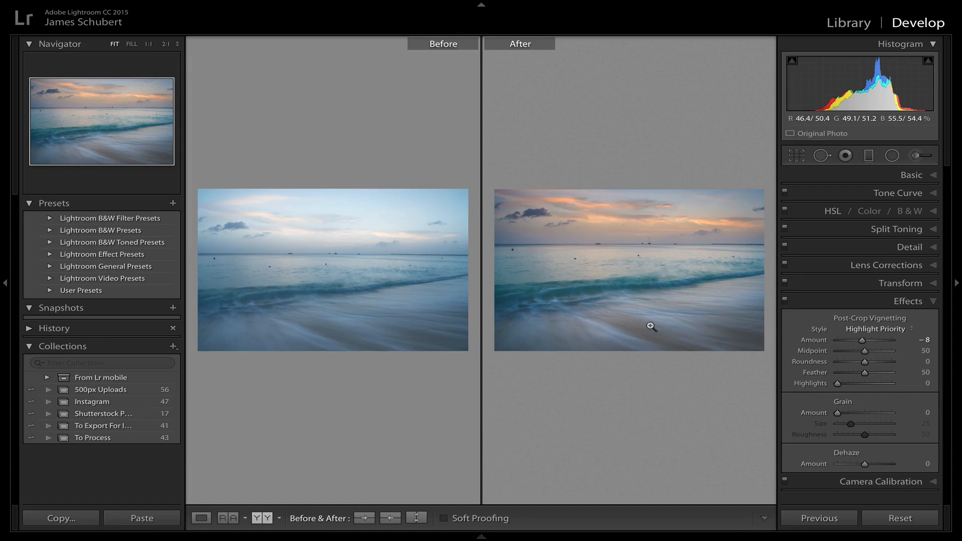
pyautogui.moveTo(585, 393)
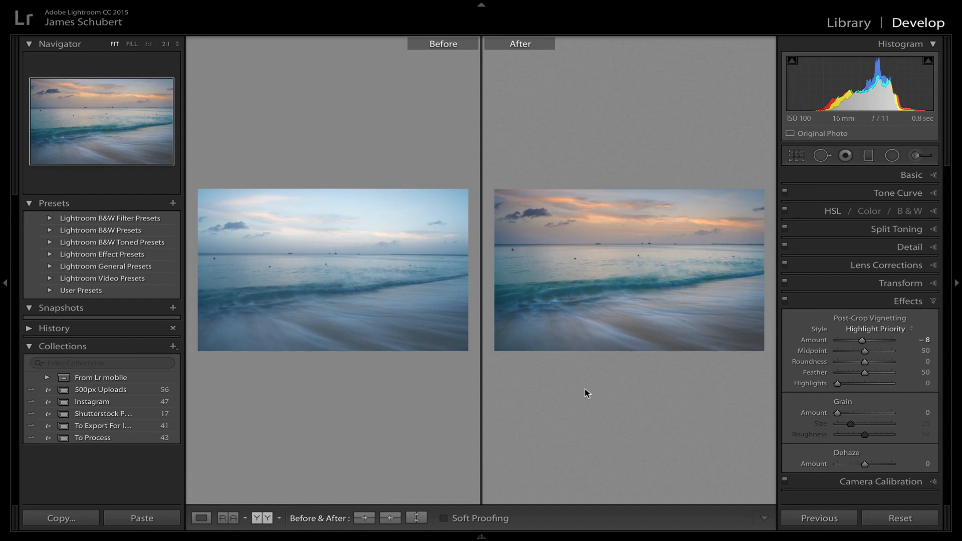